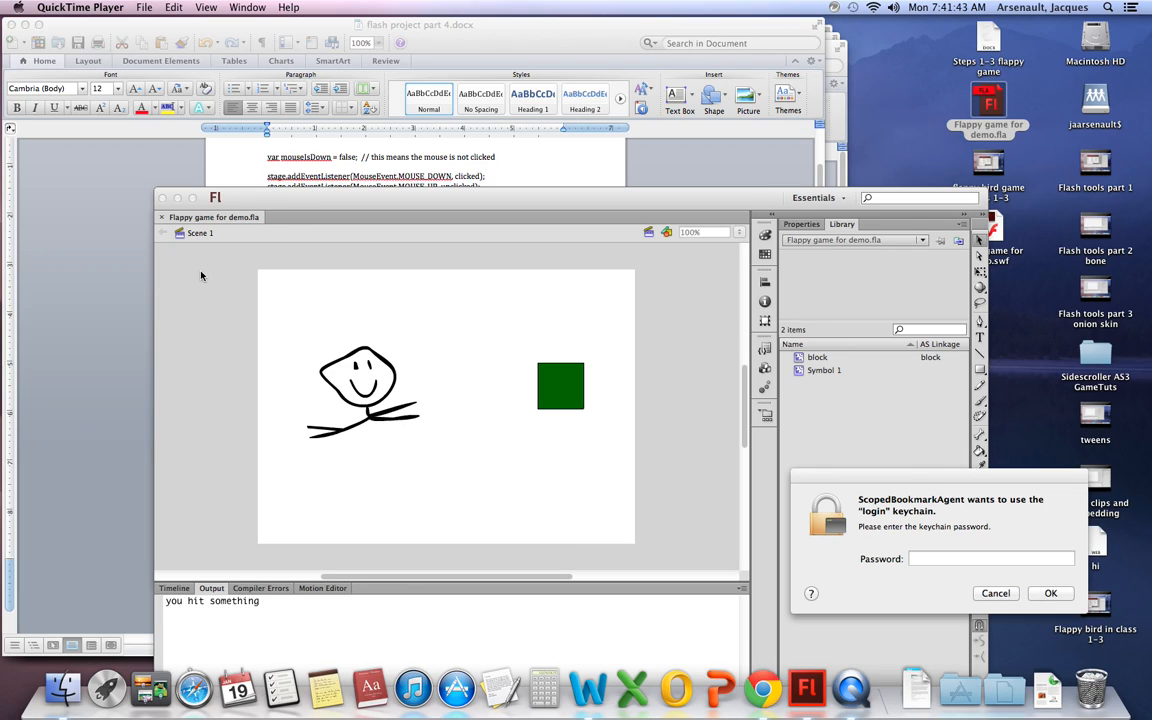
mouse_move(204, 278)
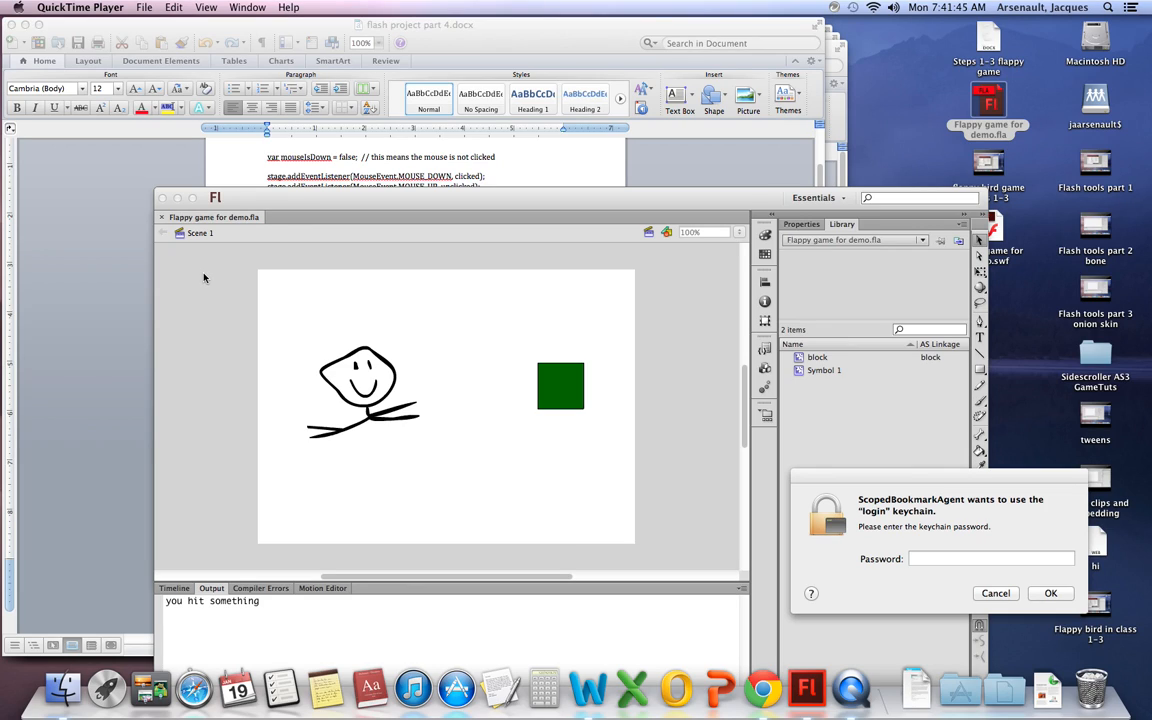
mouse_move(348, 382)
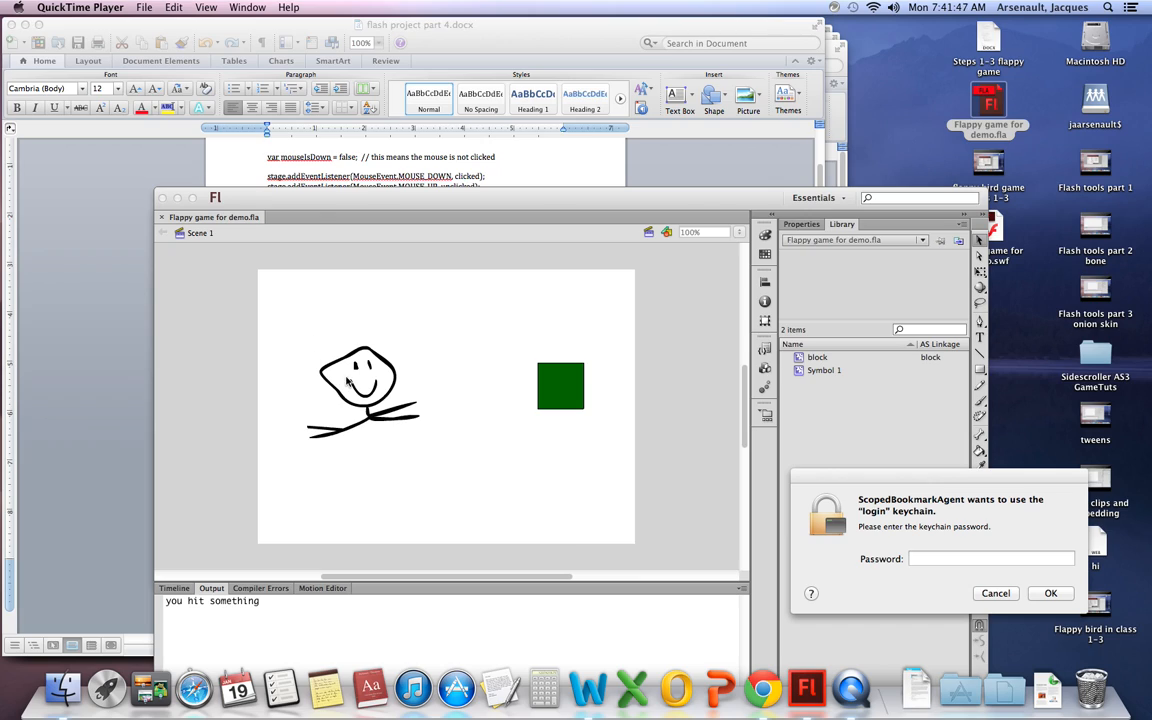
mouse_move(550, 390)
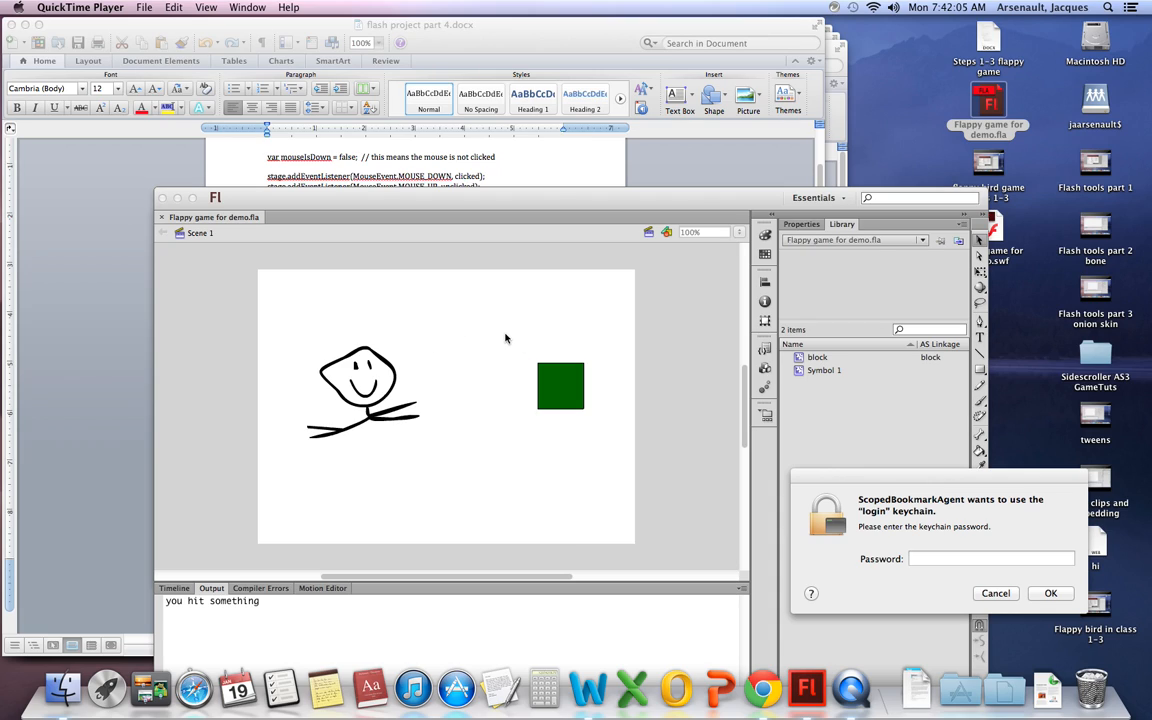
mouse_move(490, 360)
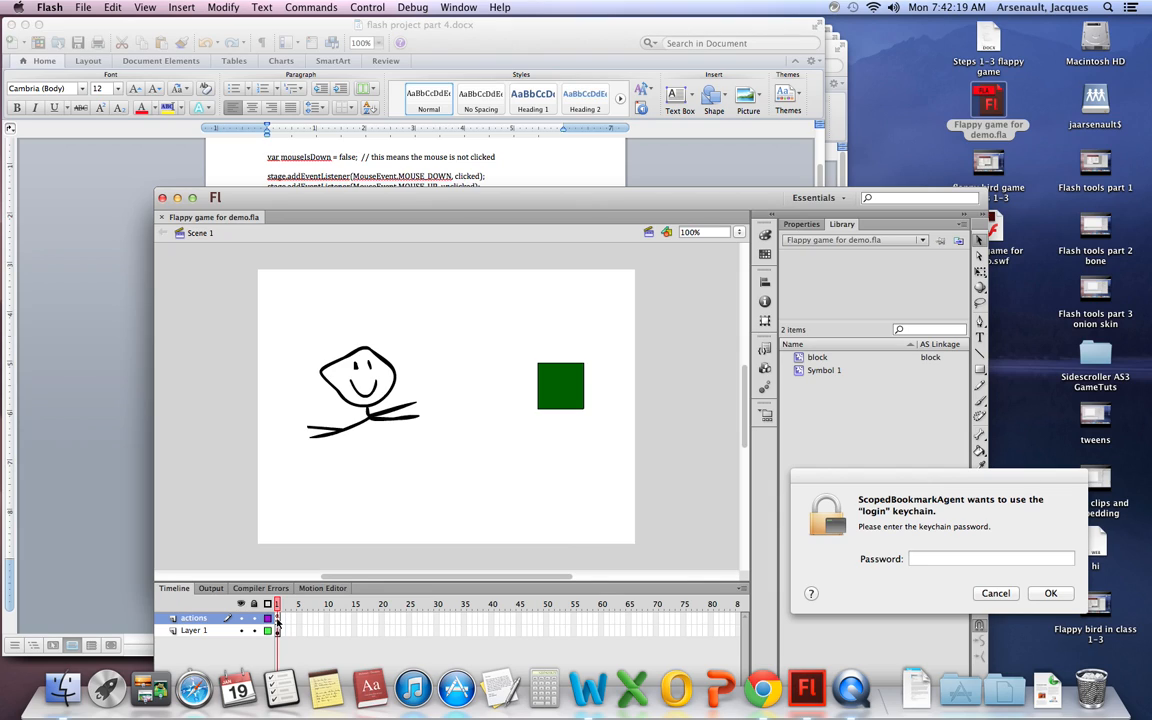
mouse_move(283, 619)
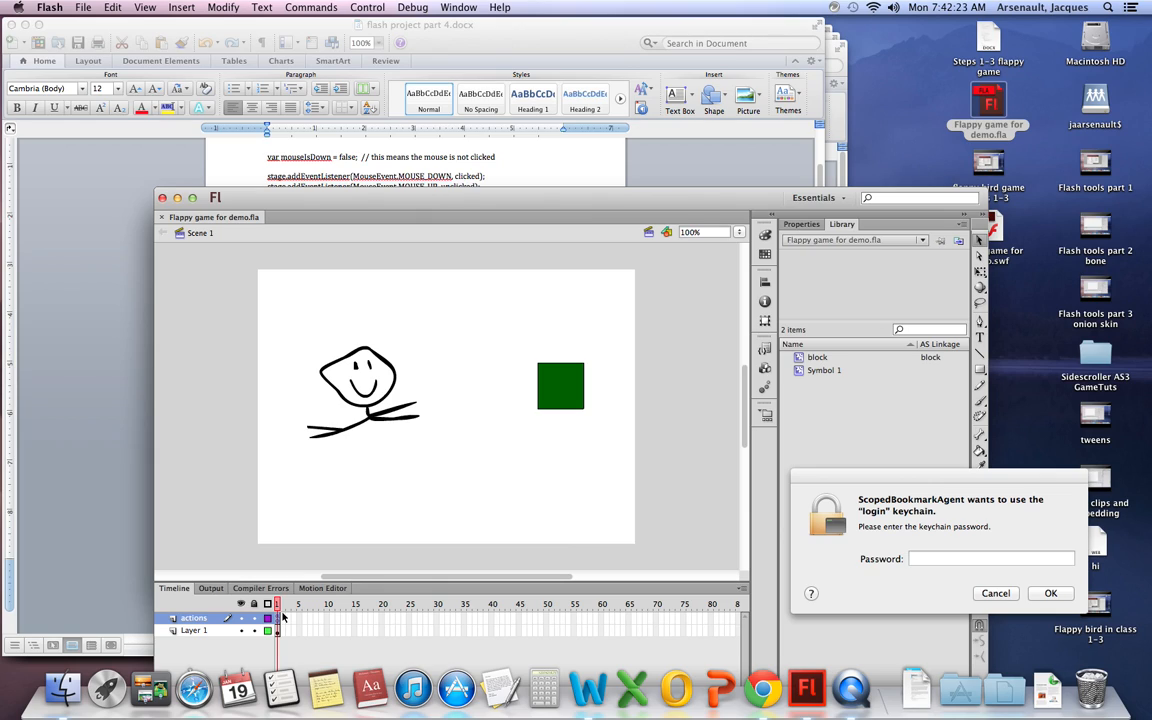
mouse_move(295, 620)
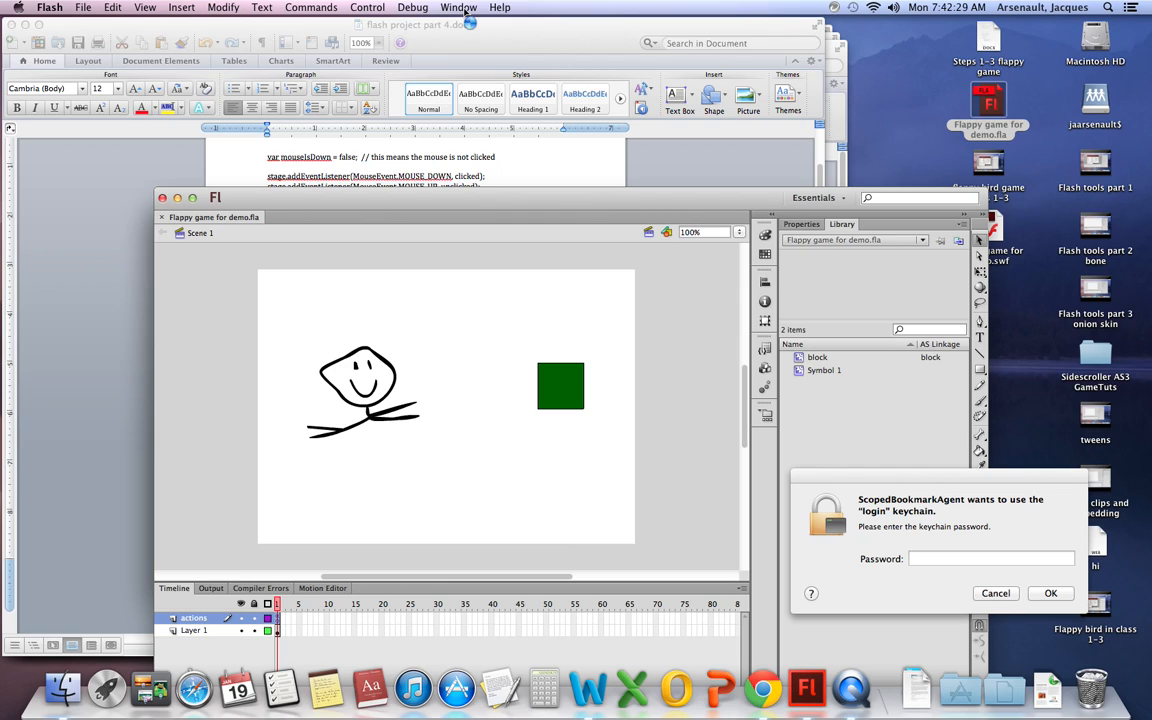
Open Flash's Window menu listing the available panels
click(458, 7)
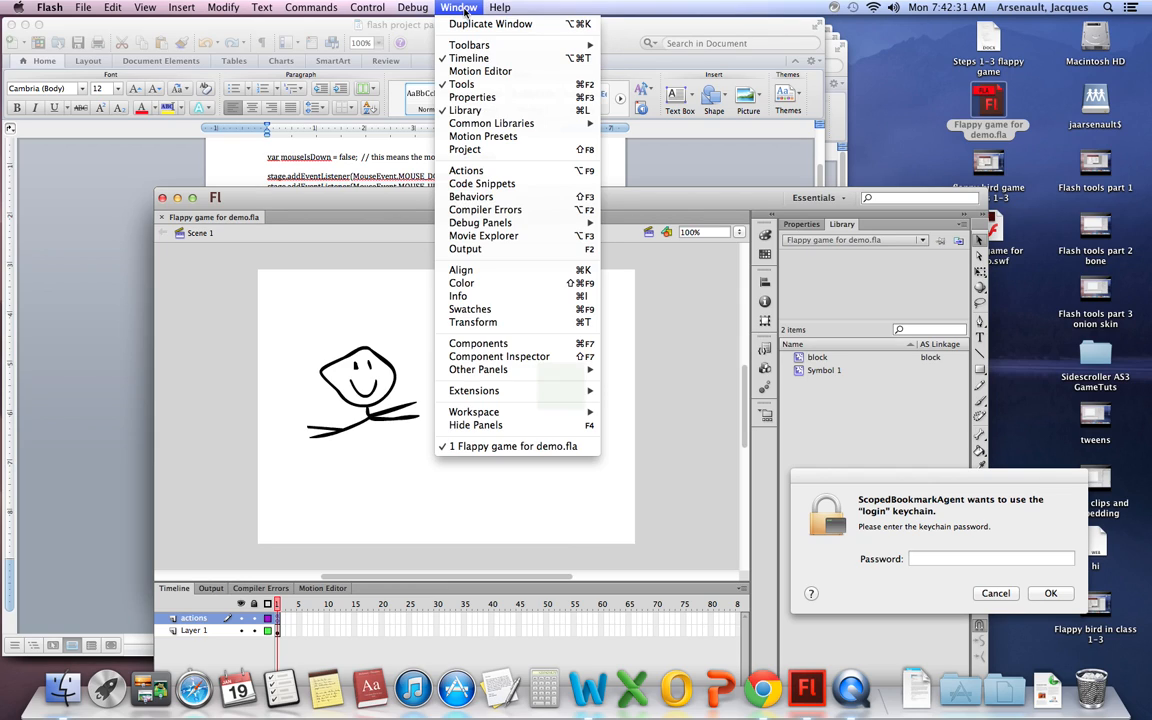
mouse_move(466, 170)
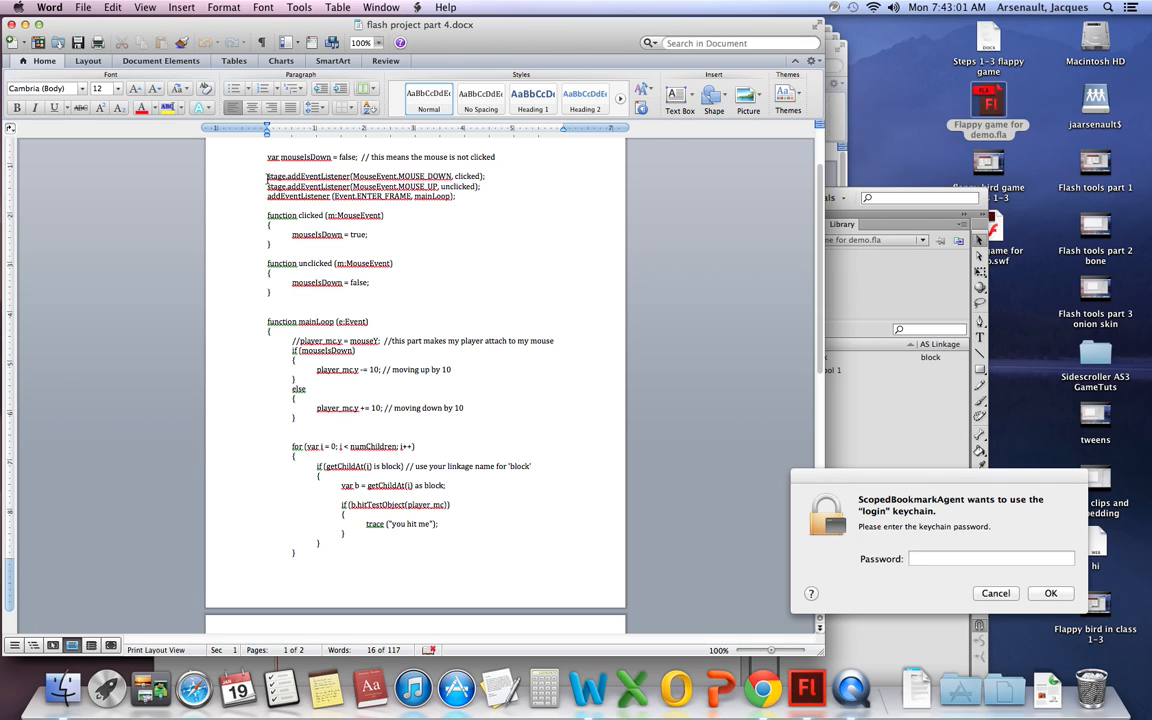
drag(267, 181, 486, 187)
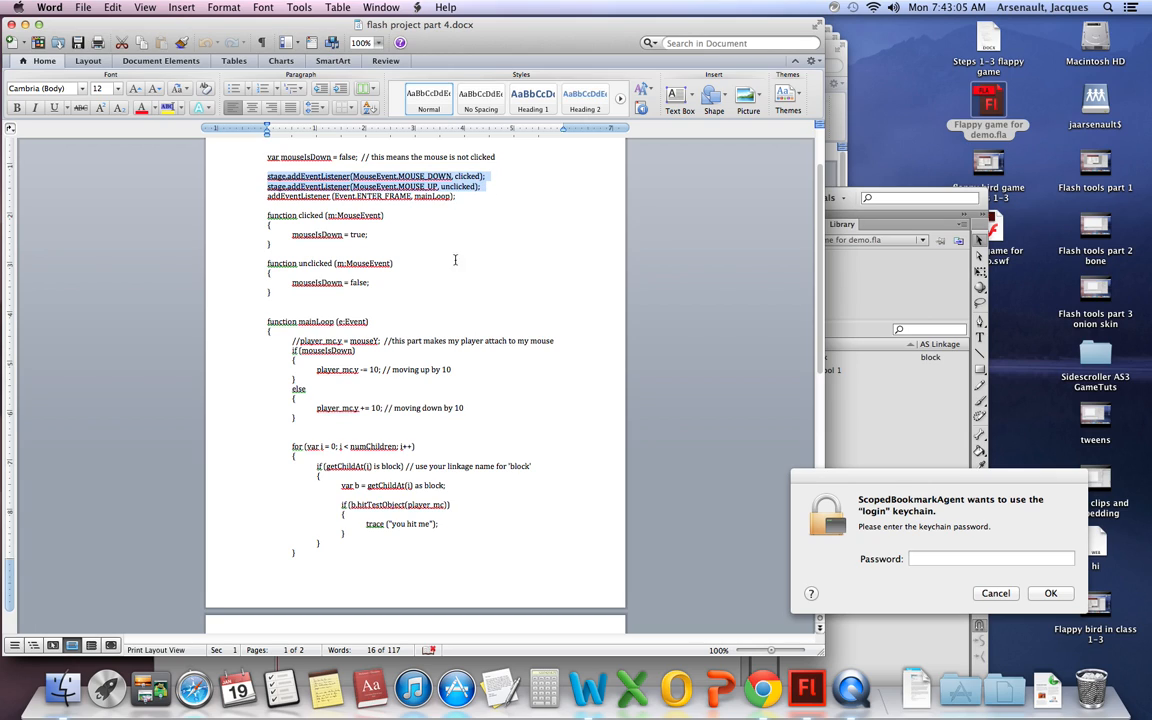
click(806, 687)
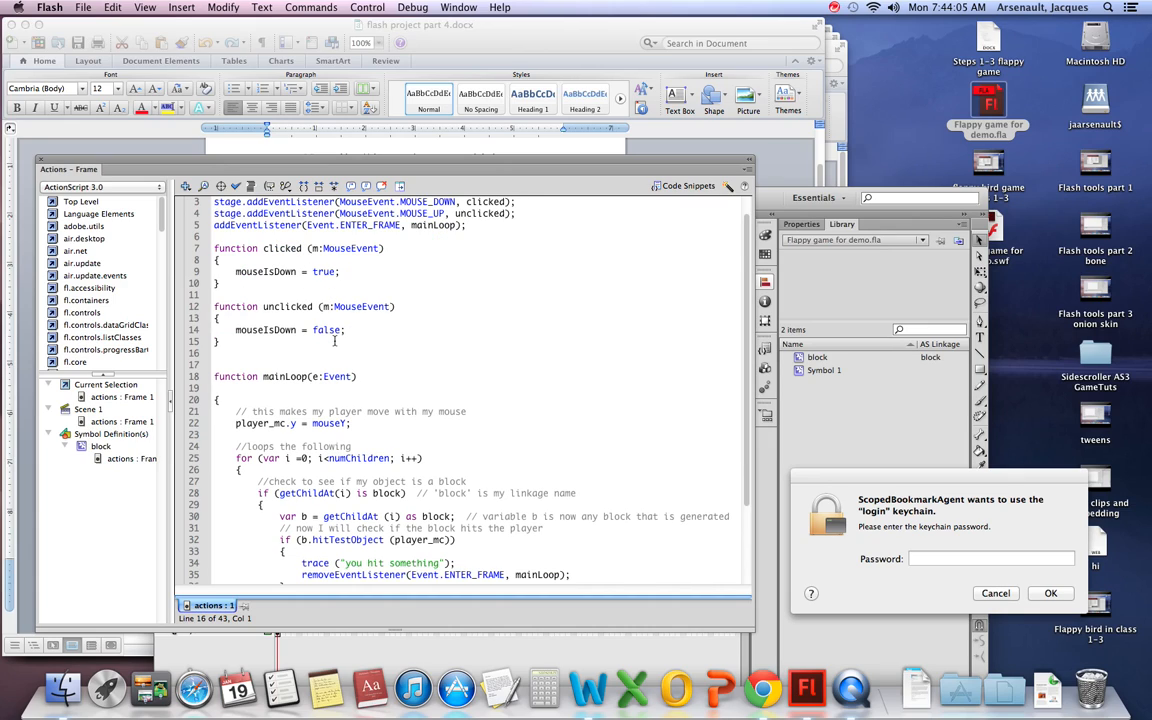
Type 'var mouseIsDown = false;' on line 2 of the frame script, checking the name against existing code
scroll(down, 3)
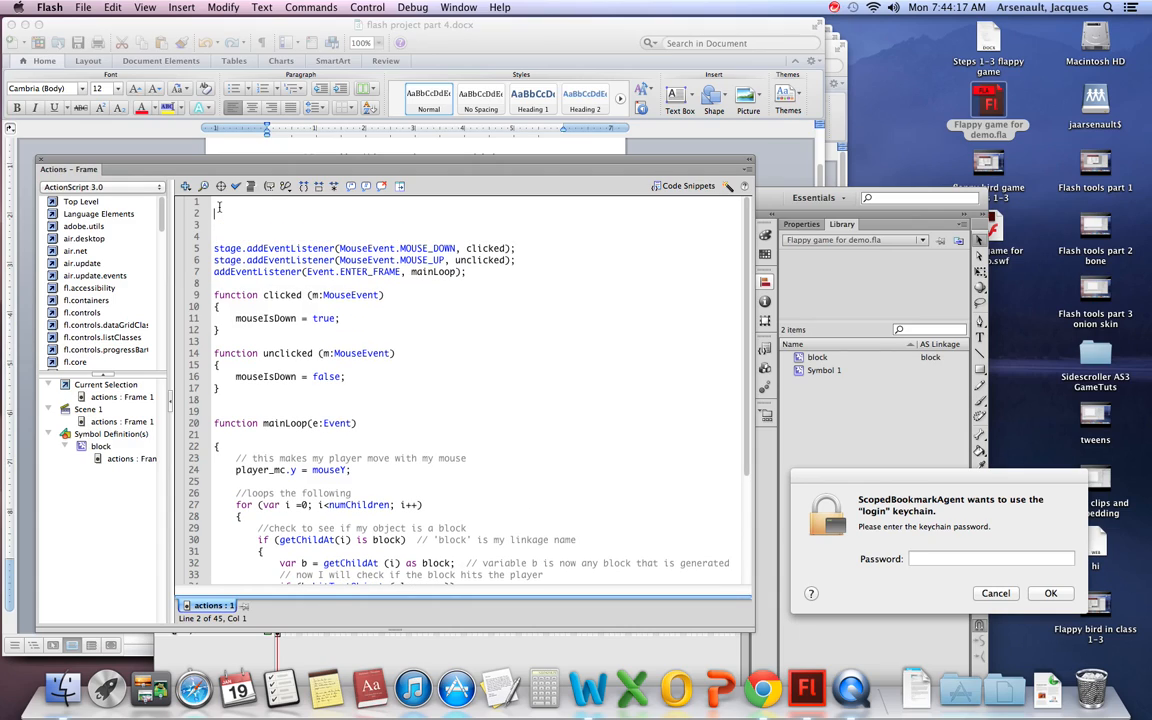
text(var)
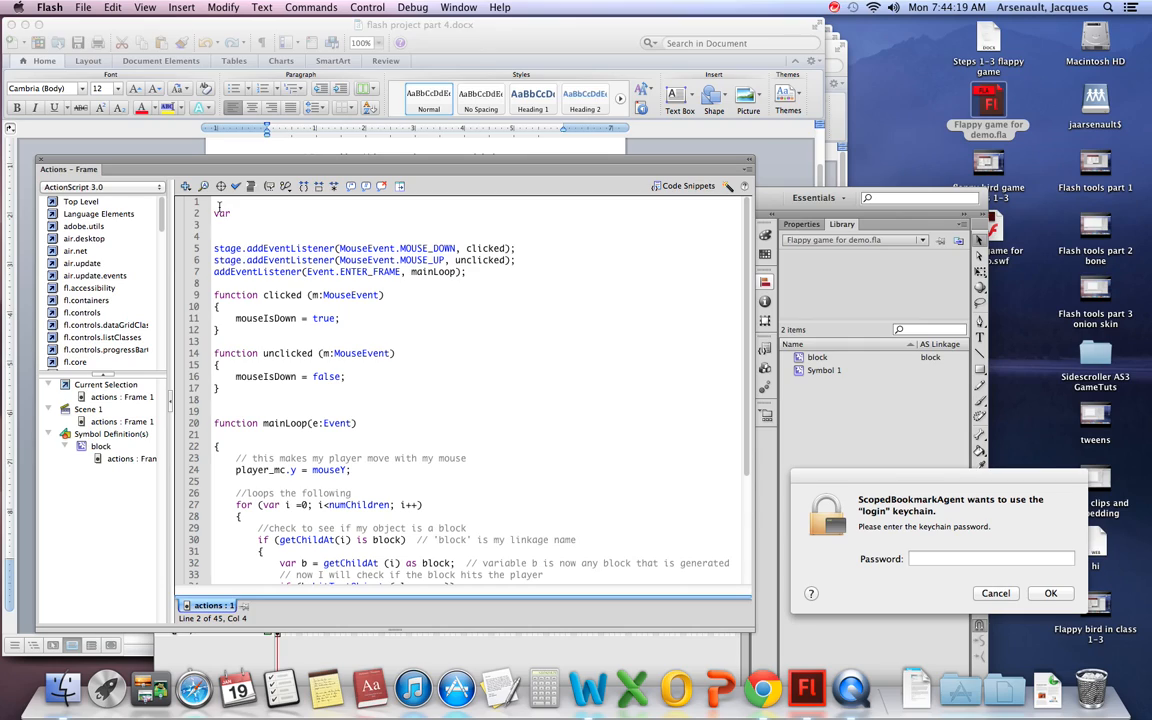
text(mouse)
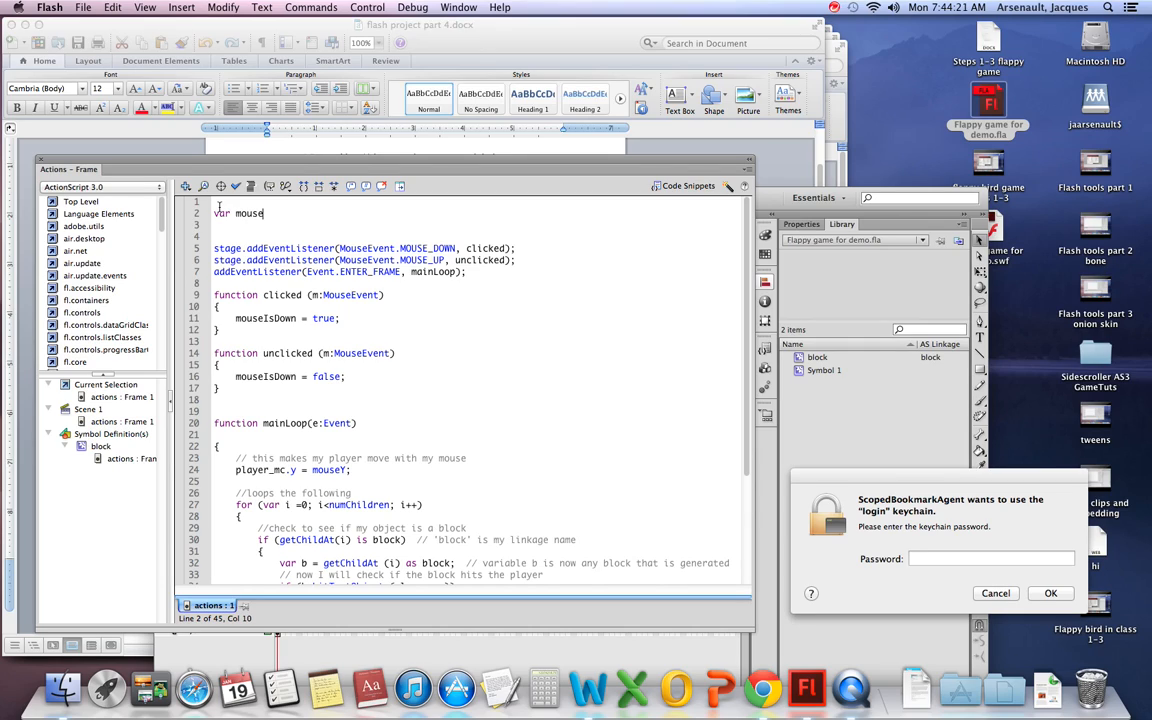
text(IsDown)
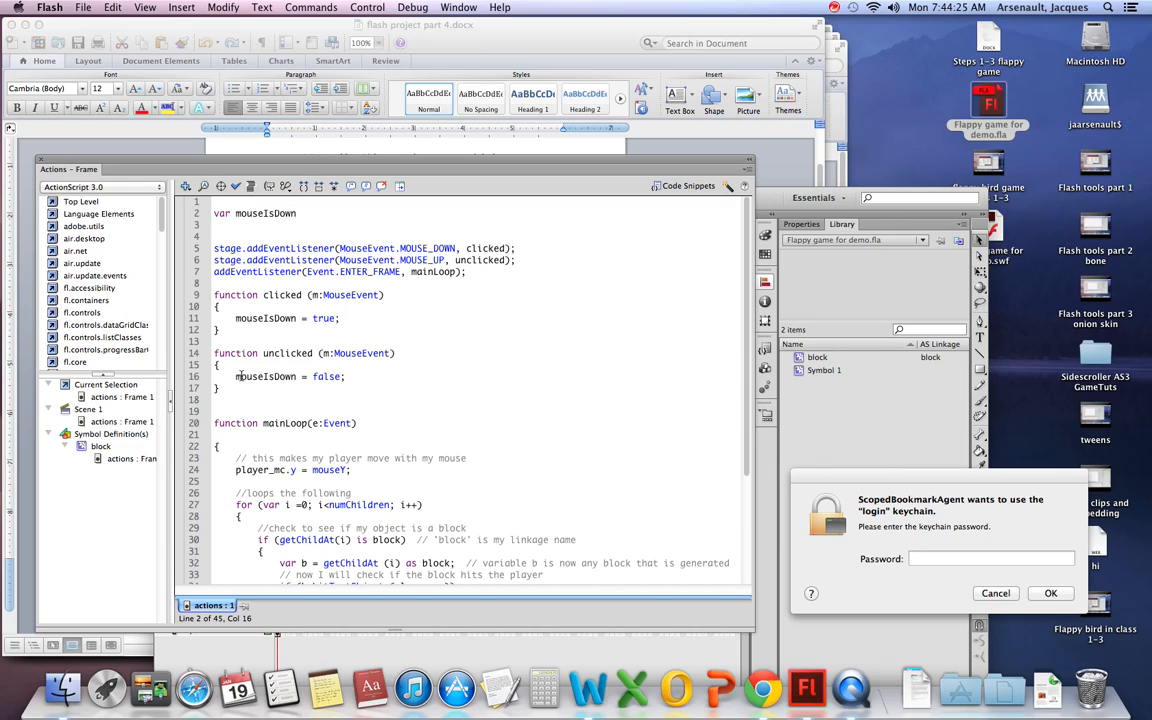
double_click(265, 376)
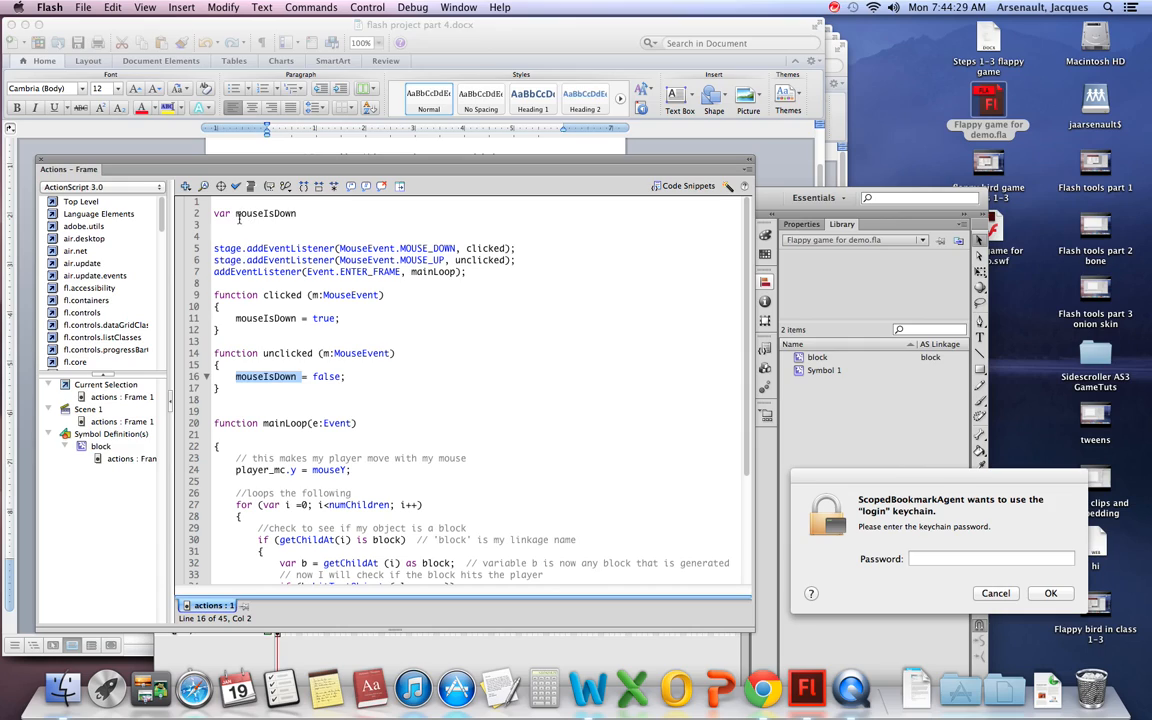
click(316, 213)
text( =)
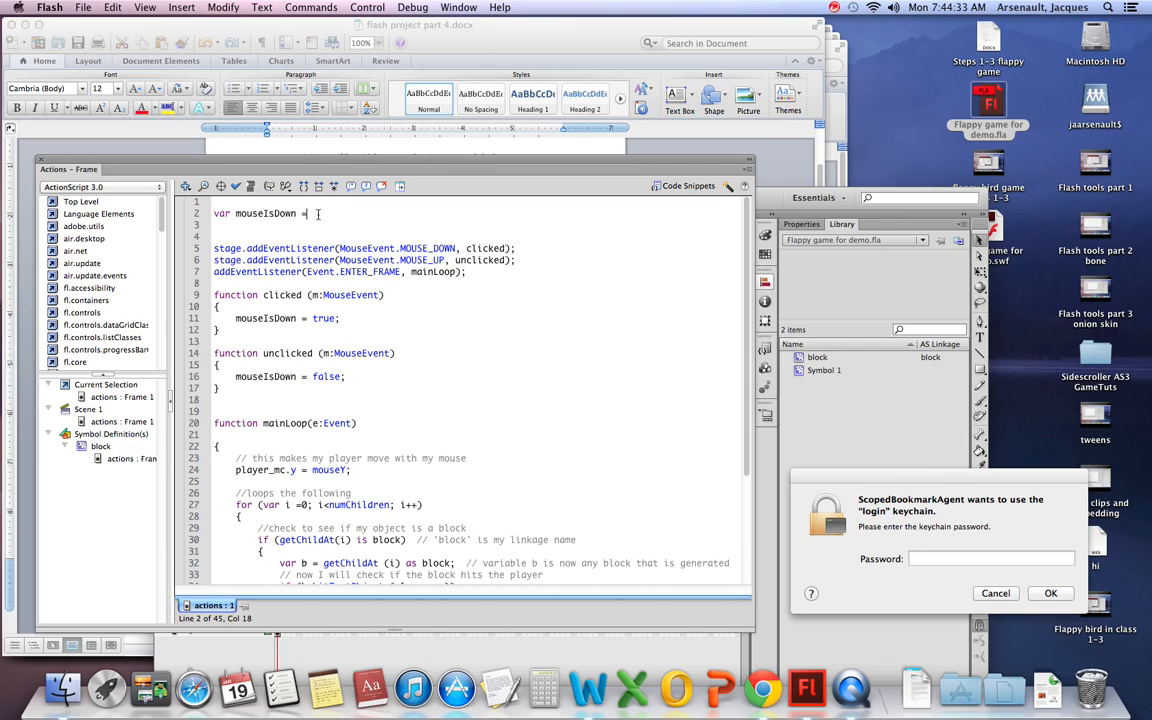
text(false;)
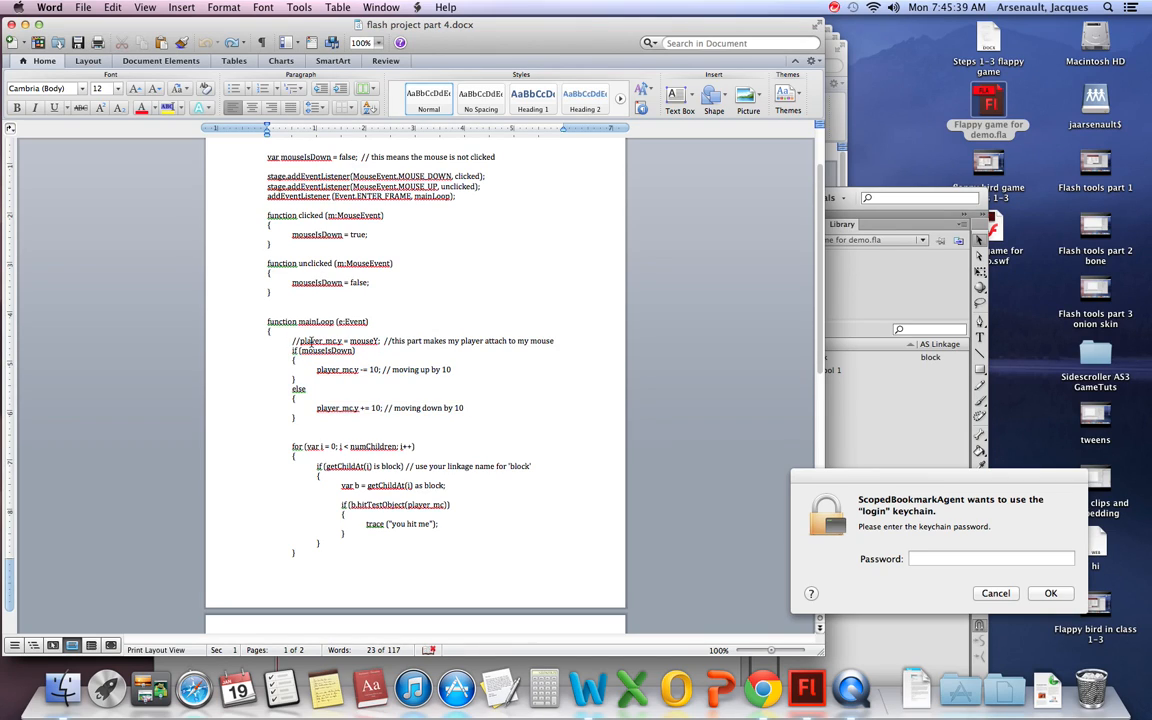
Comment out 'player_mc.y = mouseY;' and paste the clicked/unclicked handlers into mainLoop, dismissing the autoformat error
click(806, 687)
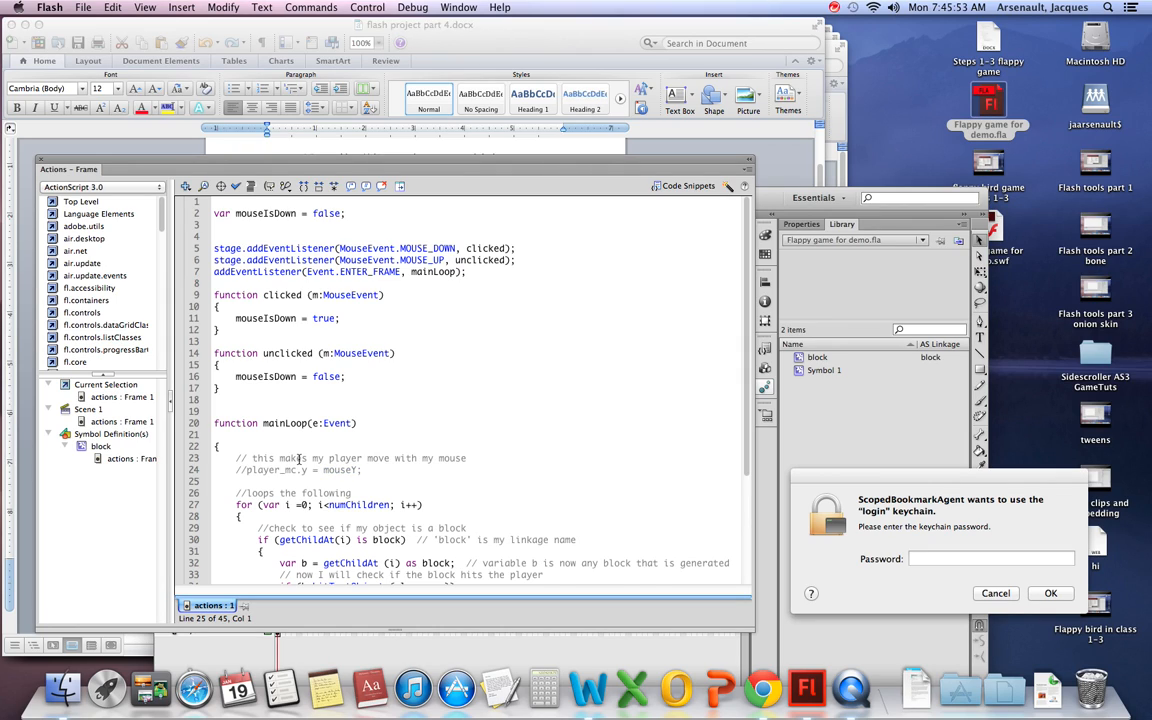
key(Return)
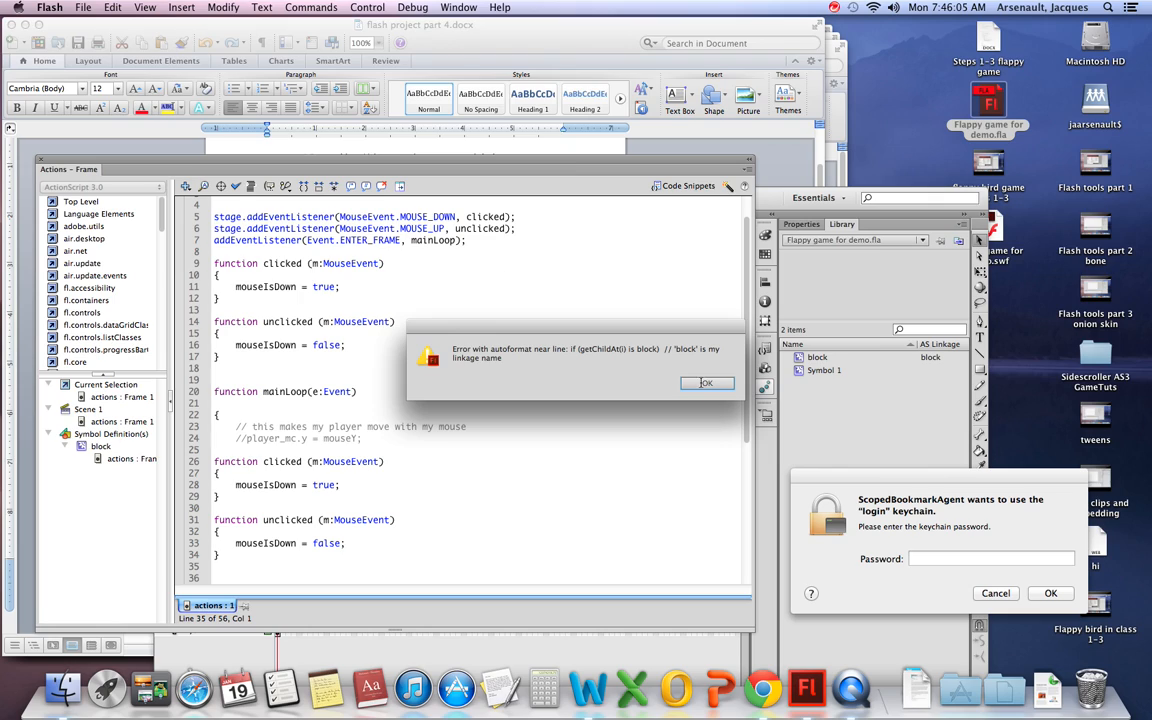
click(706, 383)
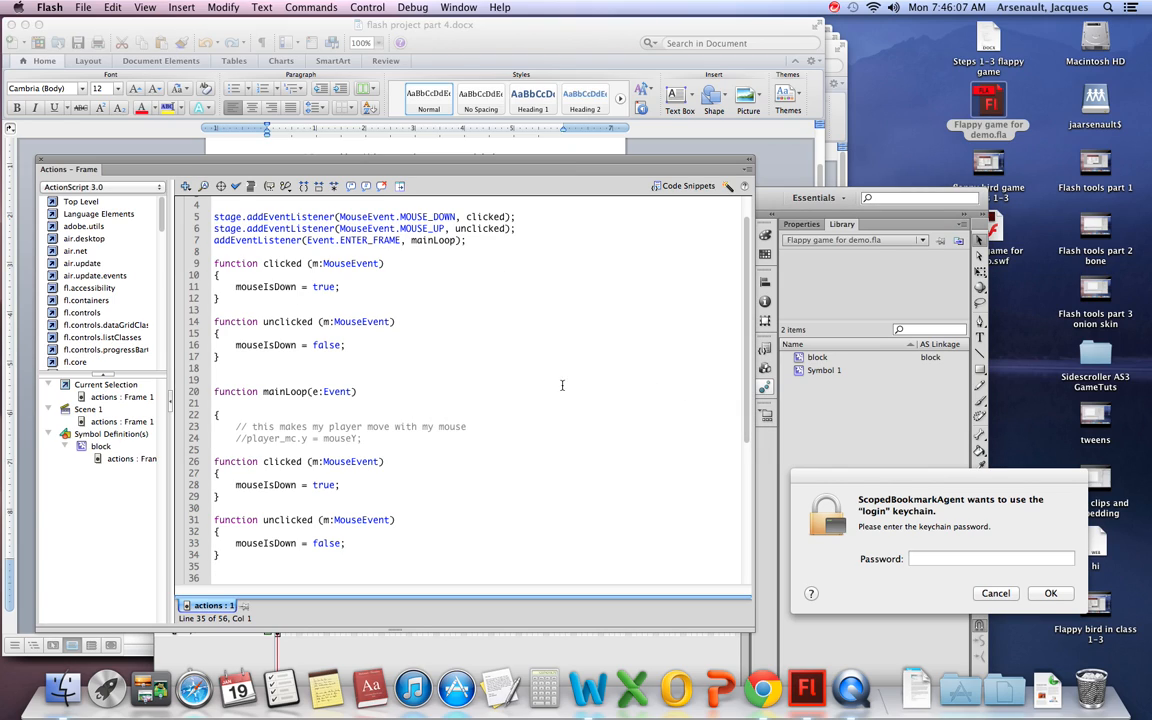
scroll(down, 3)
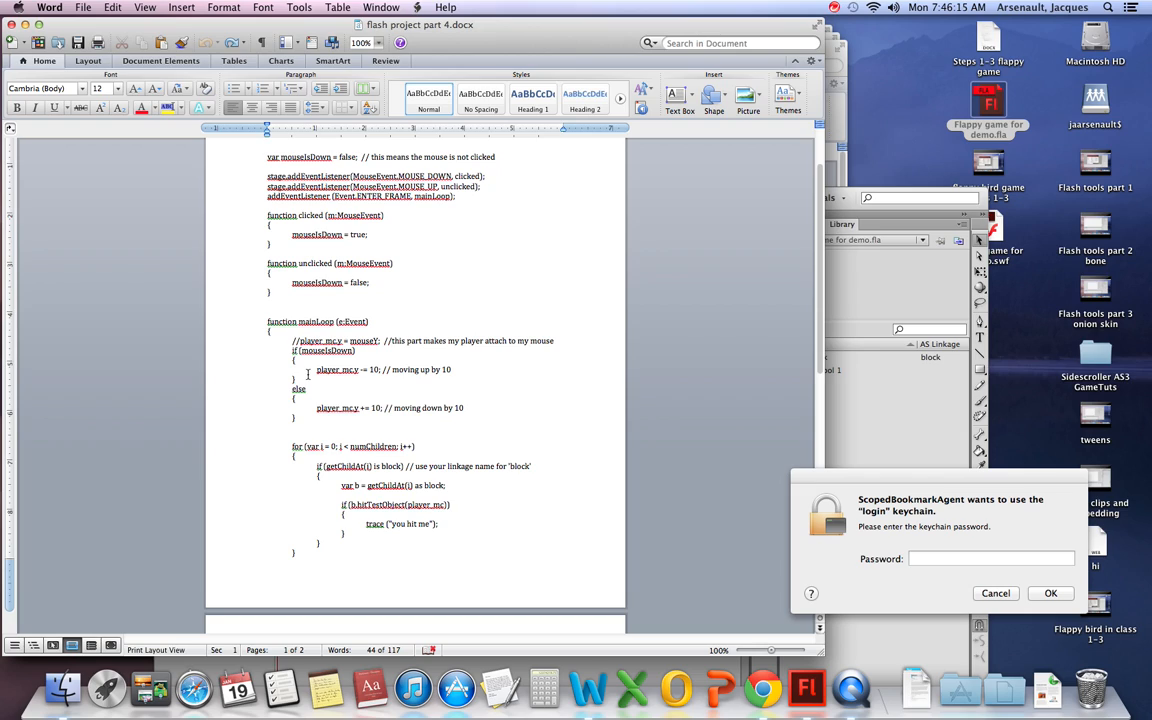
mouse_move(320, 438)
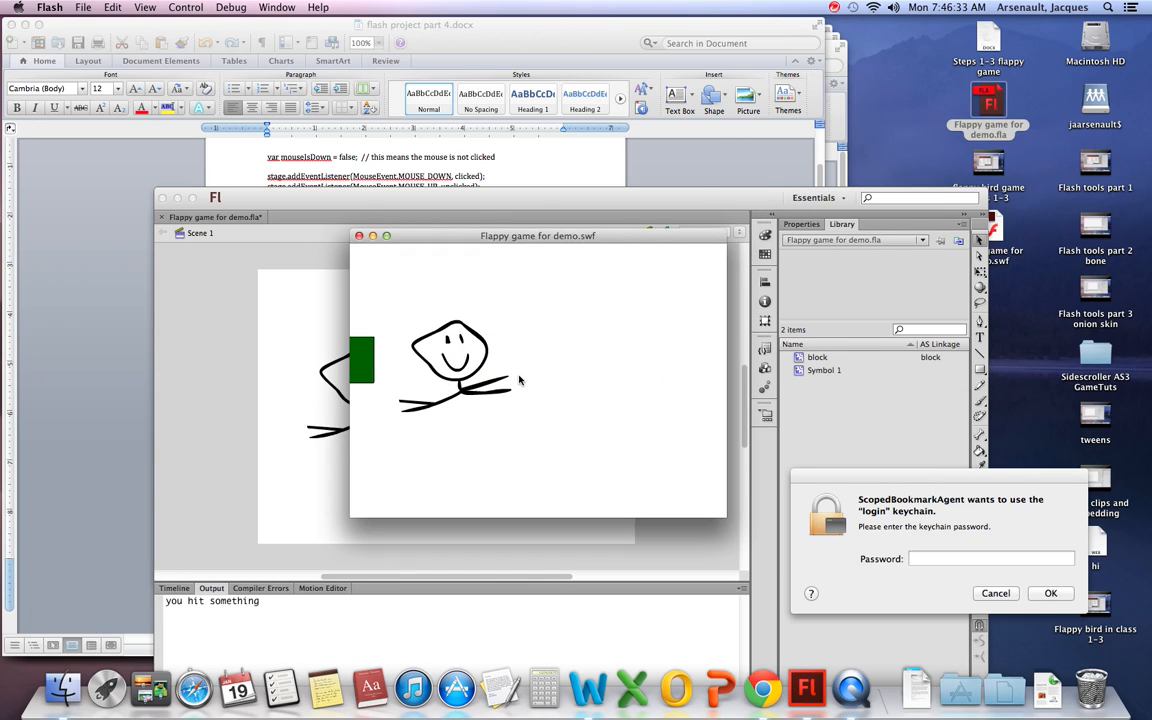
Test the movie, clicking twice to fly the stick figure toward the green block
click(520, 425)
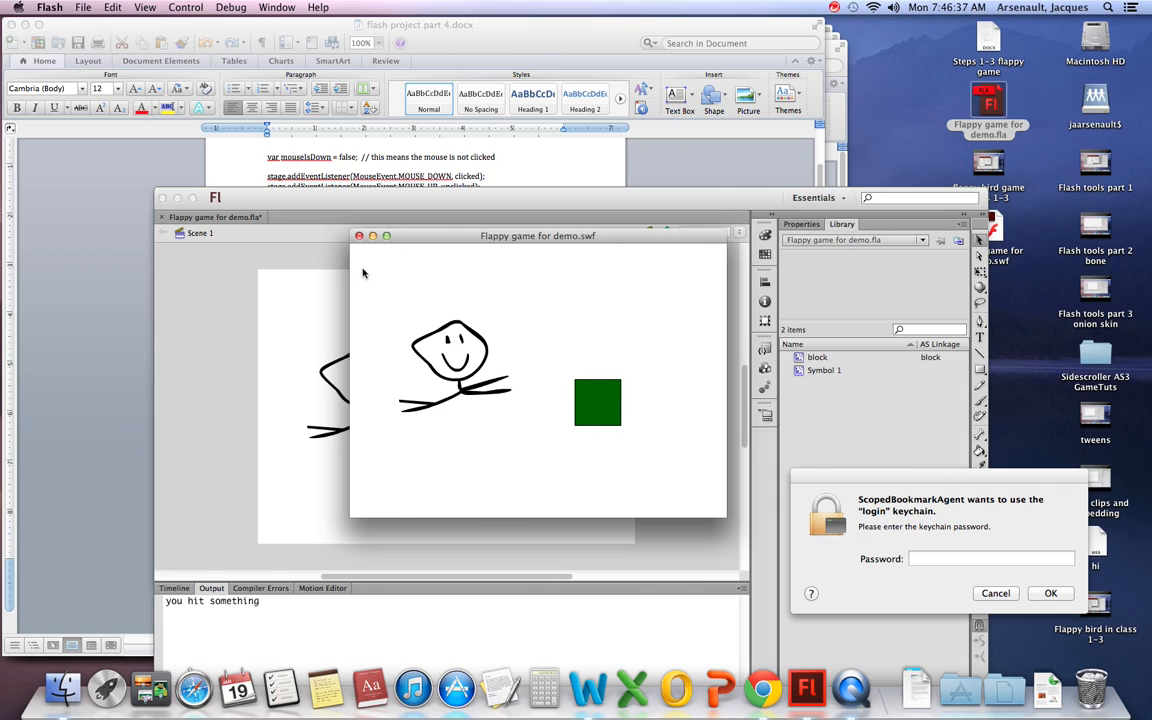
click(359, 235)
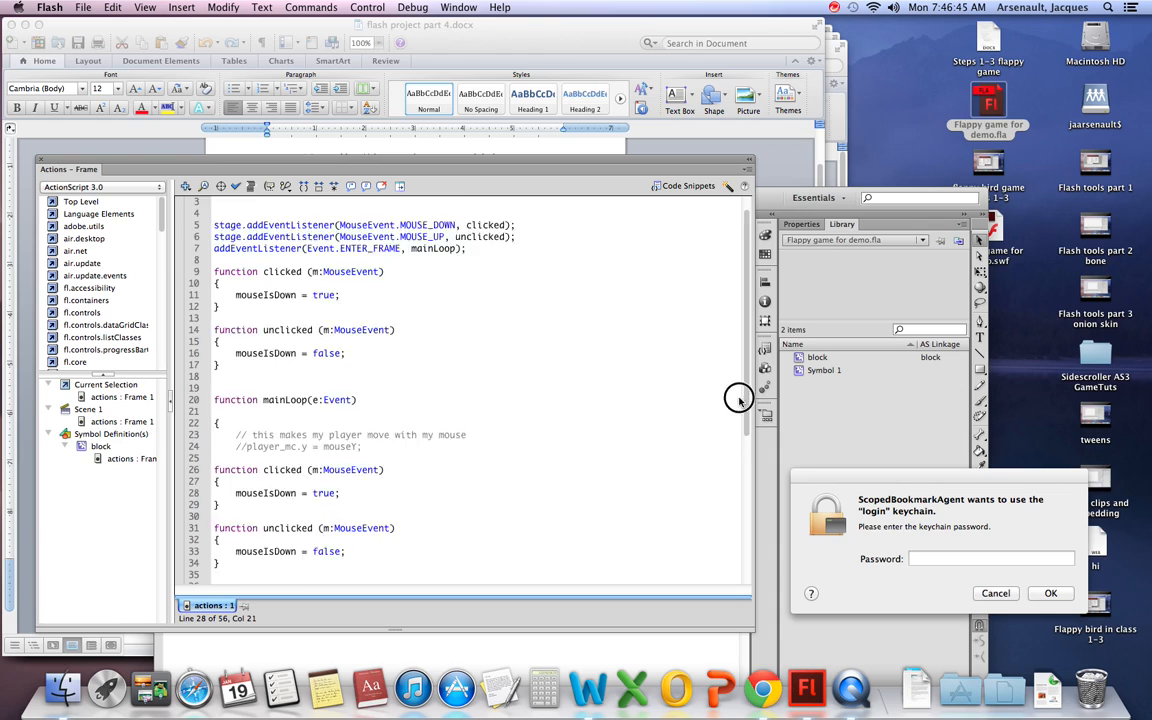
Scroll through mainLoop and select a block of the frame script code
scroll(down, 3)
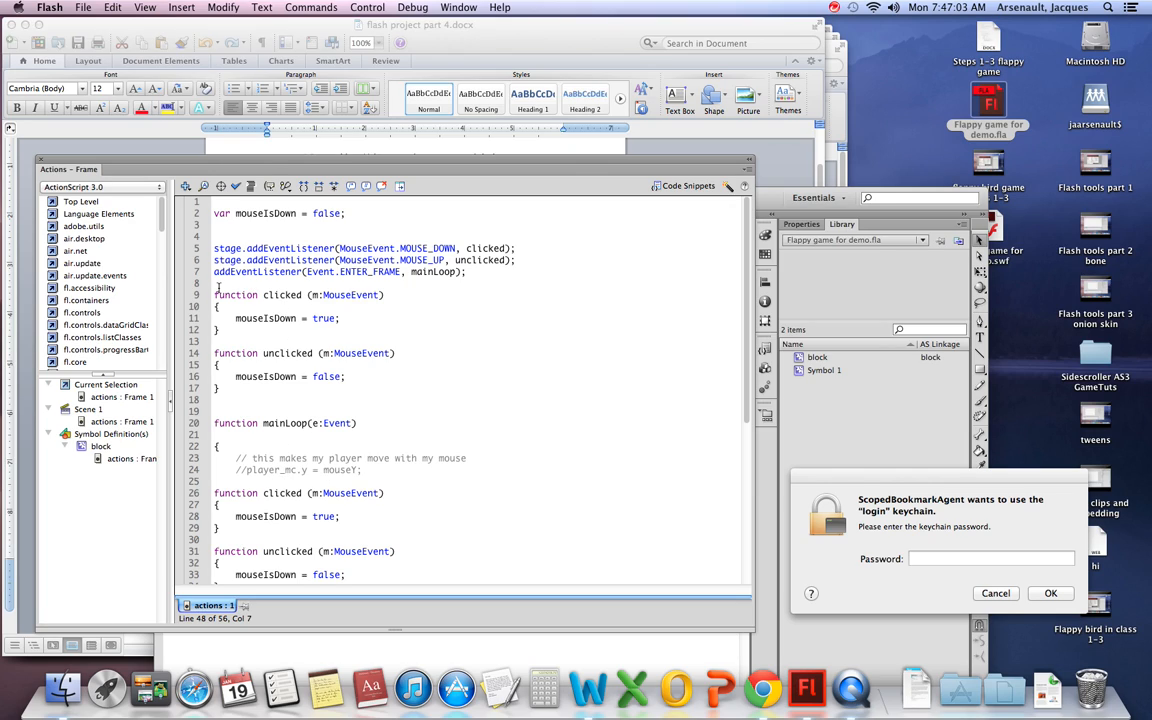
drag(214, 294, 357, 366)
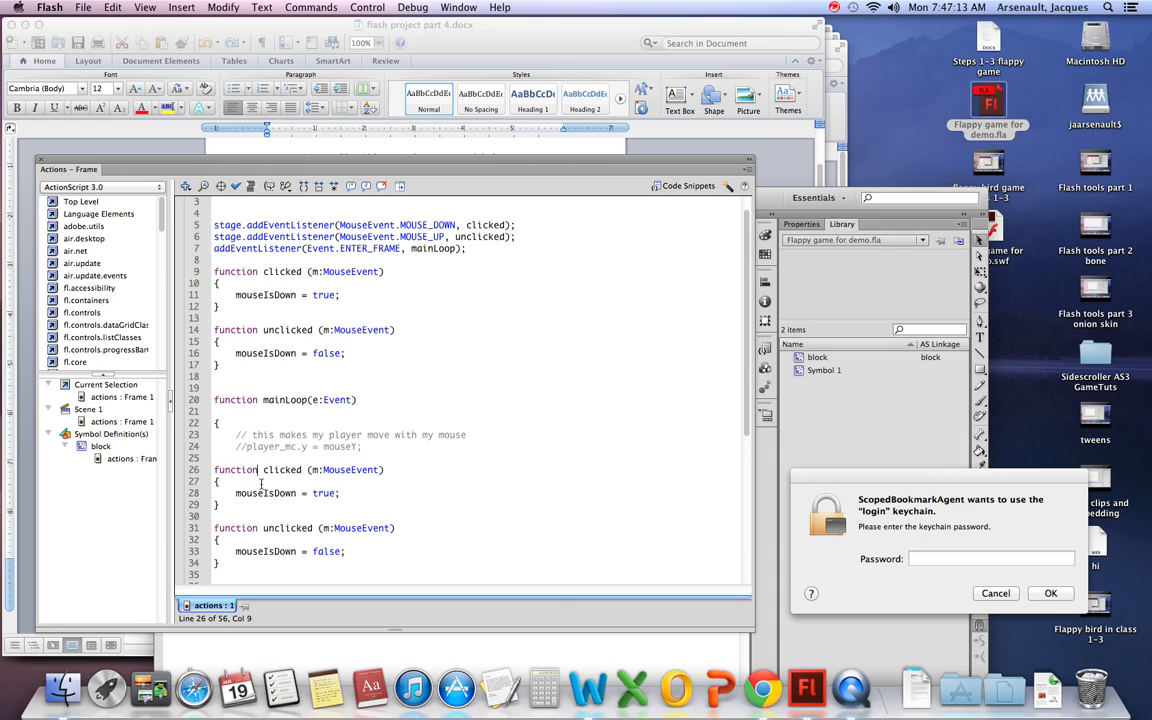
scroll(down, 3)
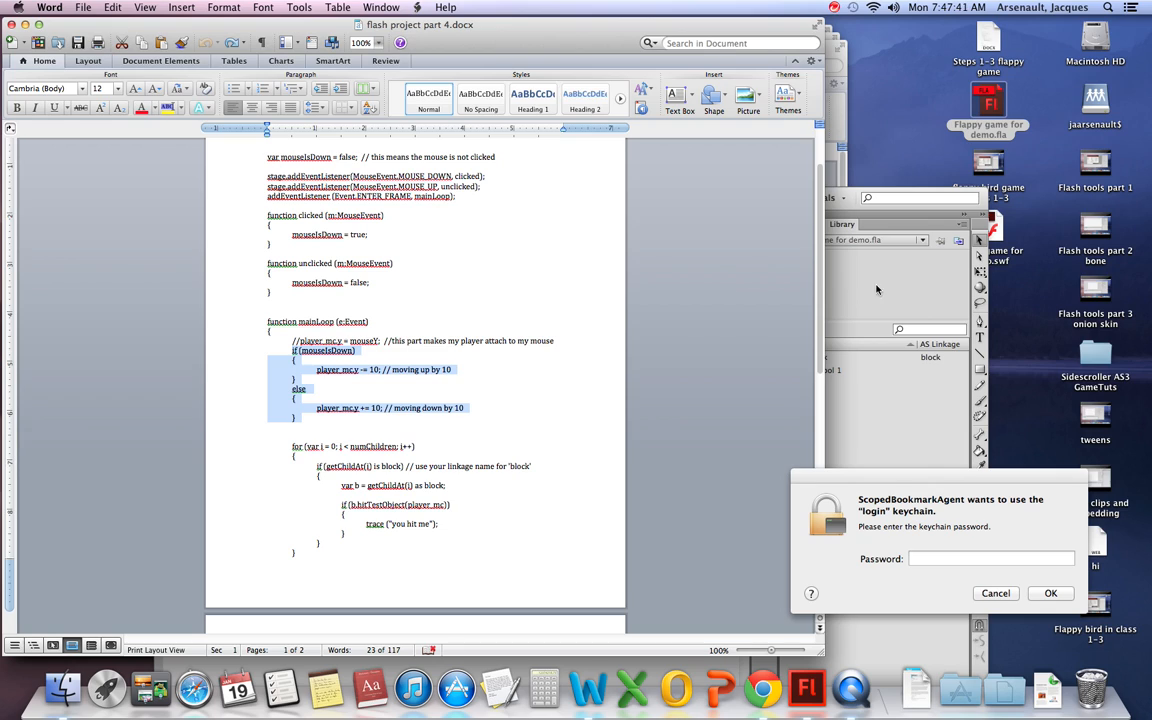
Select the 'if (mouseIsDown) … else …' block moving the player by 10 in Word
click(806, 689)
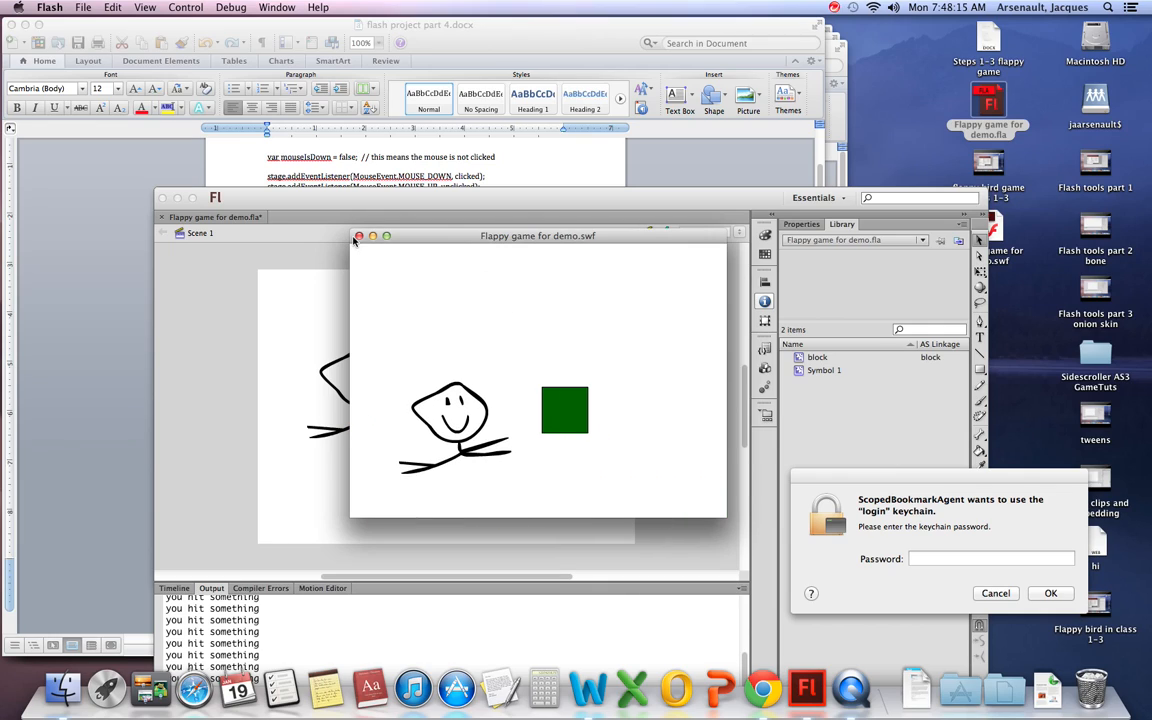
Close the running game test after the Output panel reports 'you hit something'
click(359, 236)
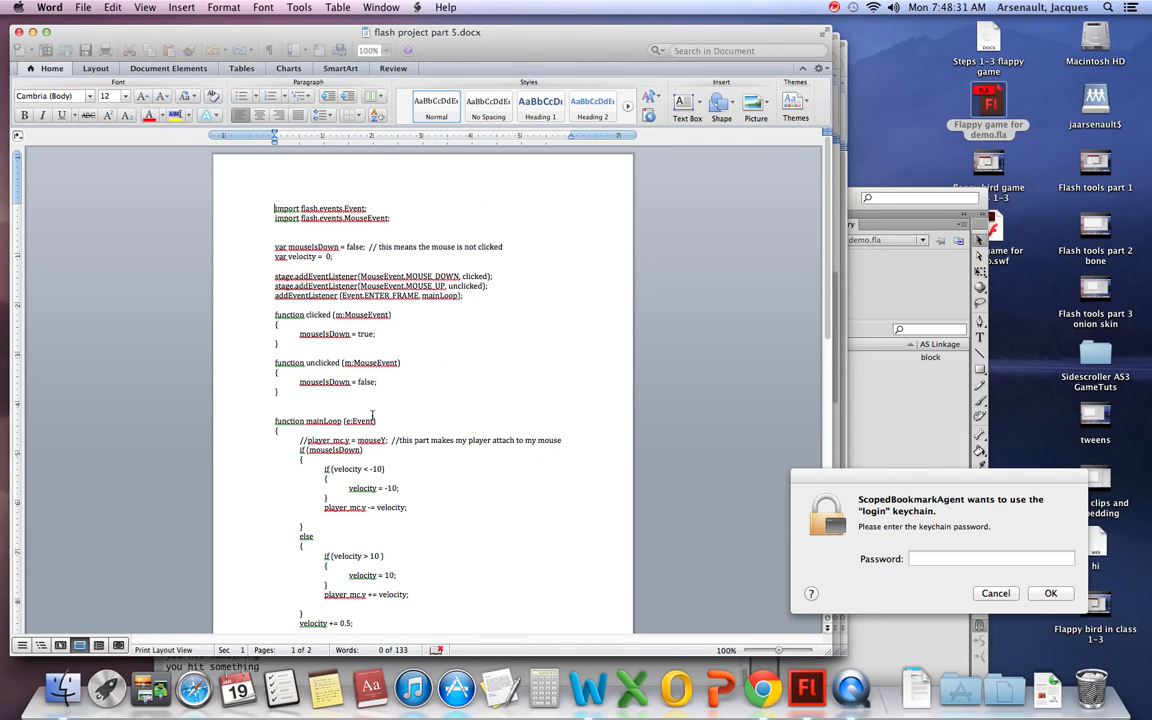
Scroll the part 5 notes and select the 'var velocity = 0;' declaration line
scroll(down, 3)
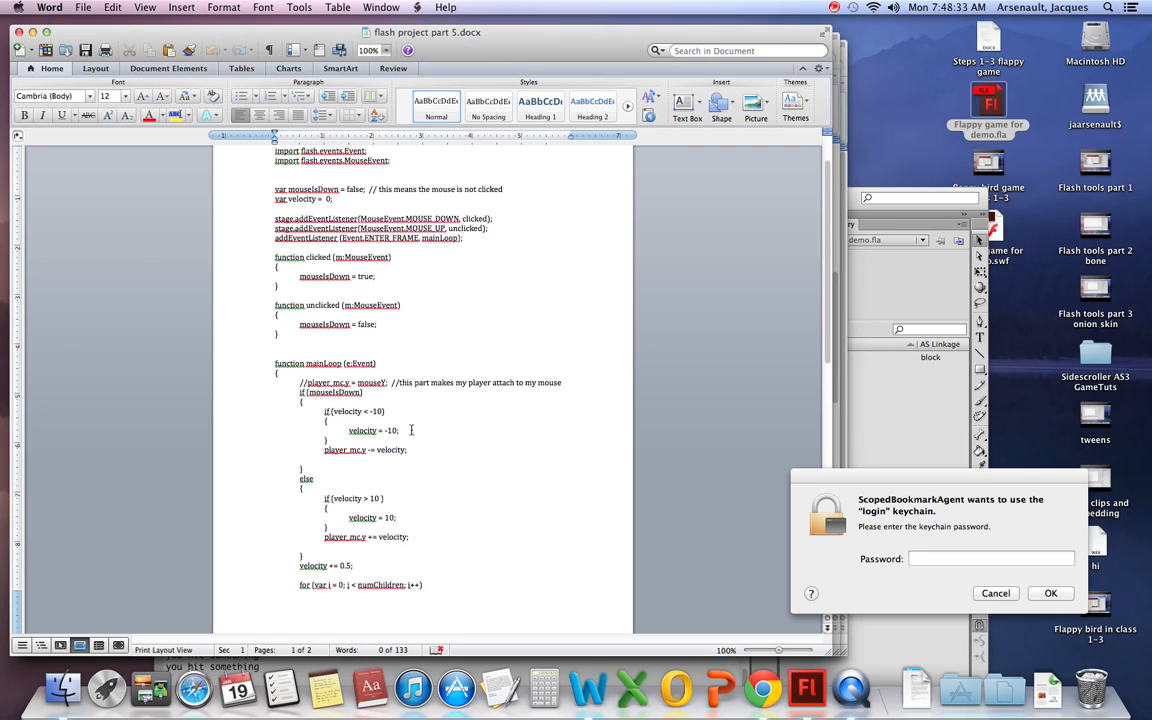
scroll(down, 3)
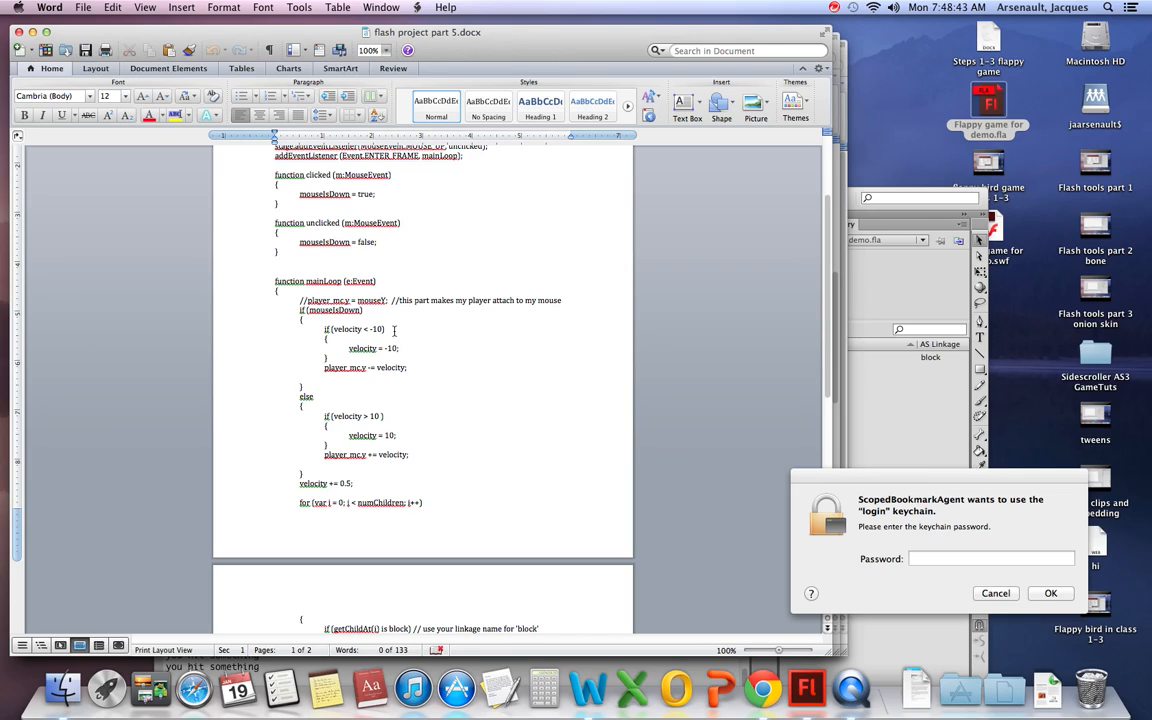
double_click(354, 329)
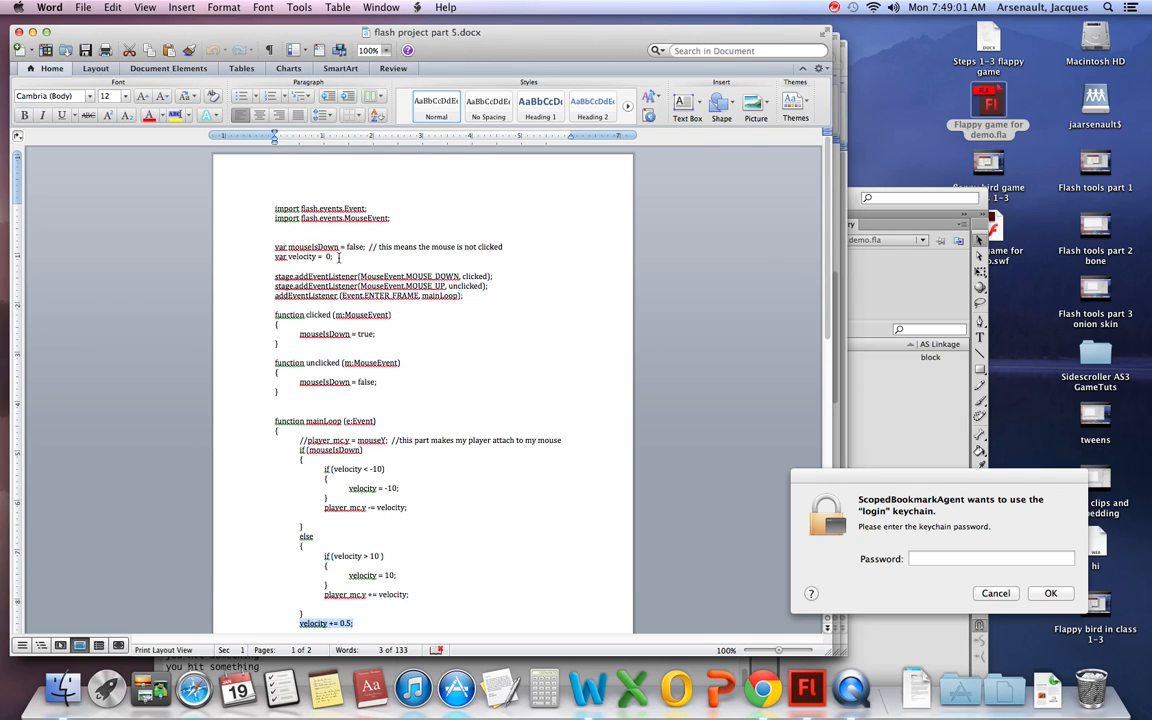
triple_click(300, 256)
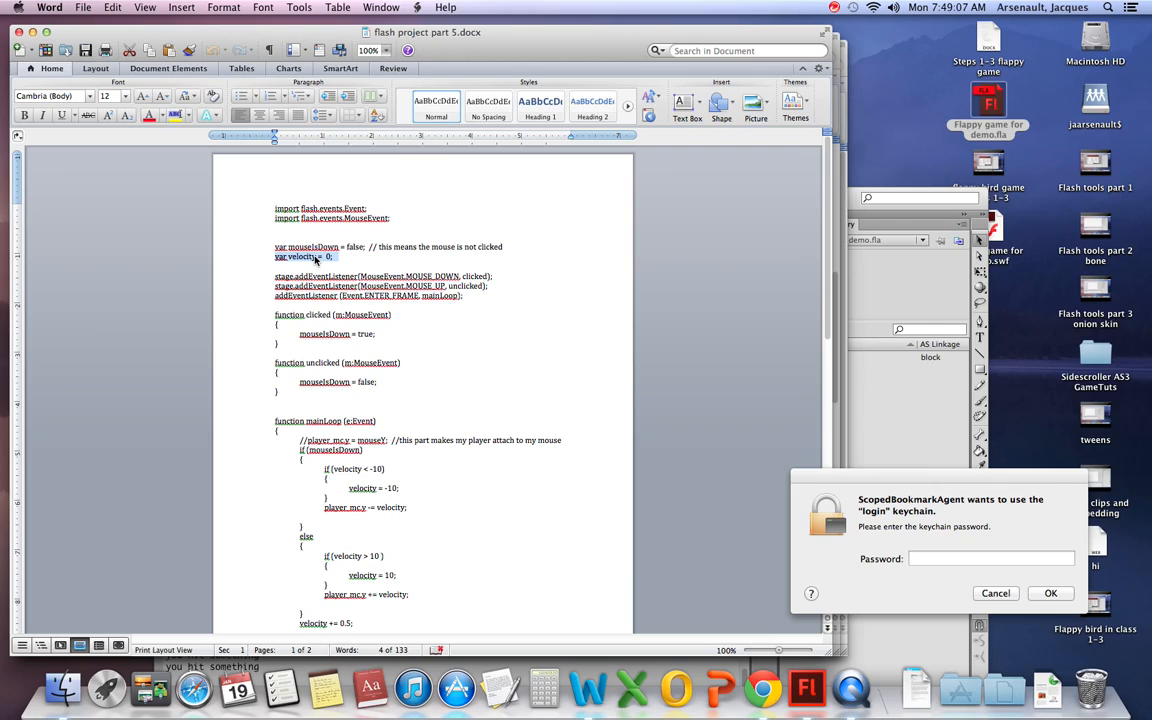
mouse_move(315, 260)
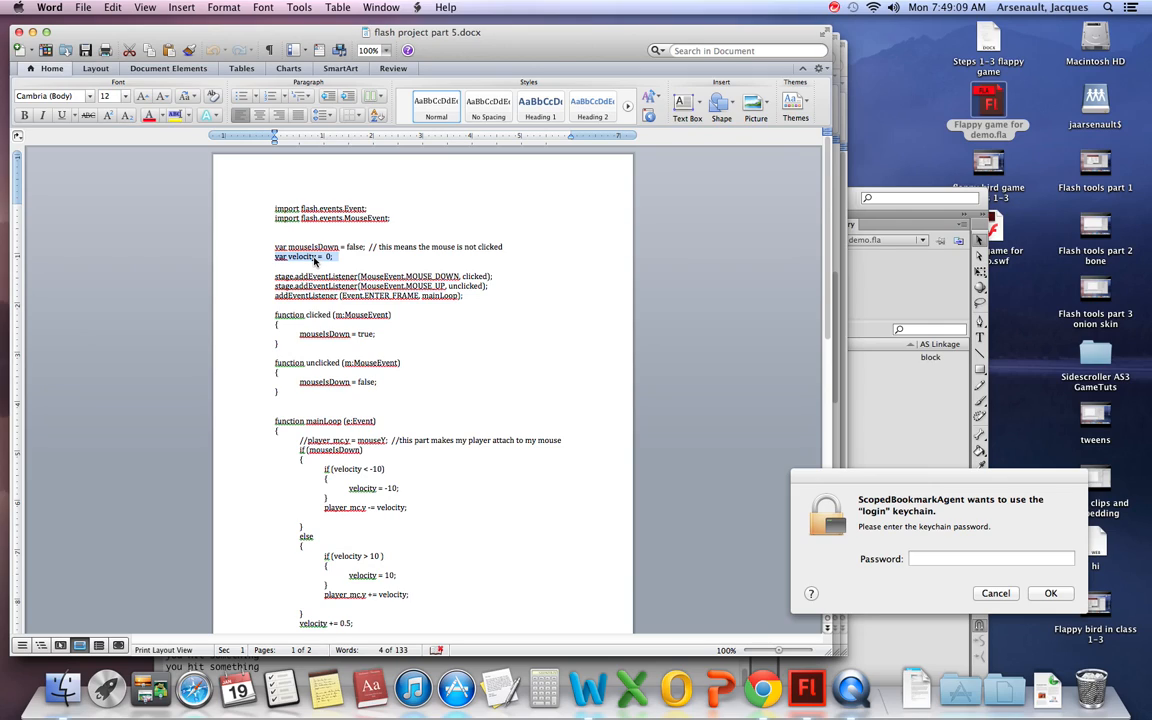
mouse_move(314, 263)
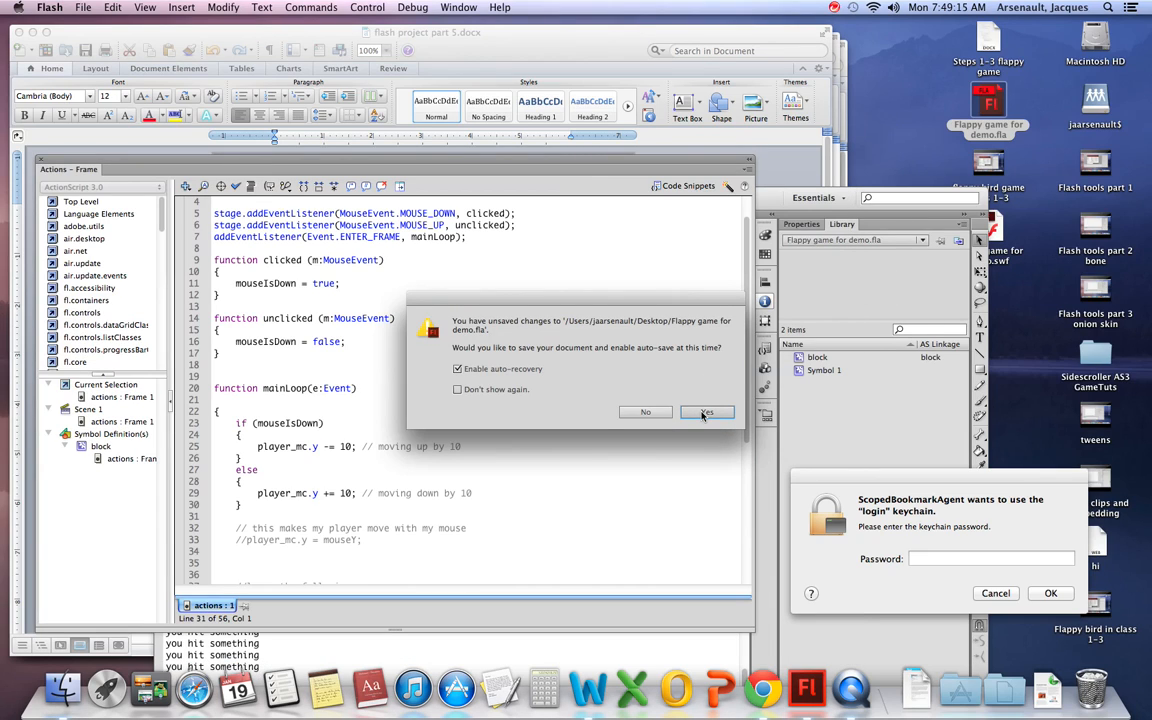
Confirm saving the game, then type 'var velocity = 0' beneath the mouseIsDown declaration
click(707, 412)
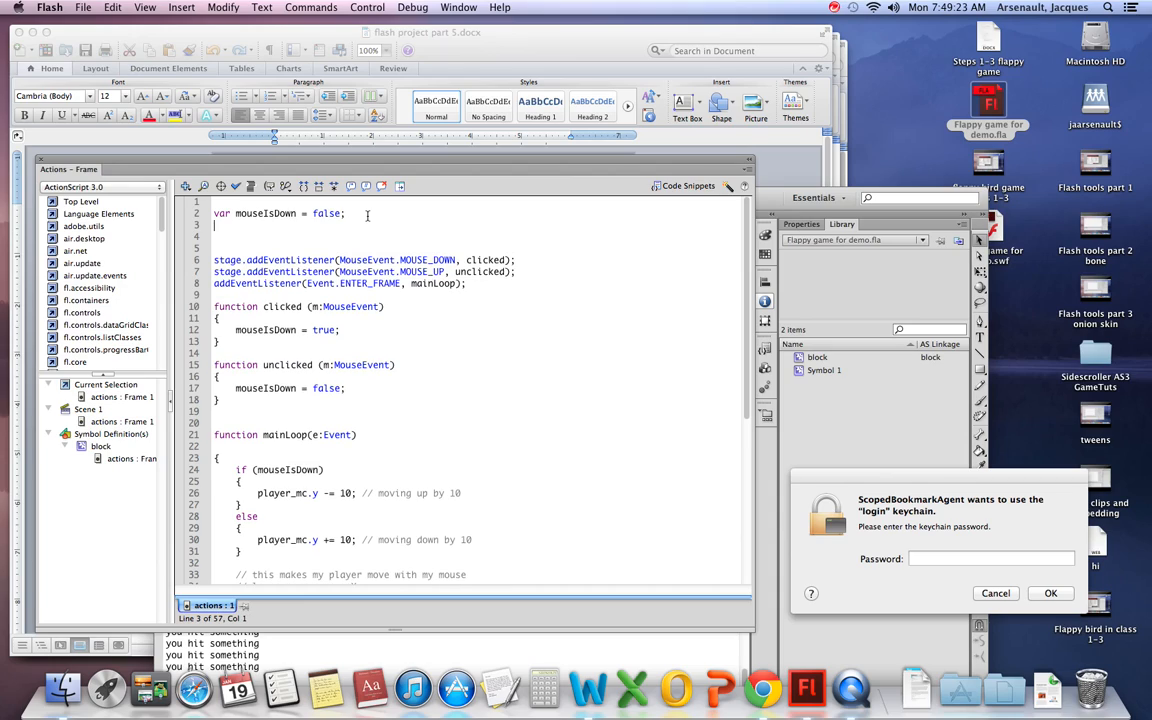
text(var)
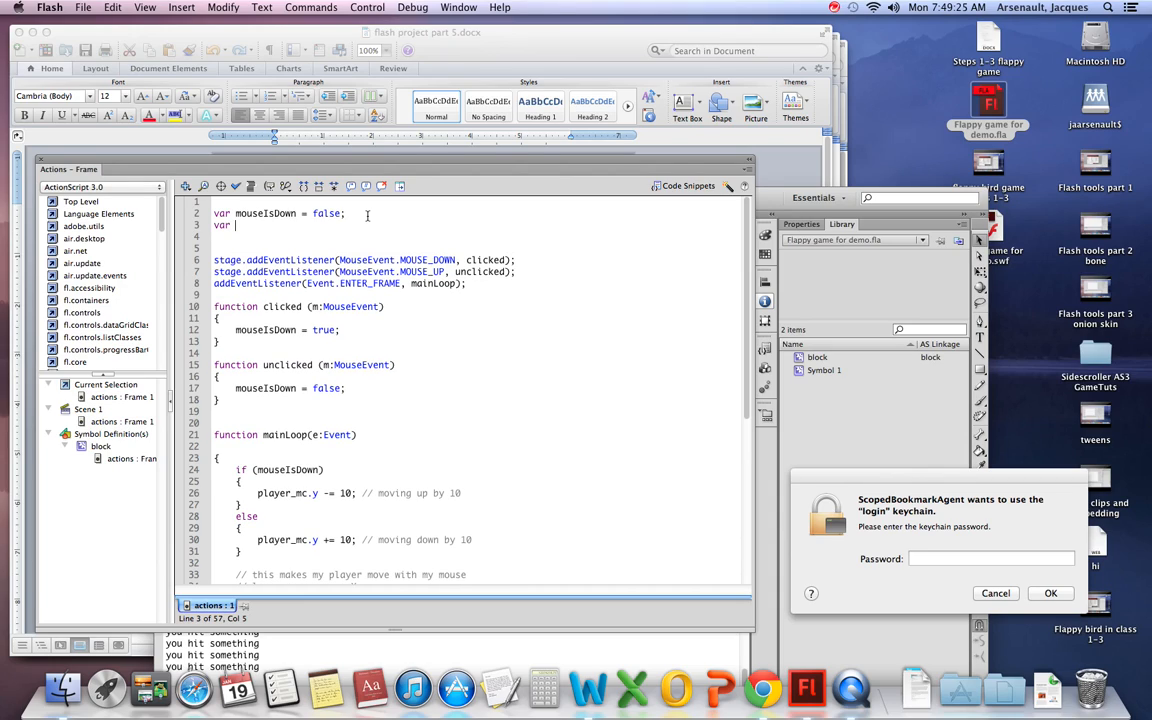
text(velocity)
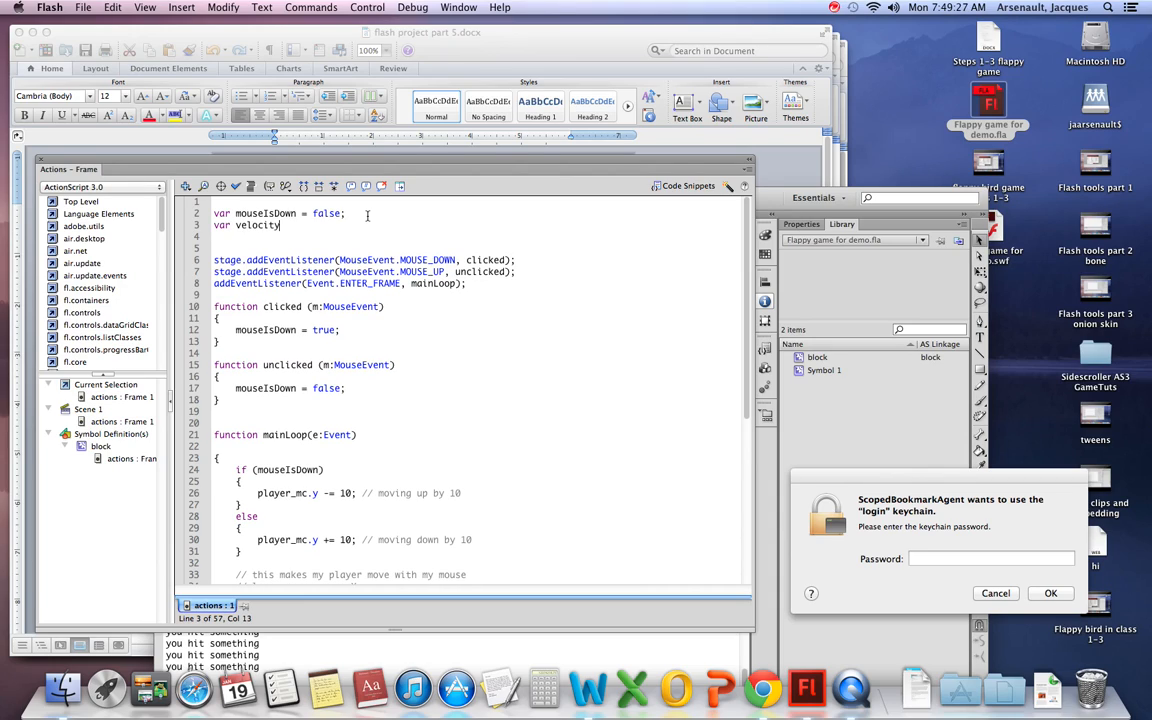
text(= 0)
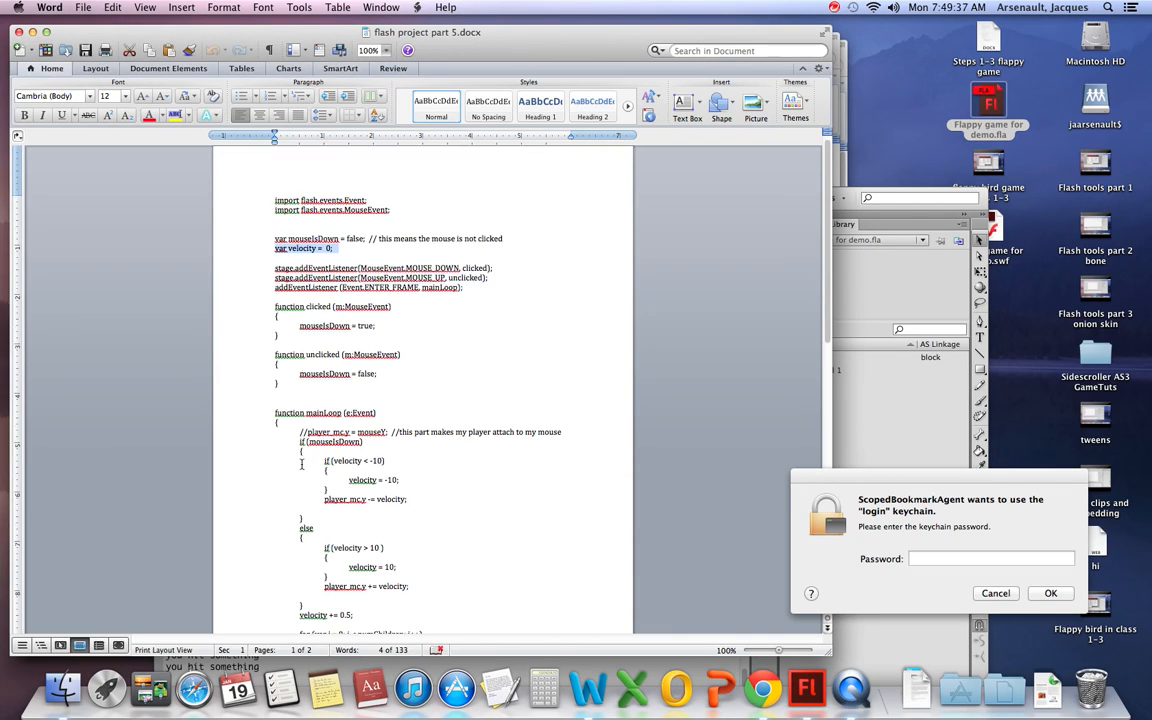
Rewrite mainLoop to move the player by velocity clamped at ±10, adding 'velocity += 1'
scroll(down, 3)
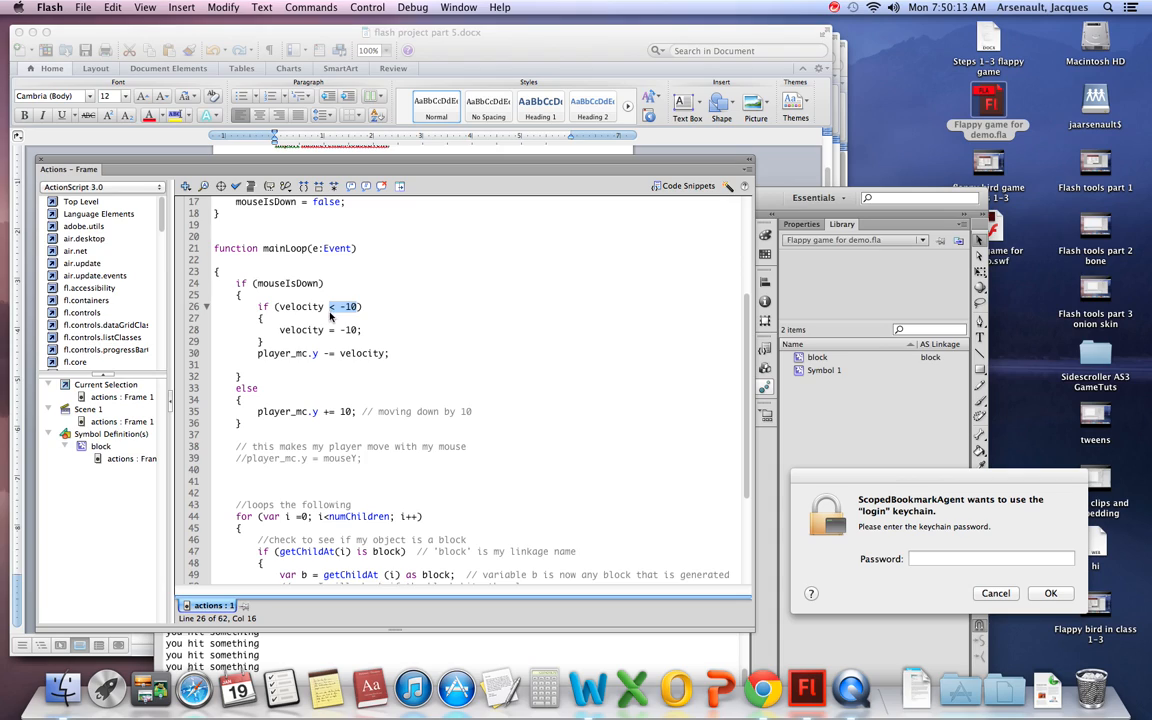
mouse_move(334, 314)
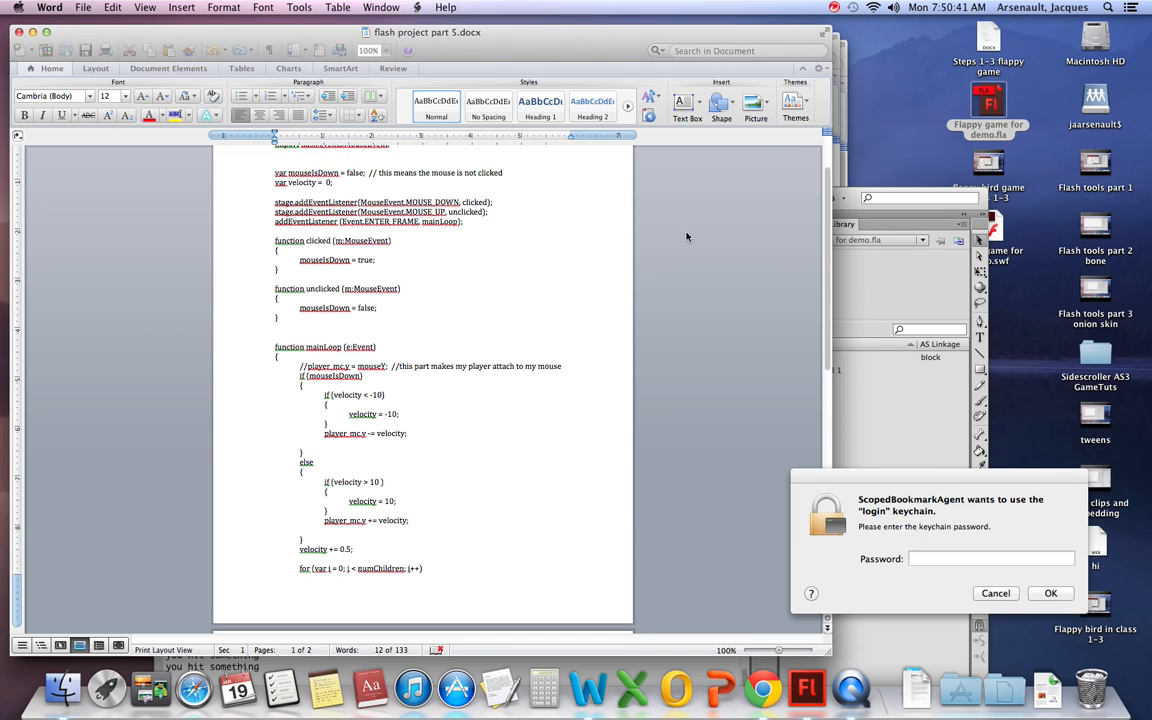
drag(324, 481, 339, 550)
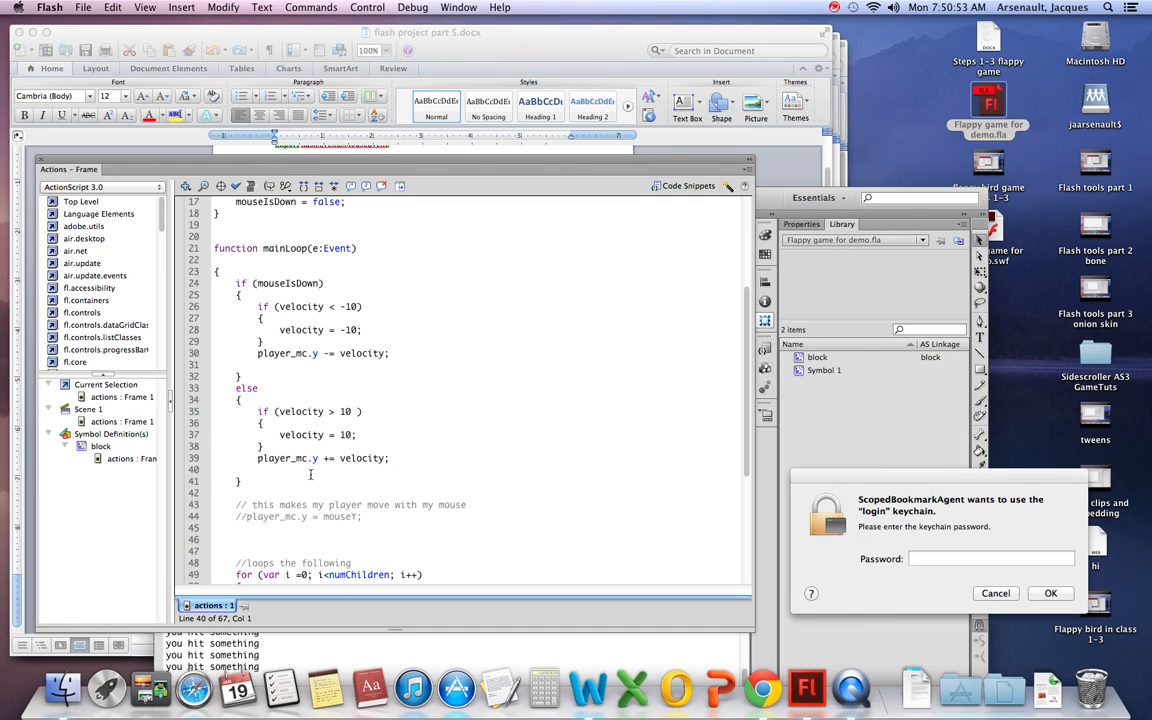
scroll(down, 3)
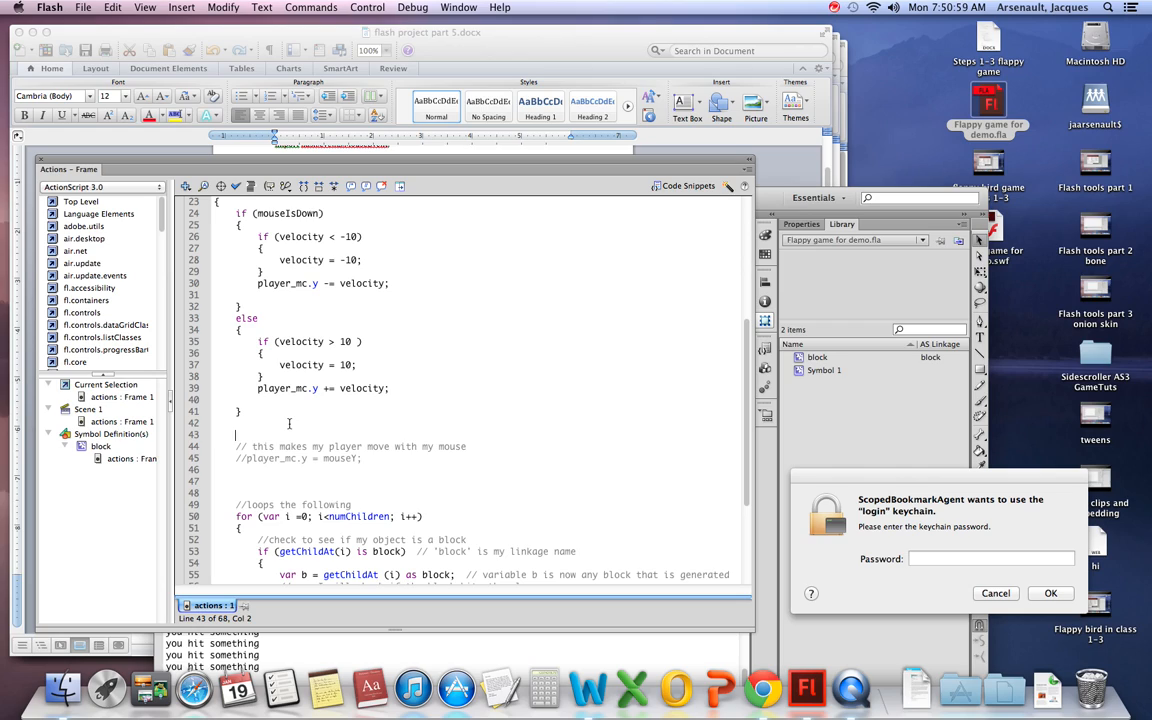
text(velocit)
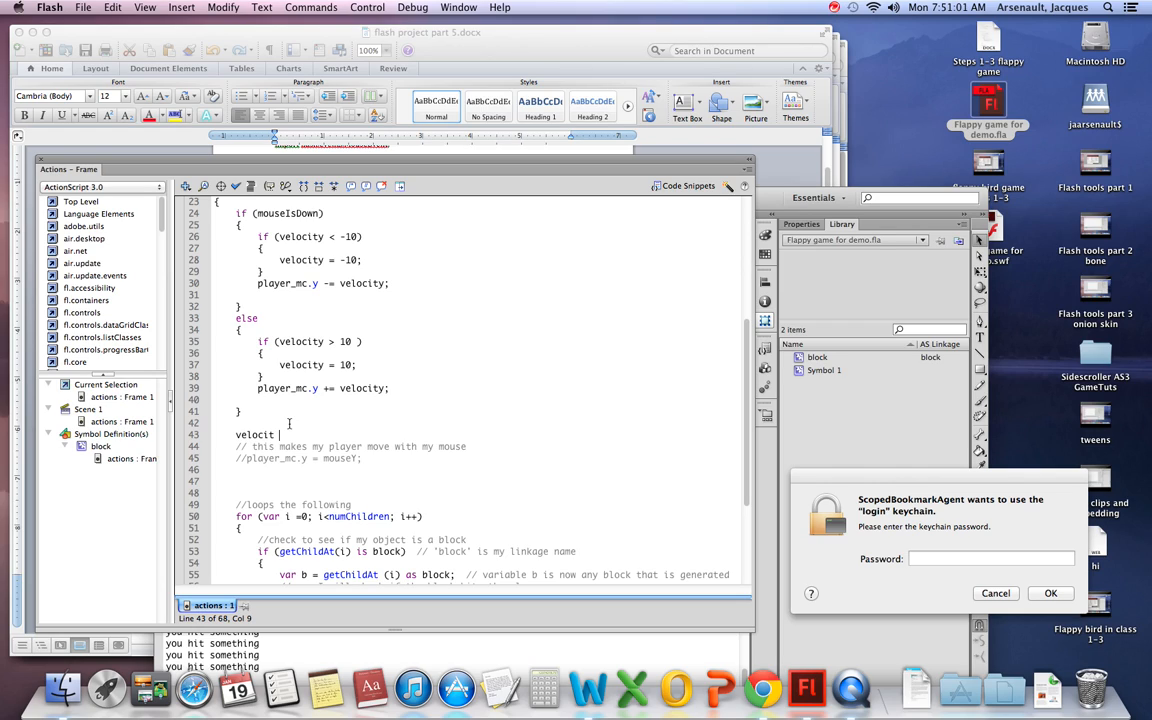
text(b)
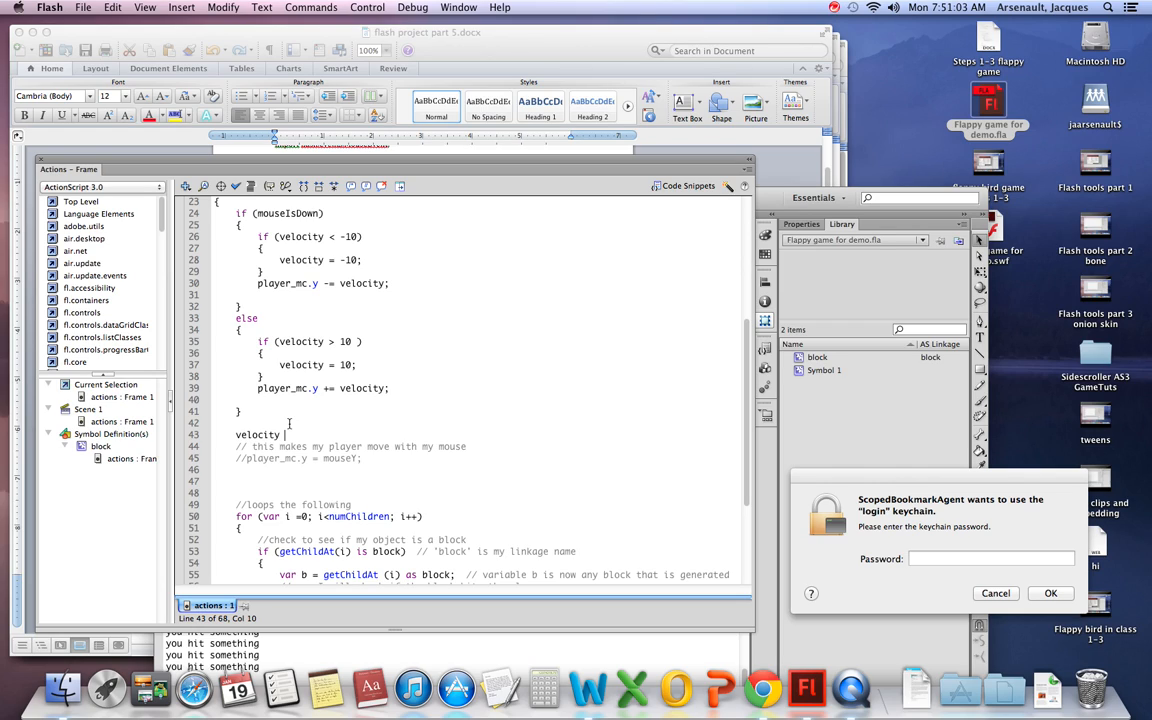
text(4)
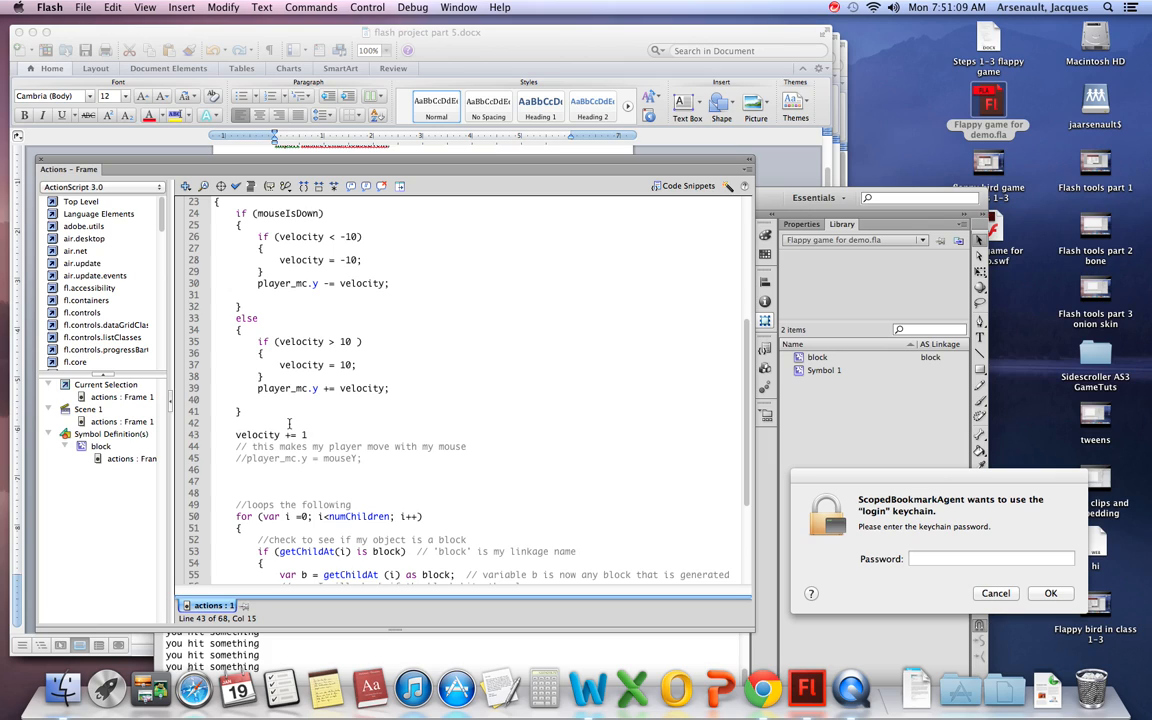
scroll(down, 3)
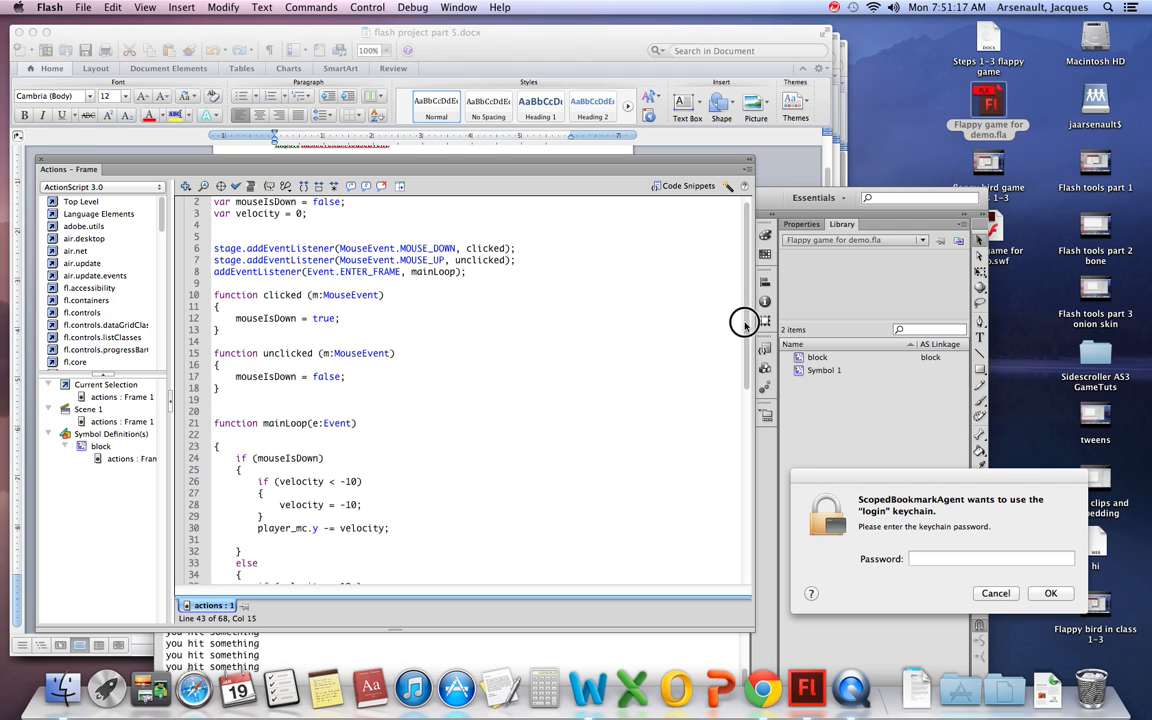
scroll(down, 3)
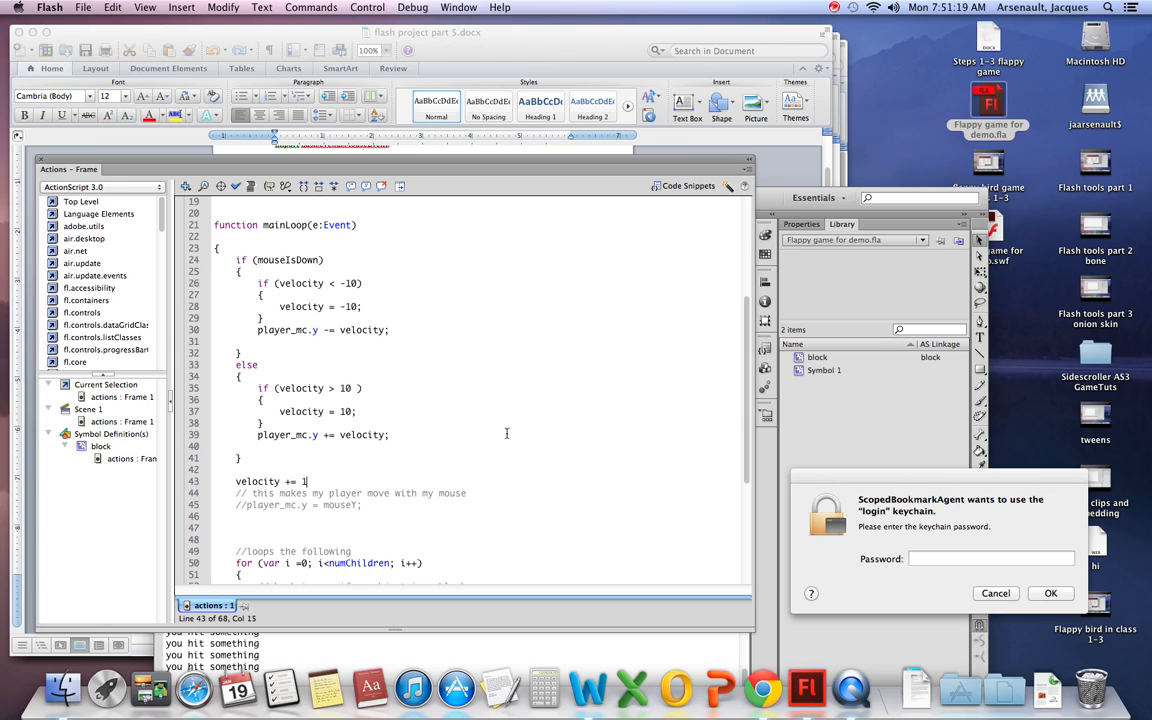
mouse_move(310, 480)
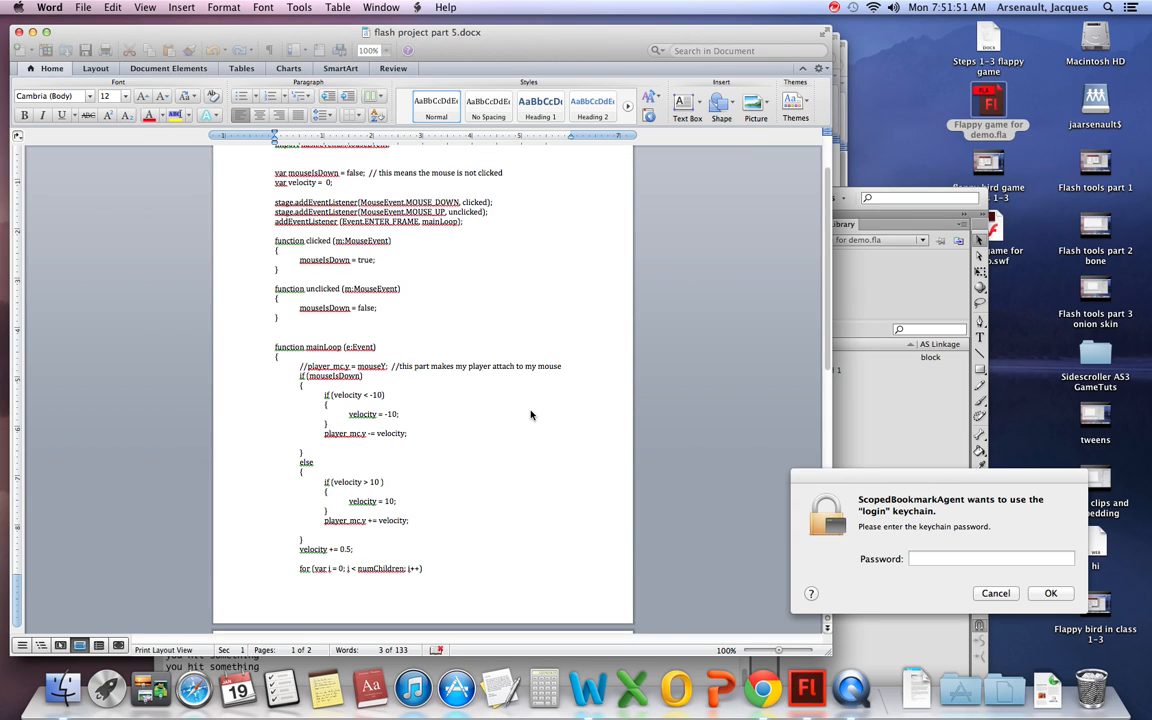
Scroll the Word notes to the hitTestObject boom code, then bring the Flash file forward
scroll(down, 3)
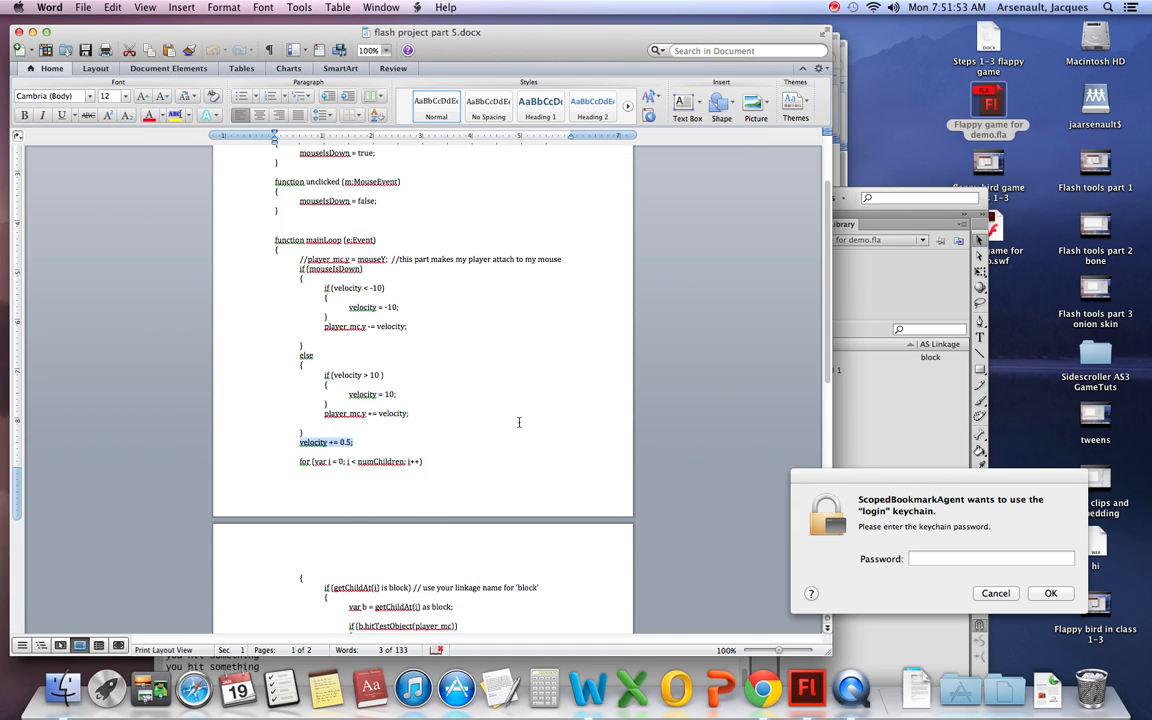
scroll(down, 3)
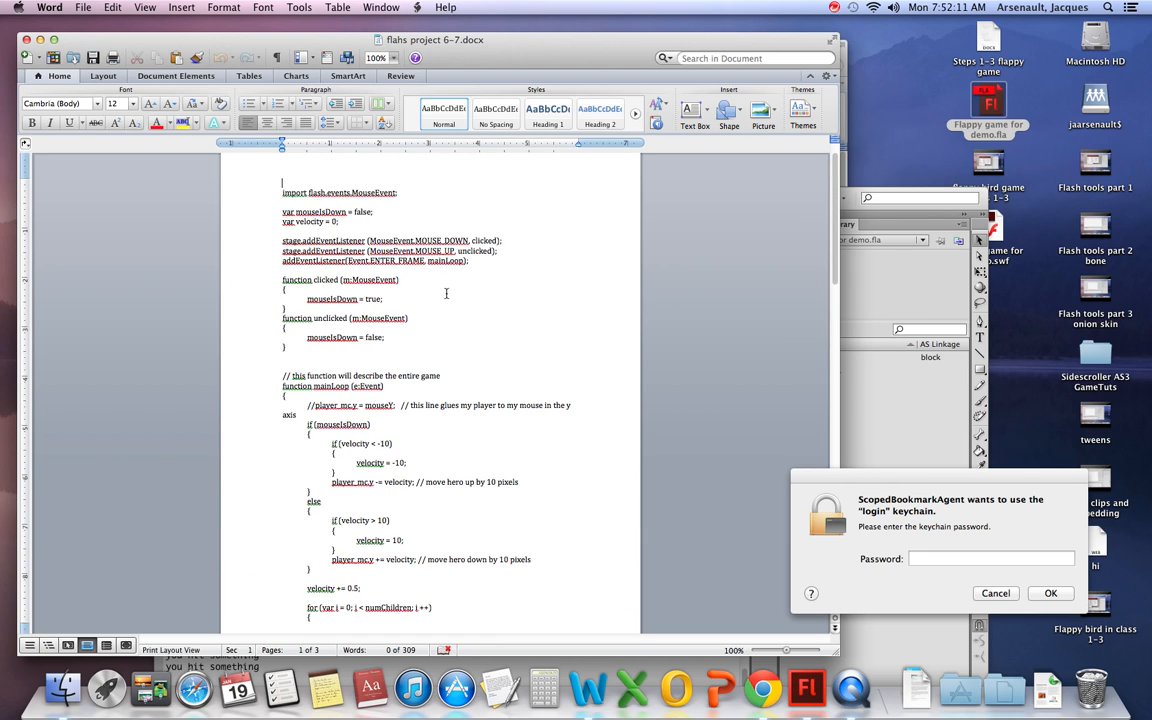
scroll(down, 3)
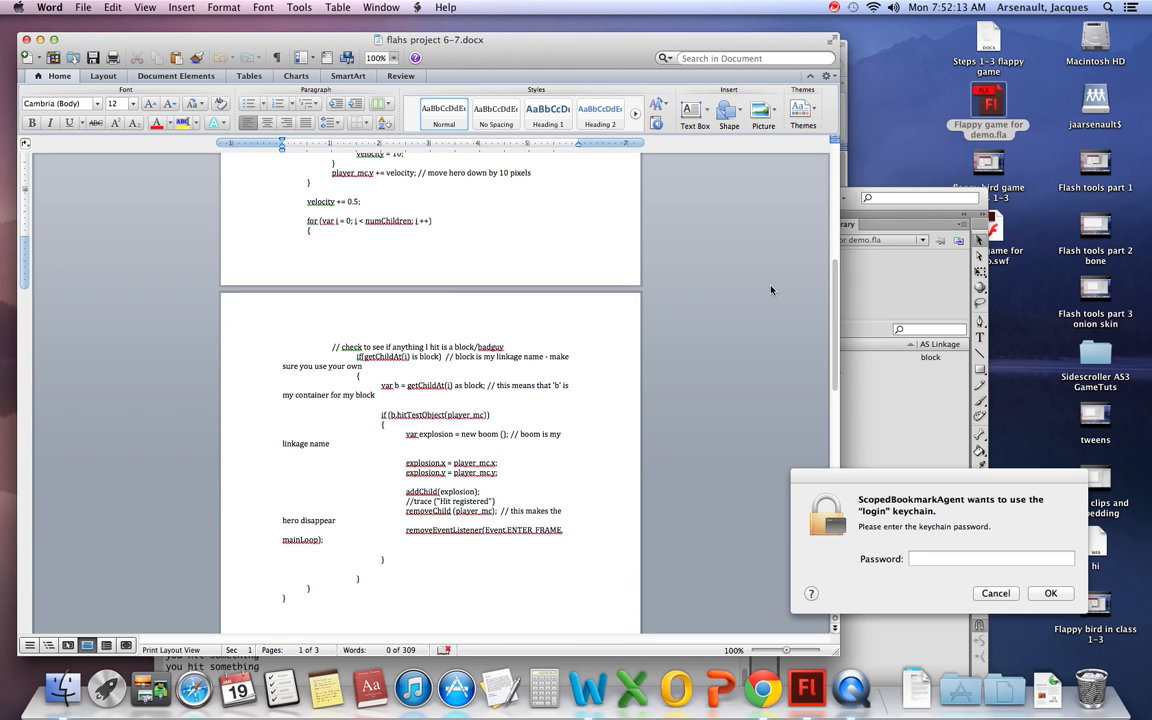
click(806, 688)
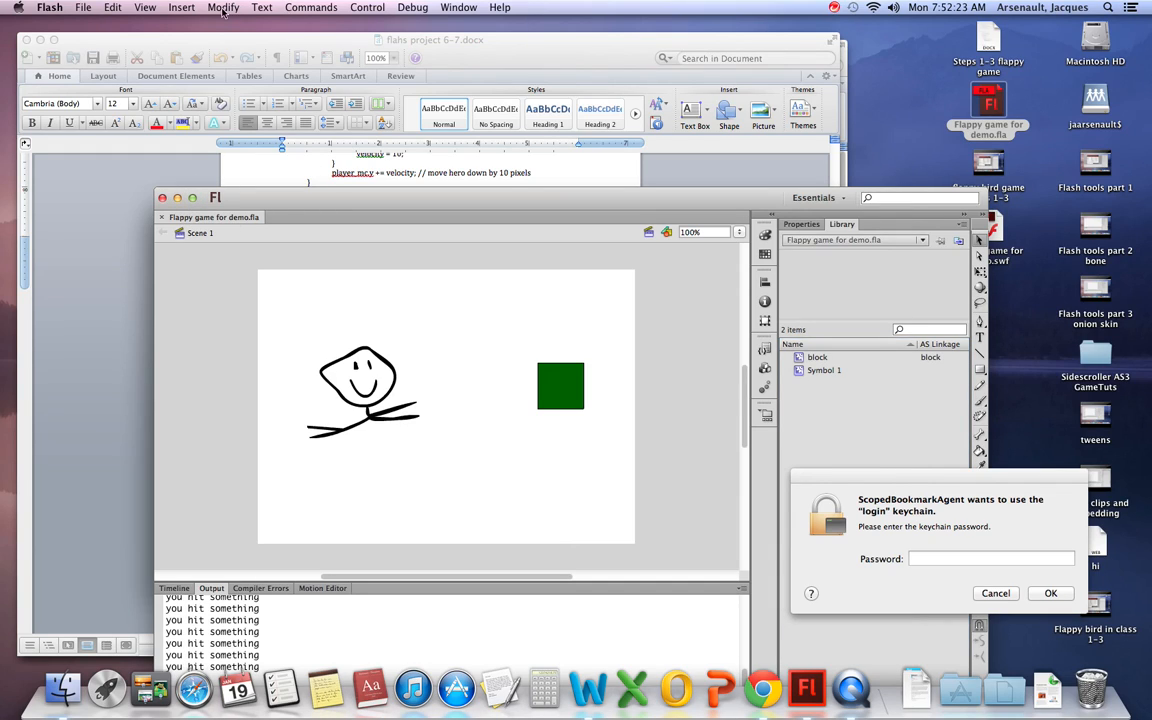
Create a movie clip symbol 'boom', exported for ActionScript as class boom, accepting the warning
click(181, 7)
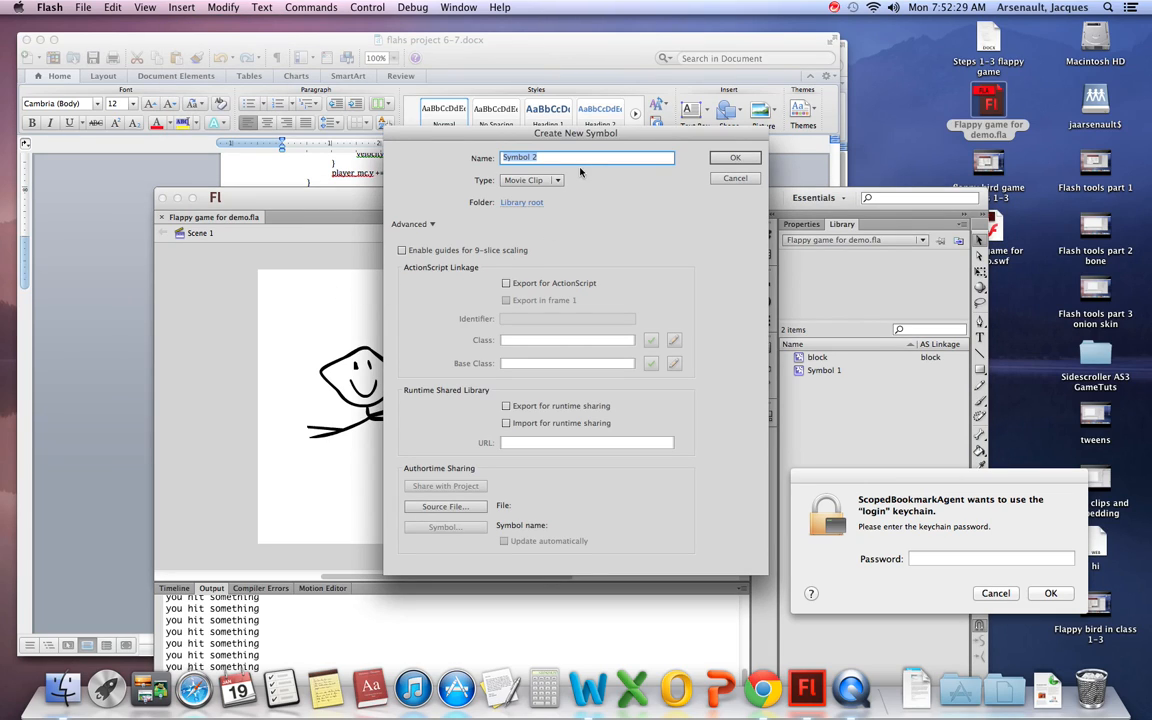
text(boom)
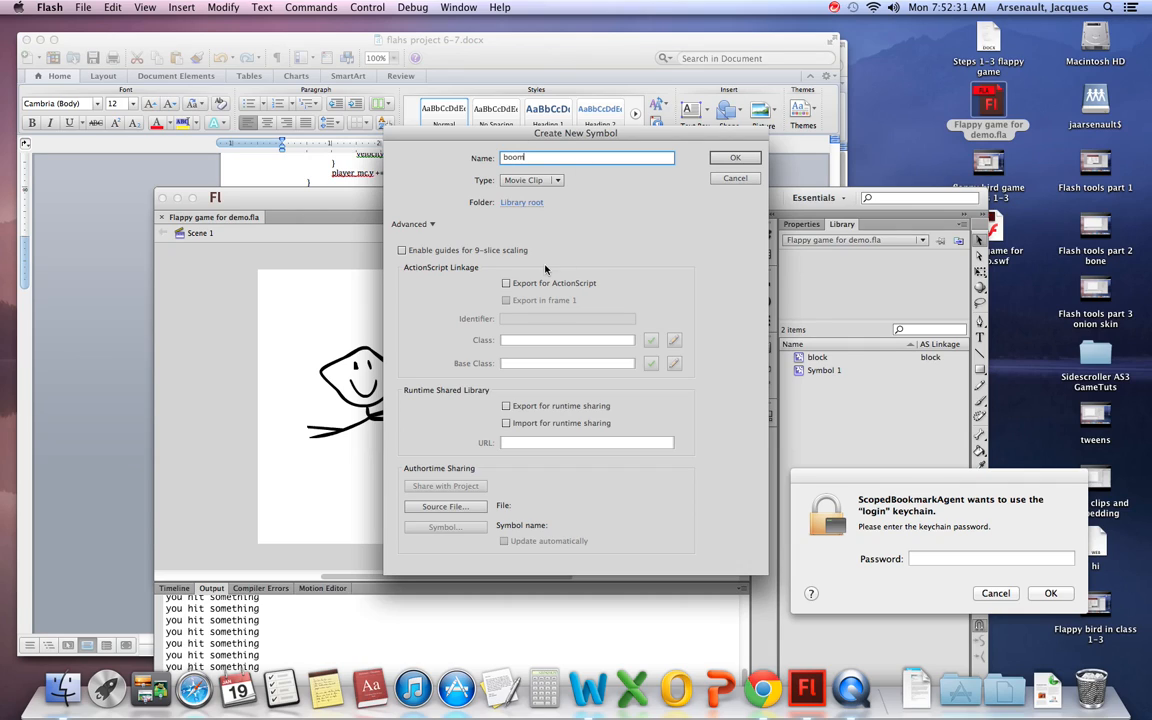
click(506, 283)
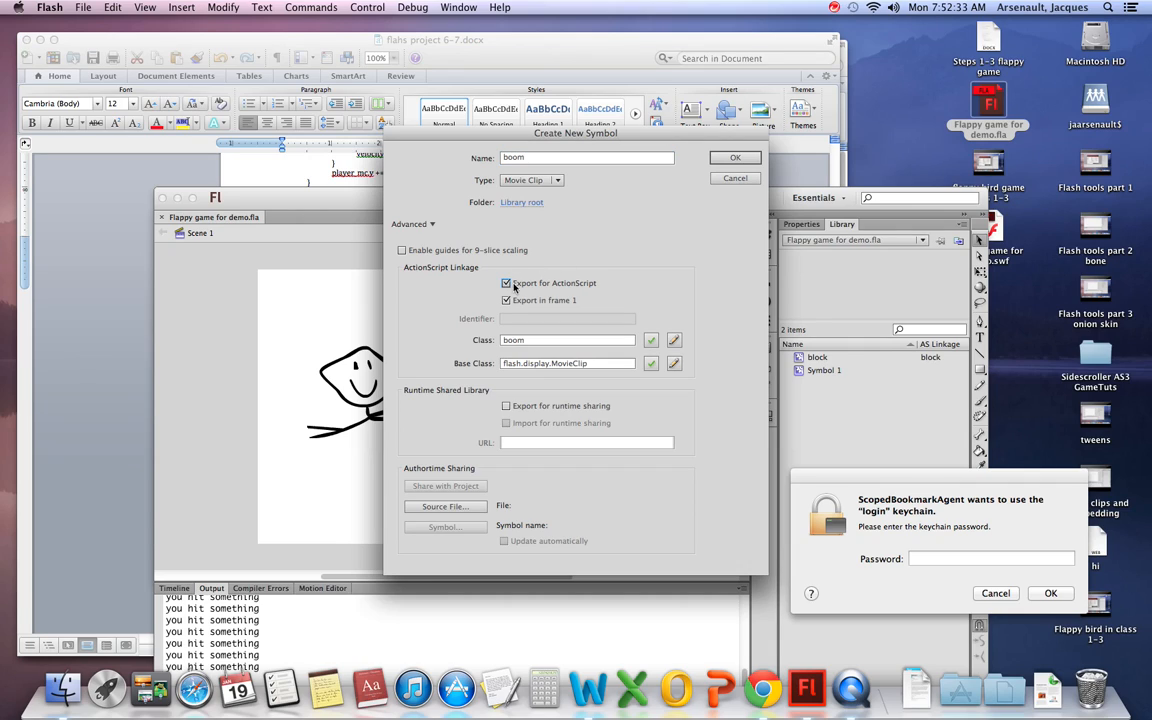
click(567, 339)
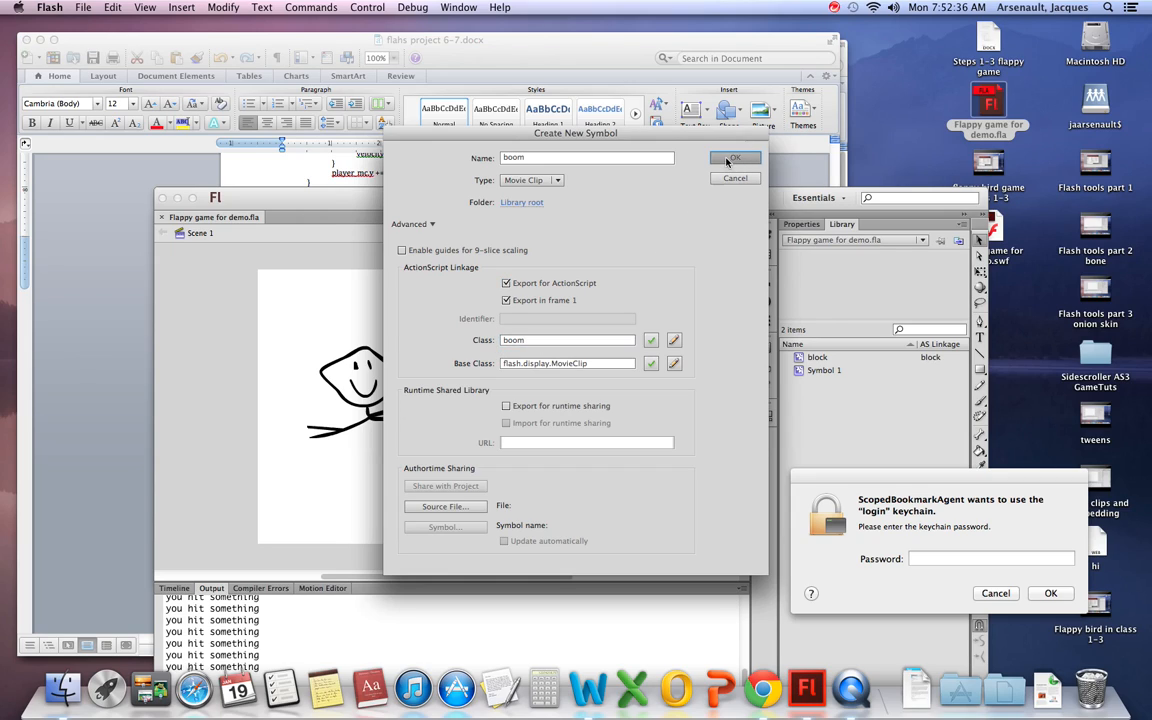
click(736, 157)
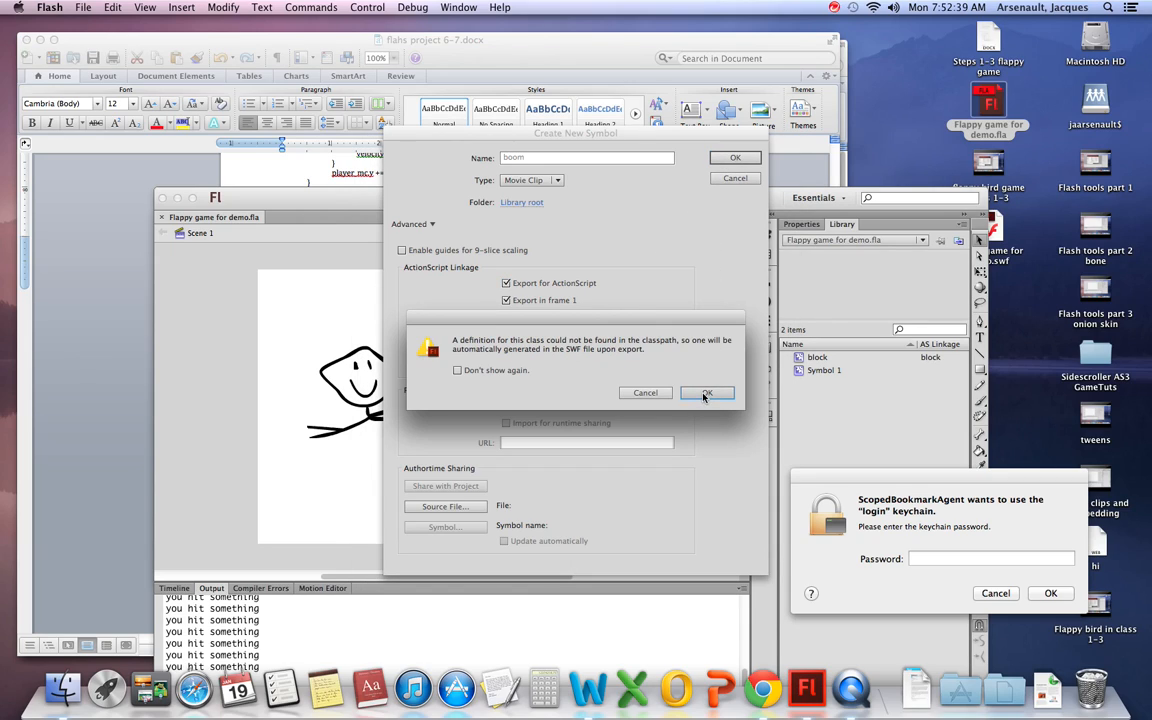
click(706, 392)
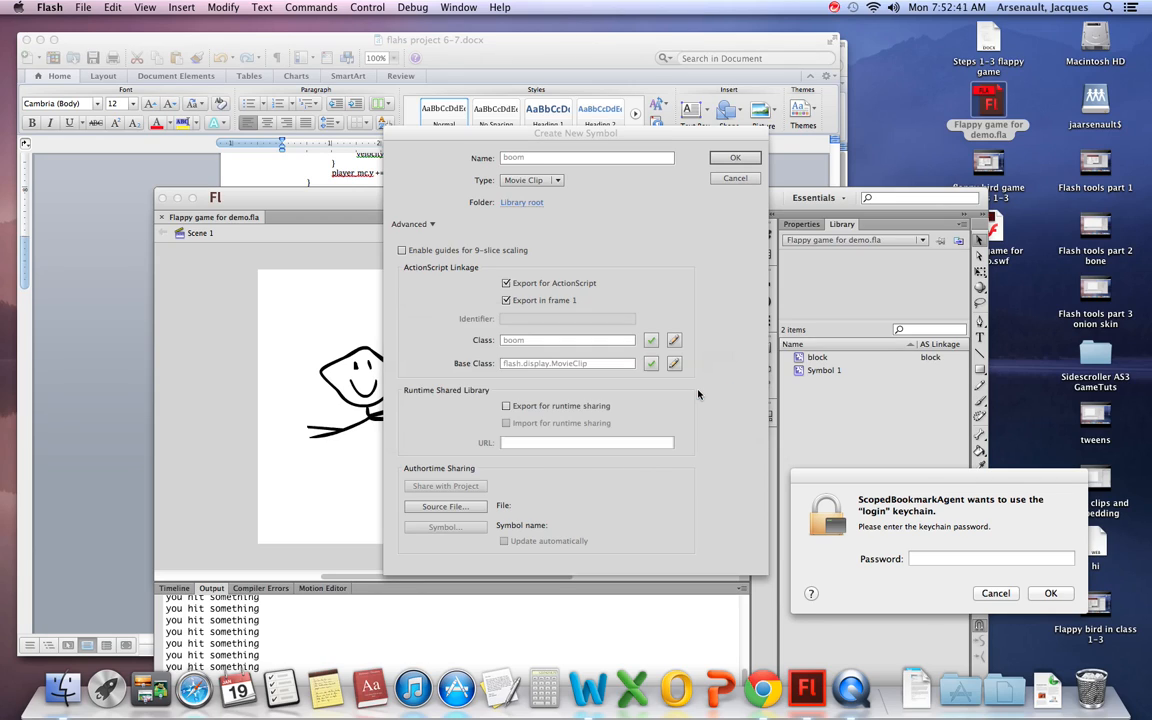
click(735, 157)
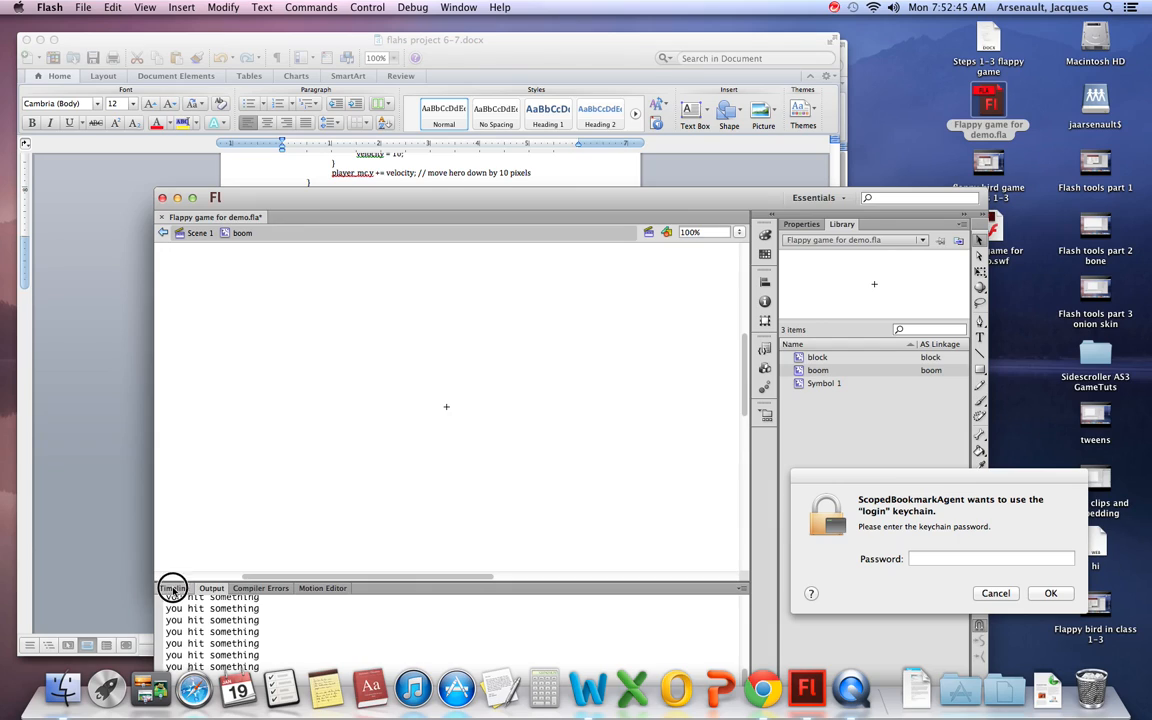
Show the timeline, brush a green scalloped explosion outline, and shrink it with Free Transform
click(173, 588)
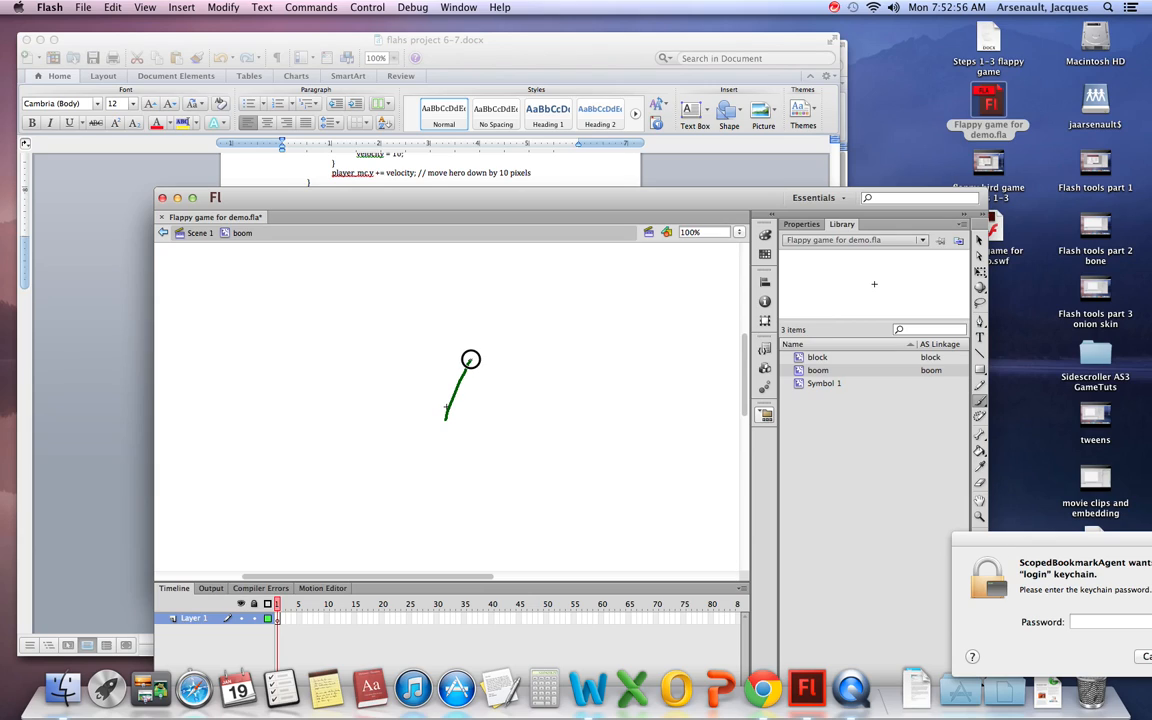
drag(470, 358, 407, 329)
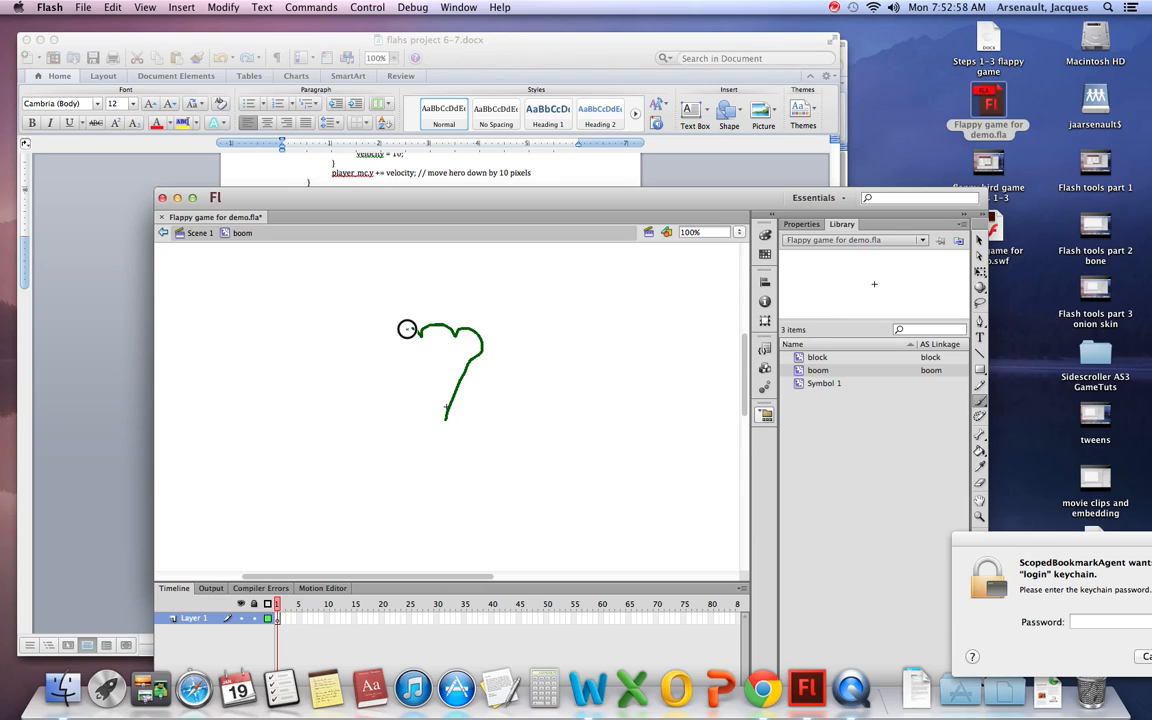
drag(407, 328, 439, 440)
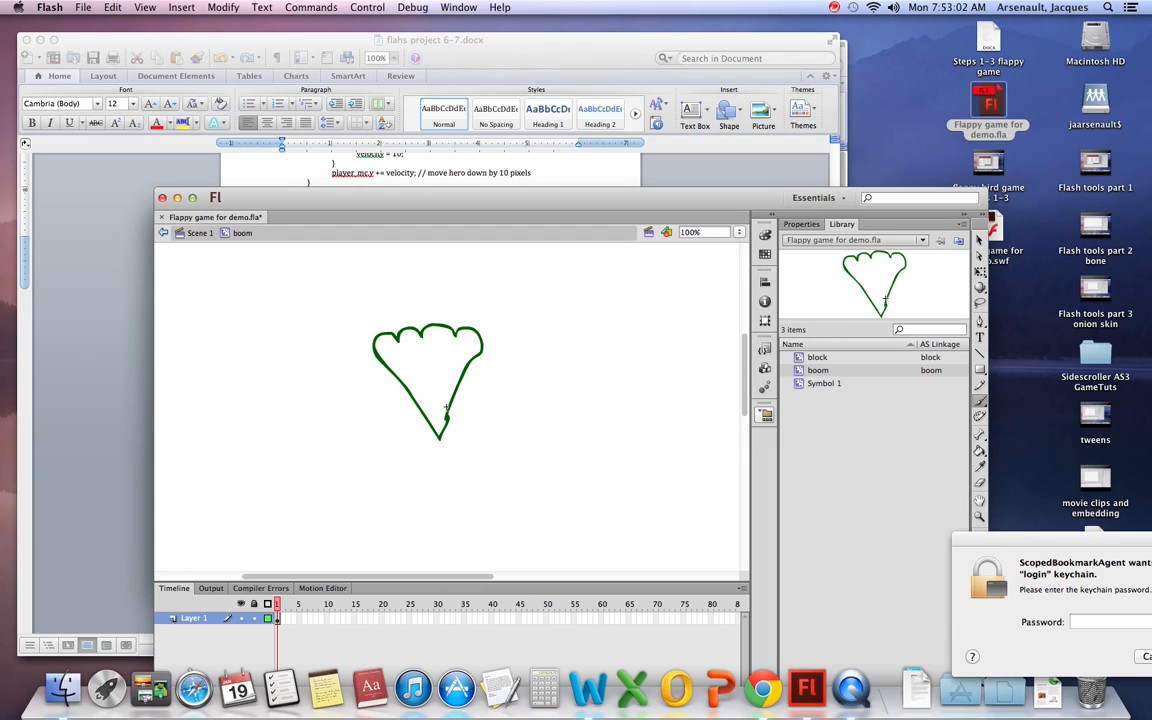
mouse_move(482, 375)
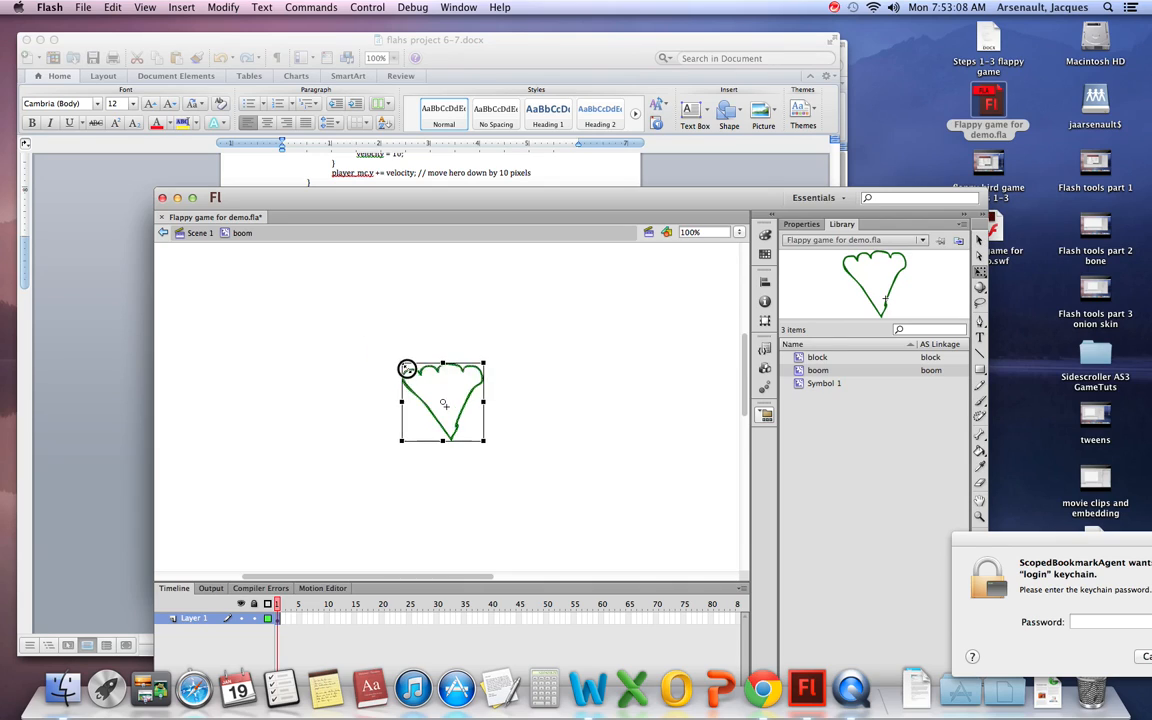
drag(407, 368, 455, 413)
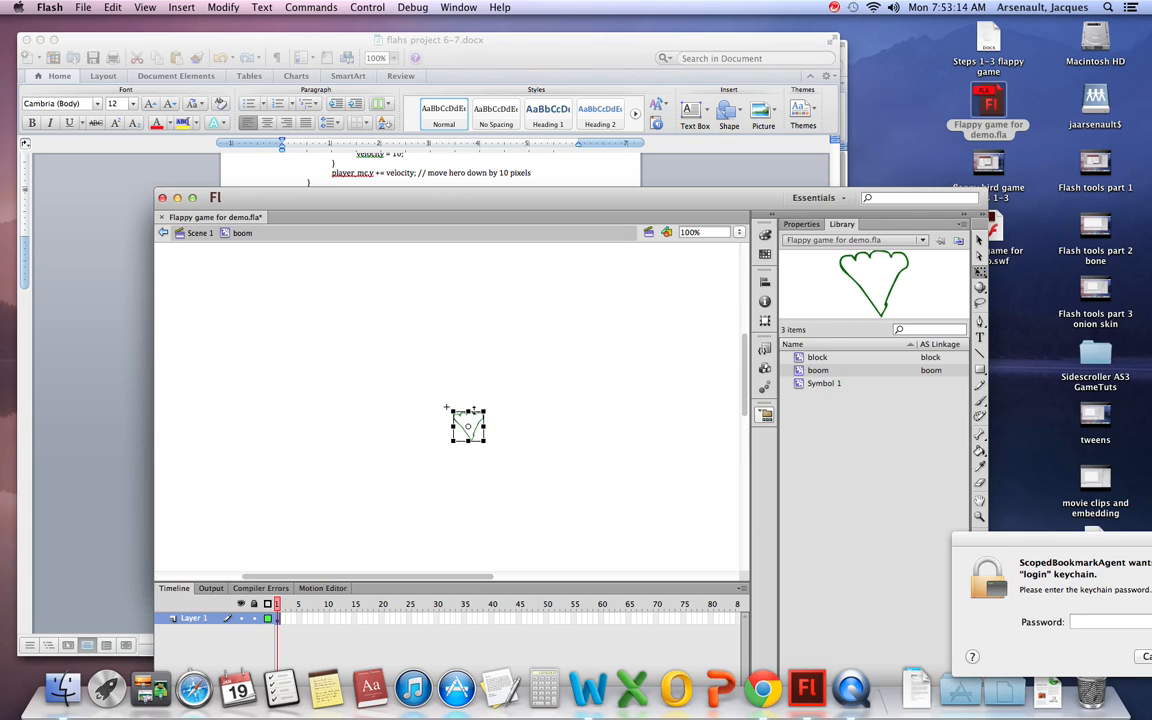
mouse_move(705, 231)
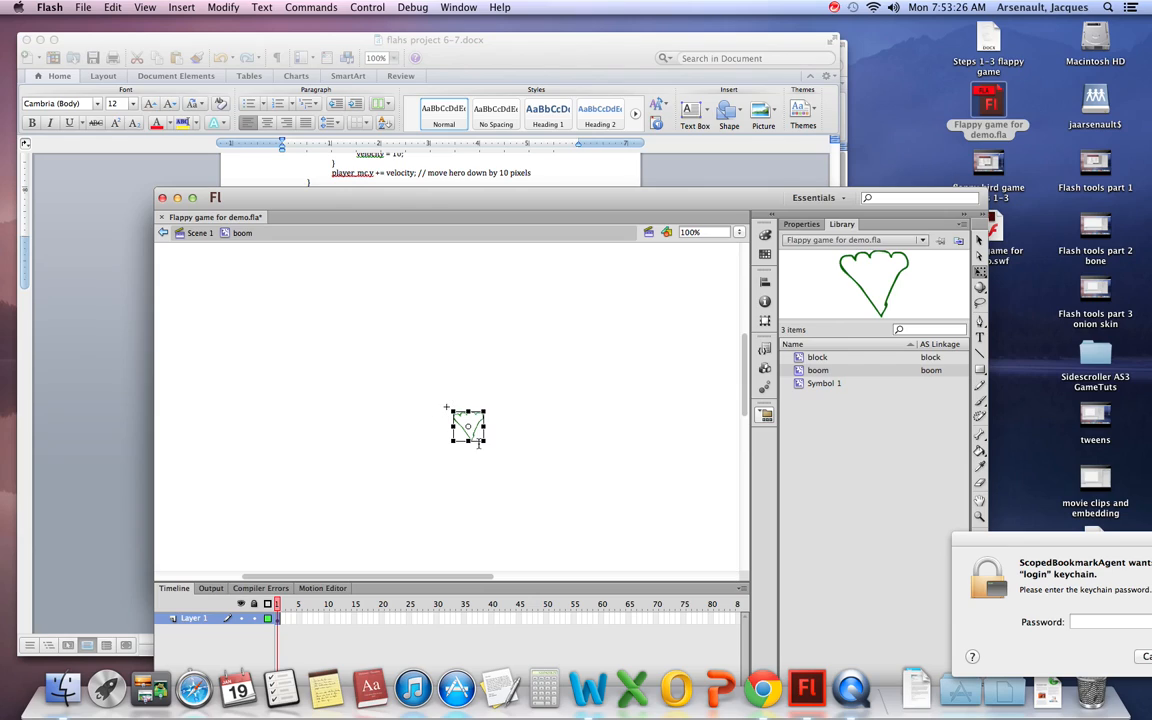
mouse_move(475, 442)
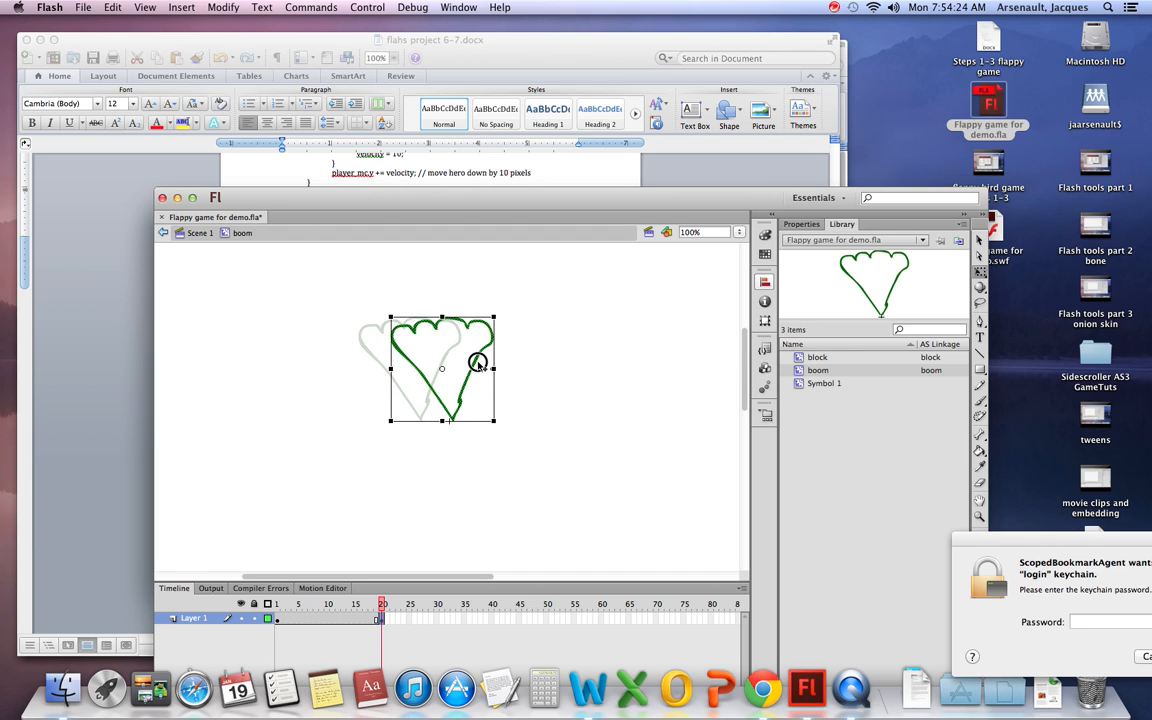
Enlarge the explosion at frame 20 and add a classic tween between the keyframes
click(461, 436)
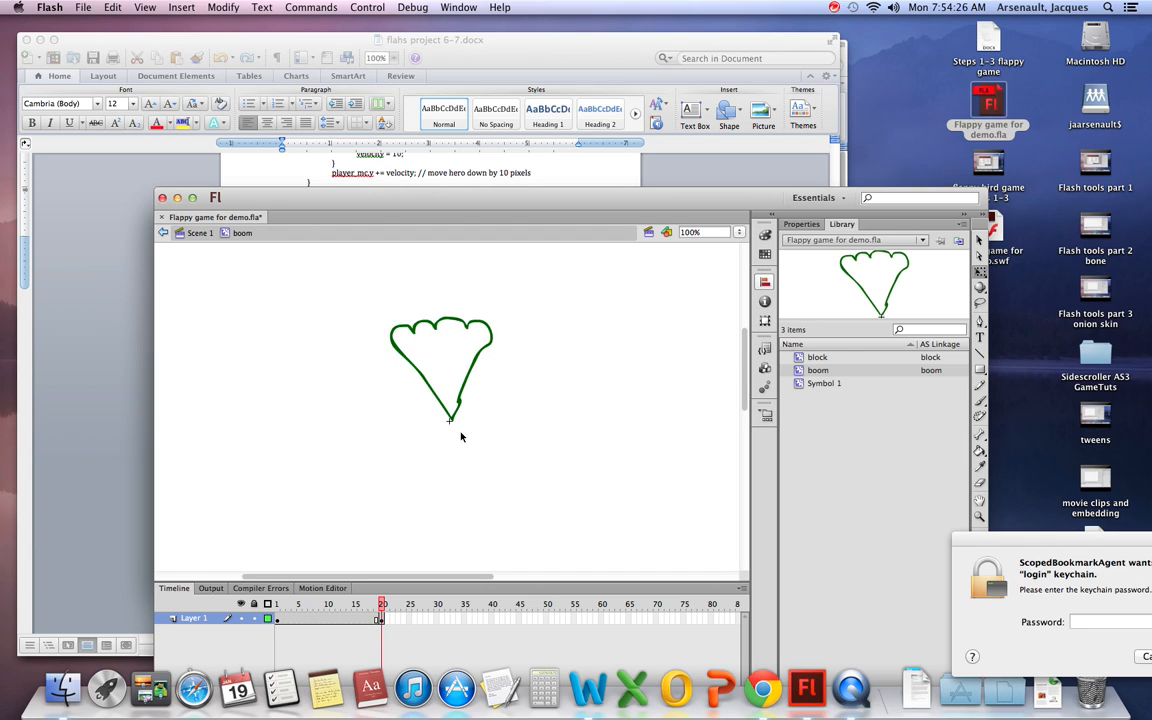
mouse_move(449, 424)
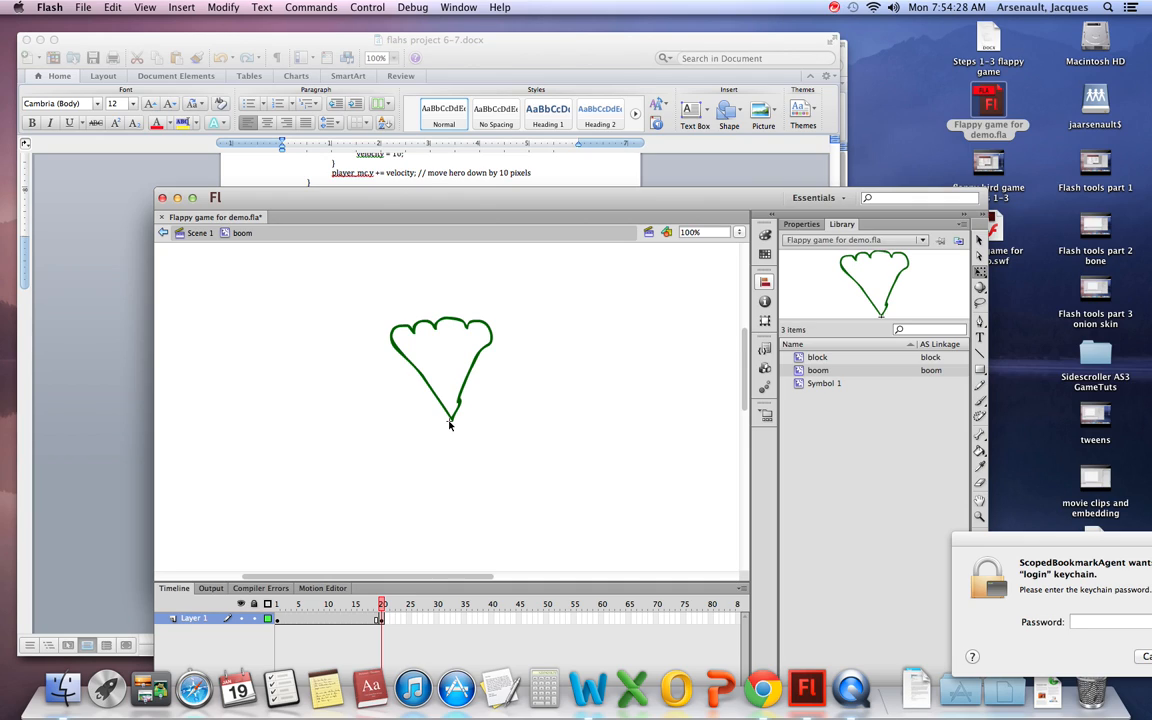
mouse_move(465, 398)
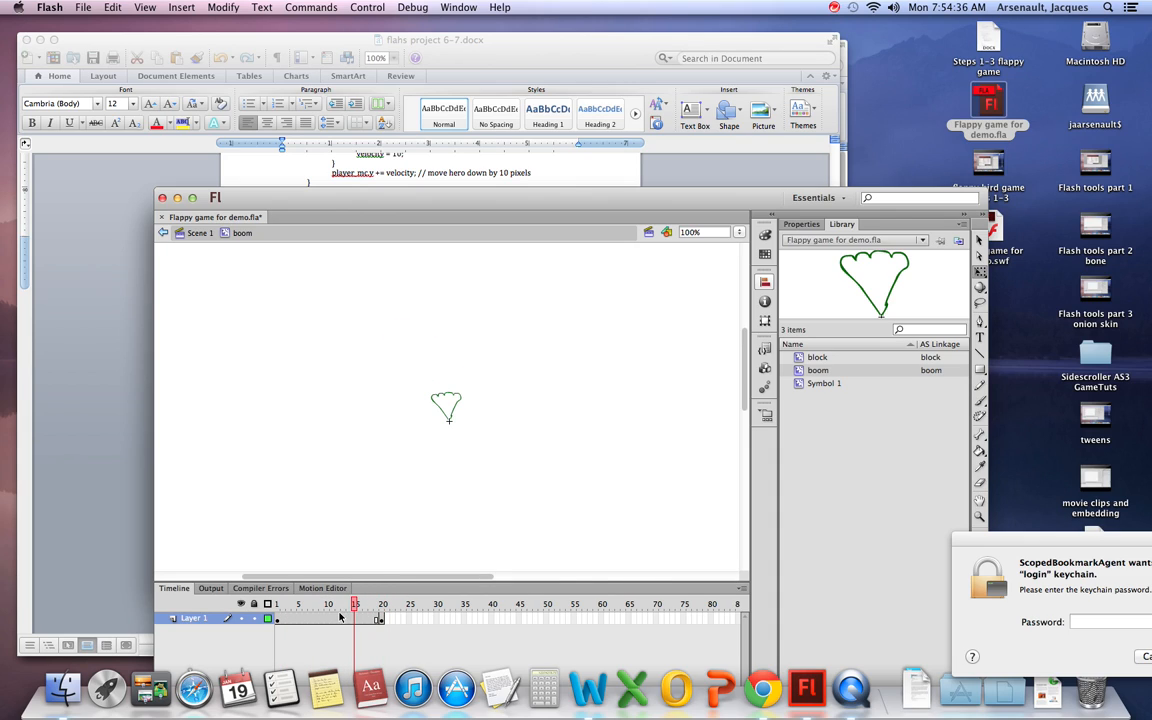
right_click(355, 617)
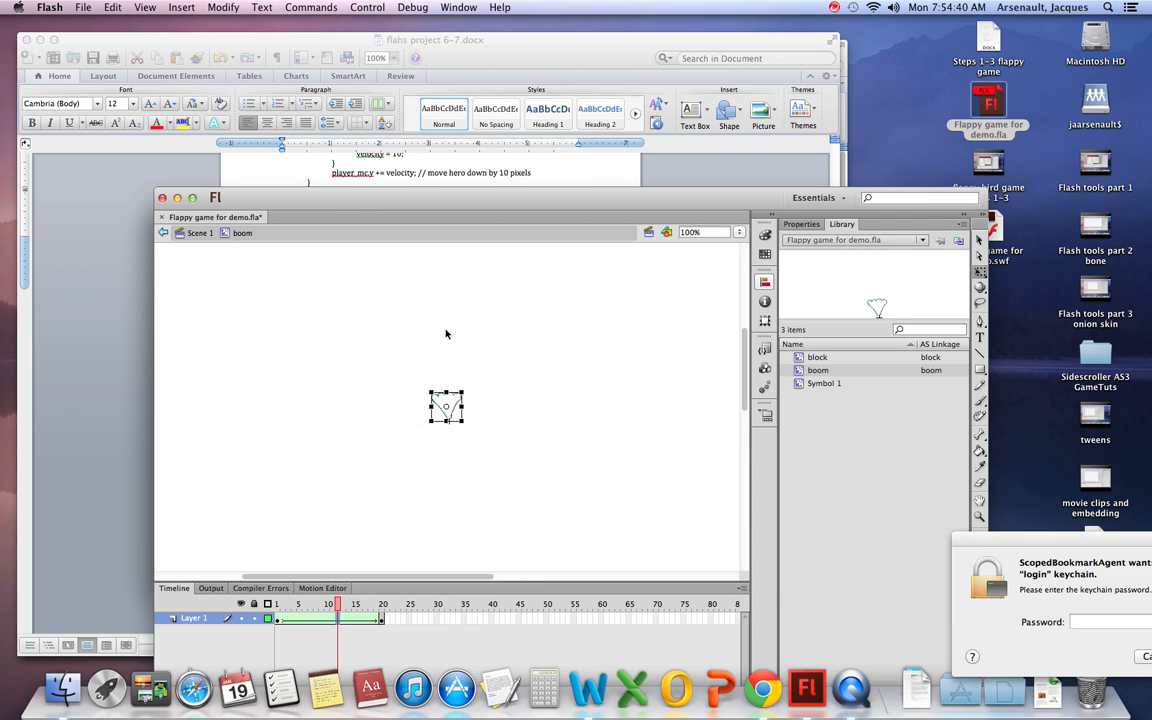
click(285, 605)
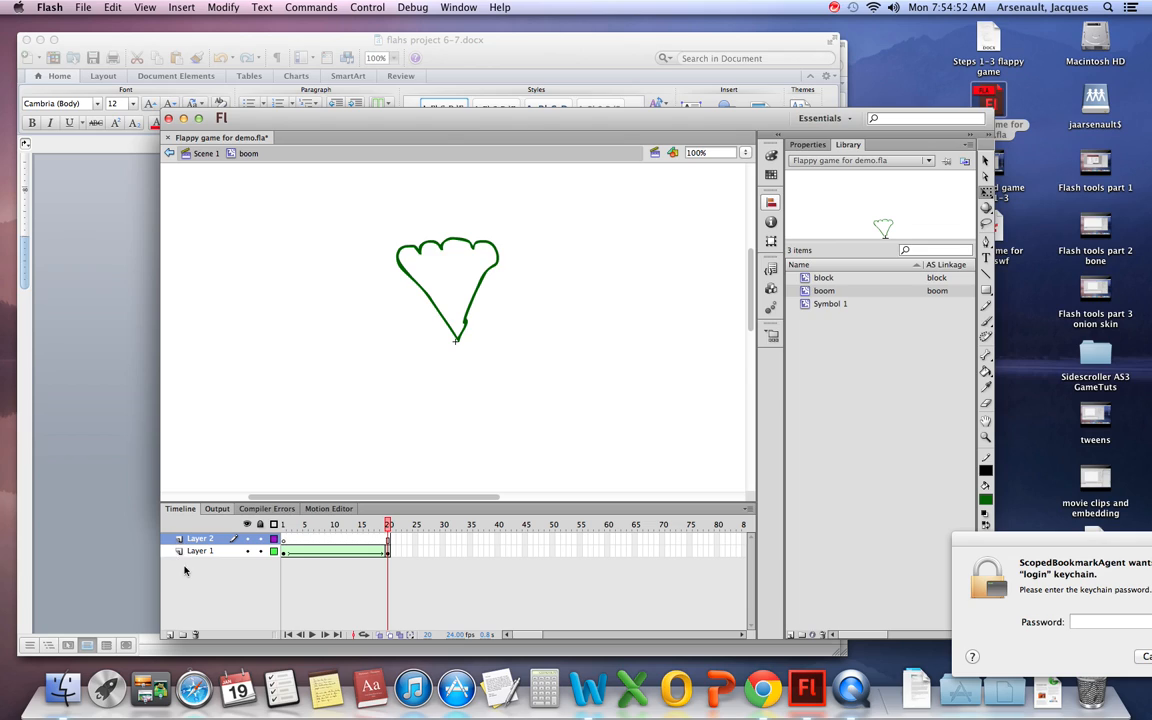
Rename the new layer 'code' and insert a blank keyframe at its frame 20
click(200, 539)
text(code)
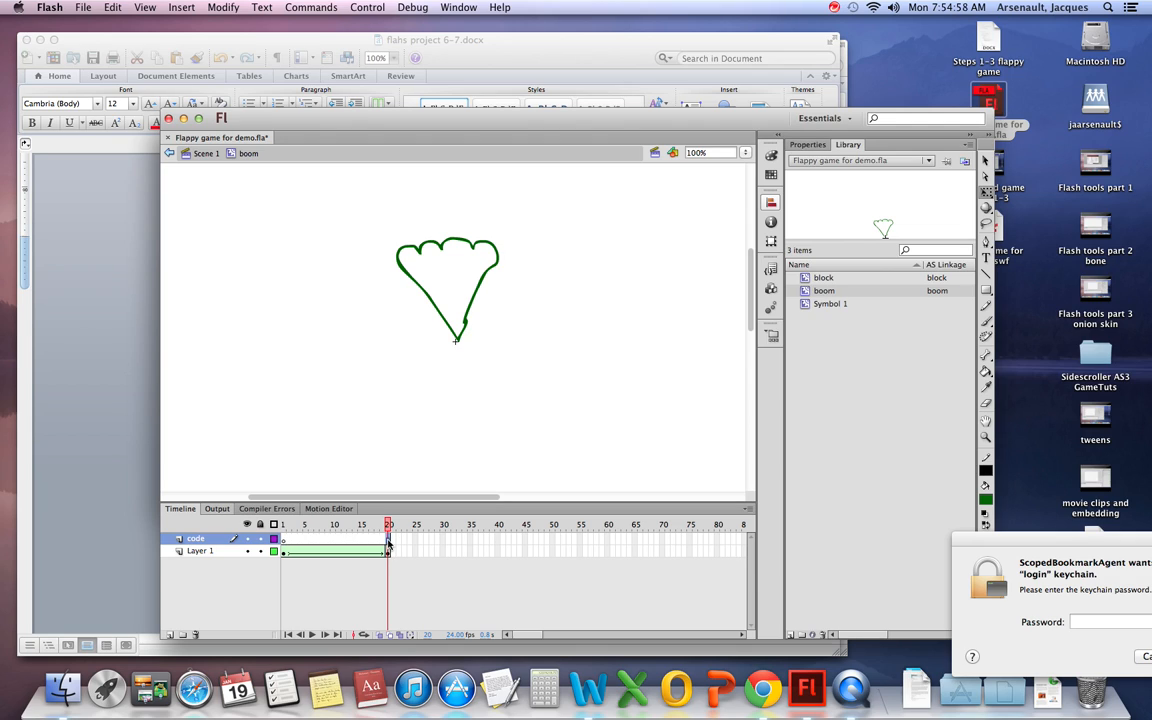
right_click(388, 538)
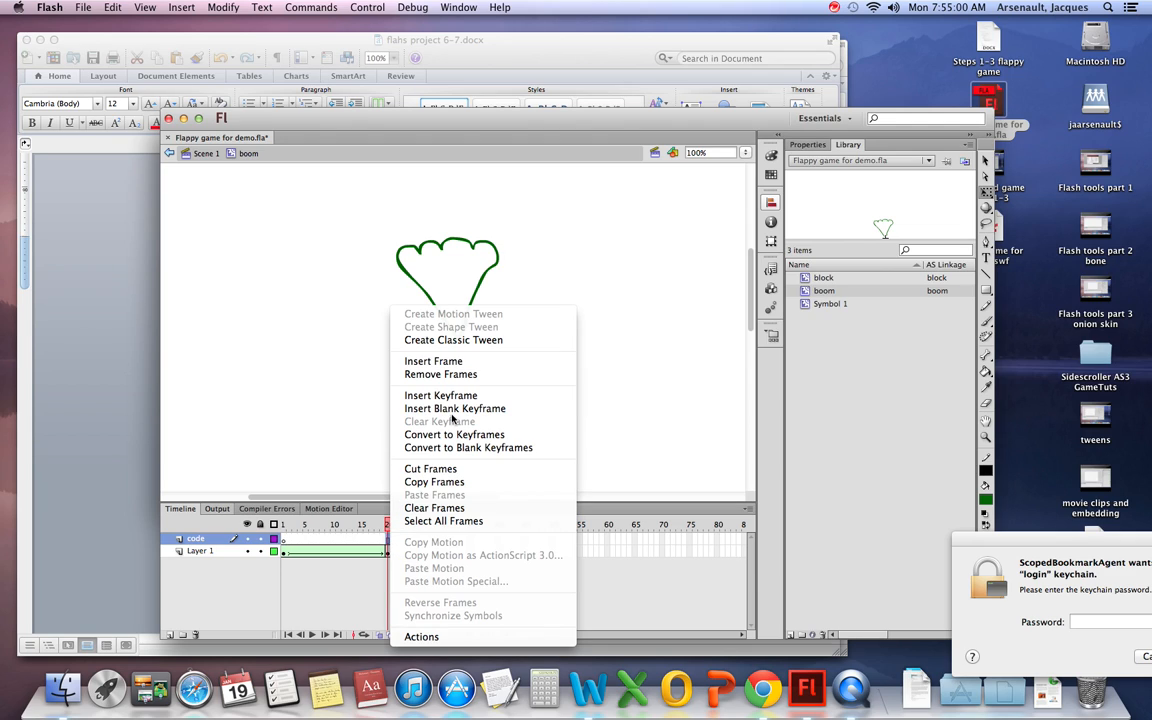
mouse_move(455, 408)
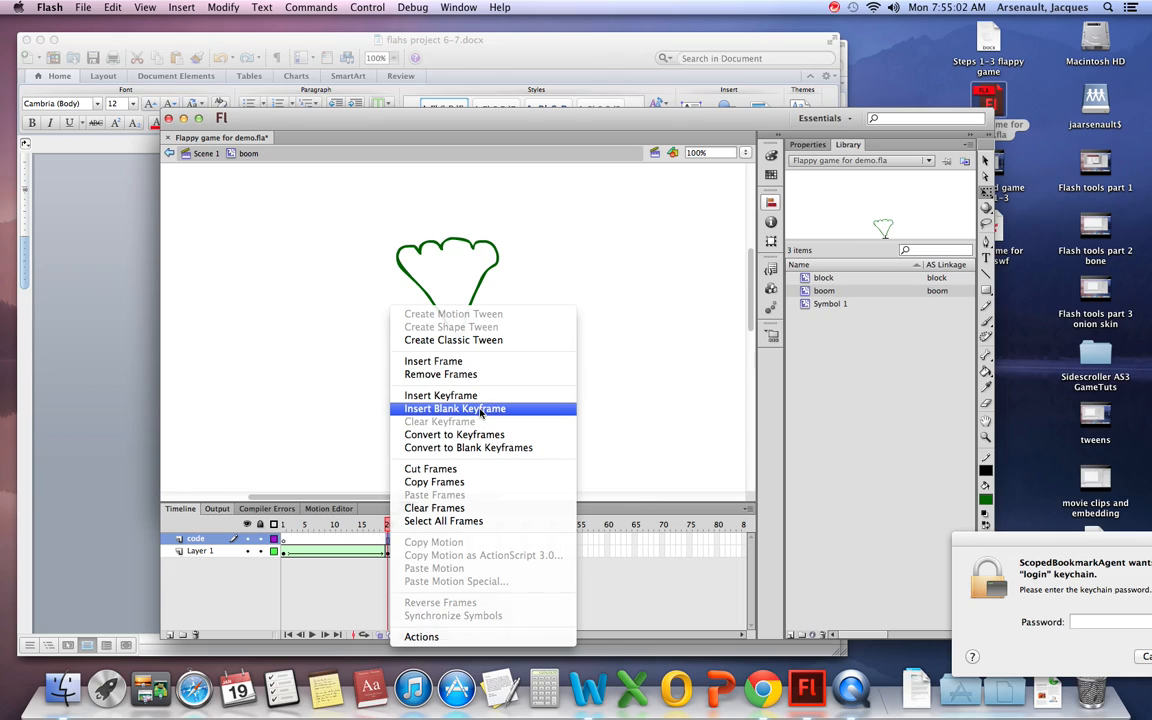
click(454, 408)
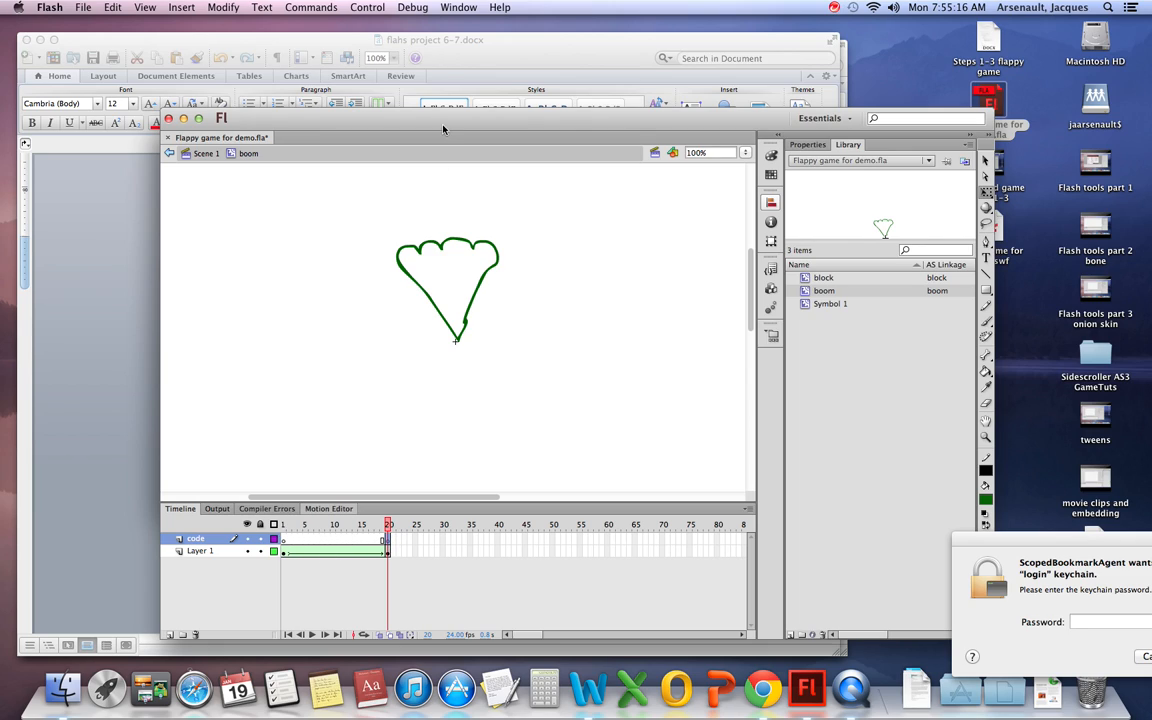
Open the Actions panel and type stop(); followed by if(parent{ in frame 20
click(458, 7)
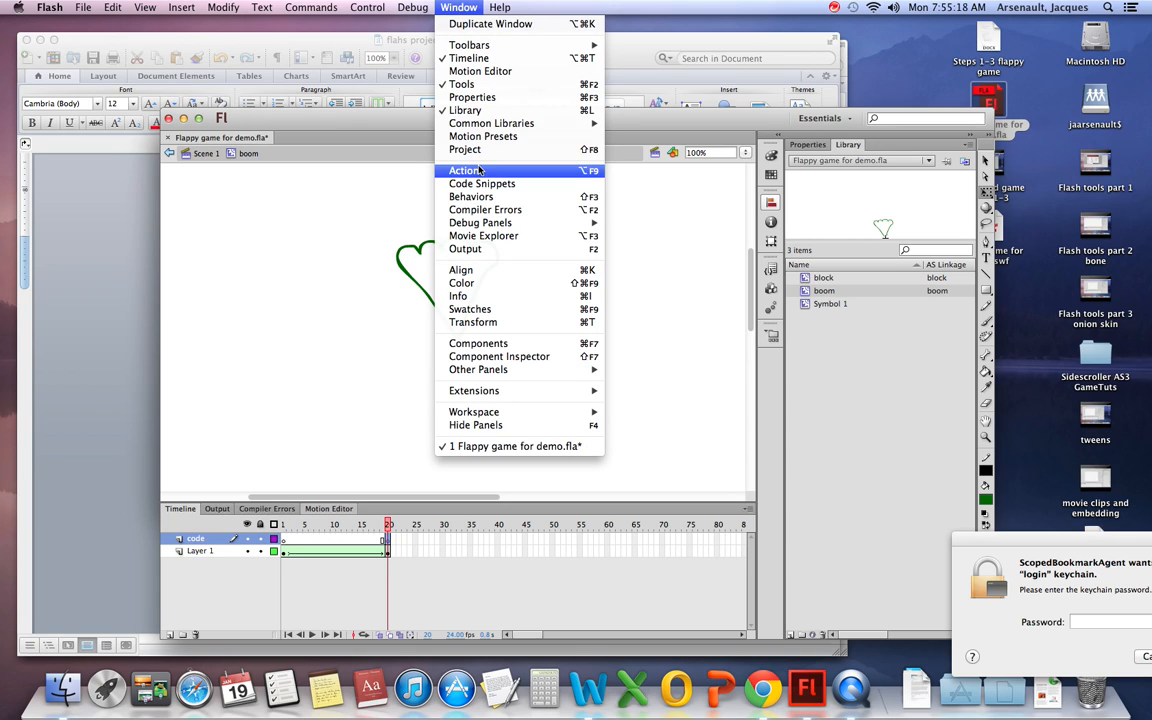
click(463, 170)
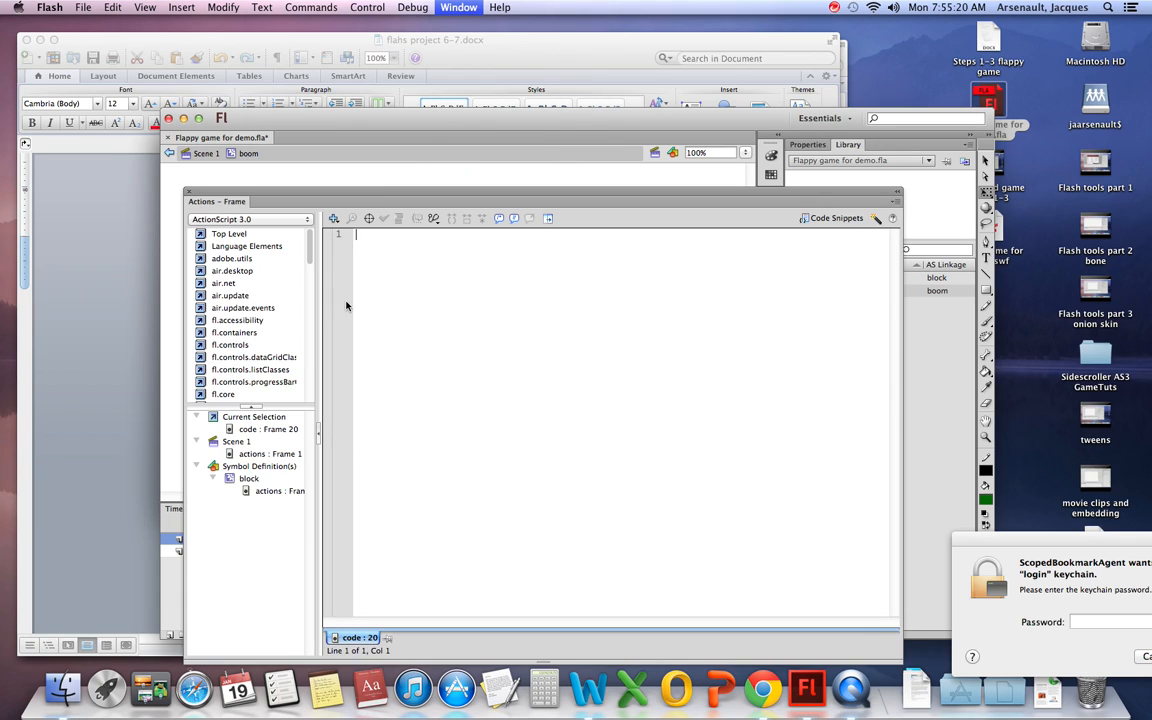
text(stop)
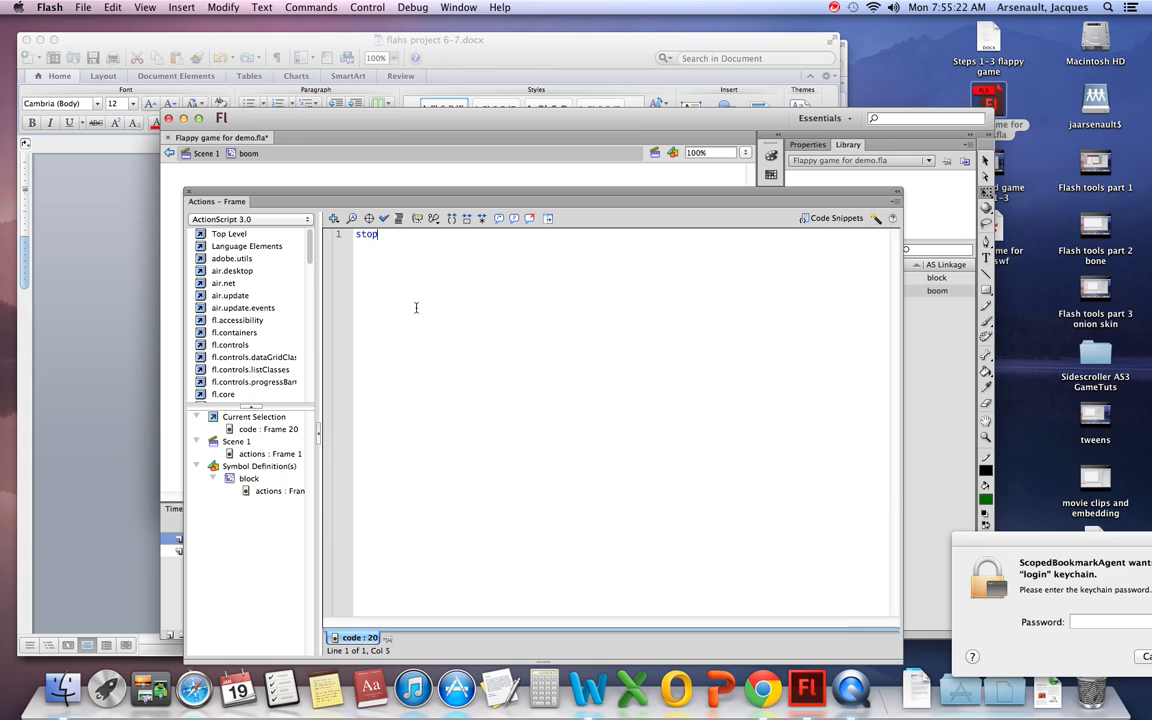
text(();)
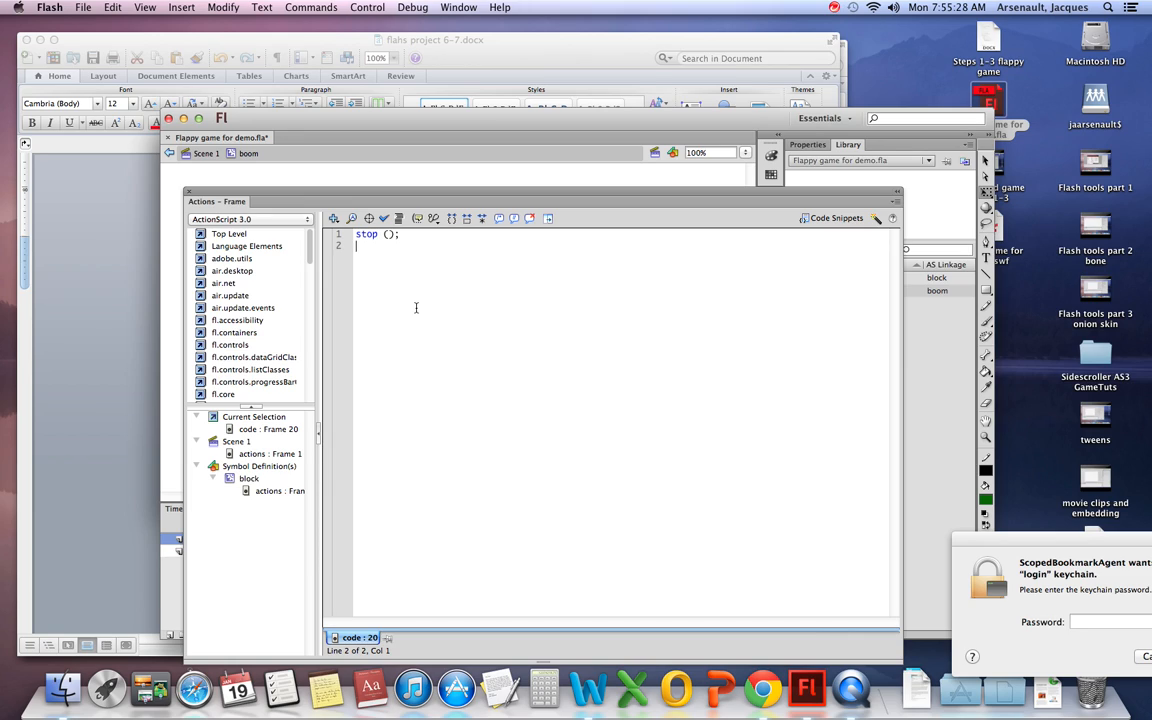
text(if()
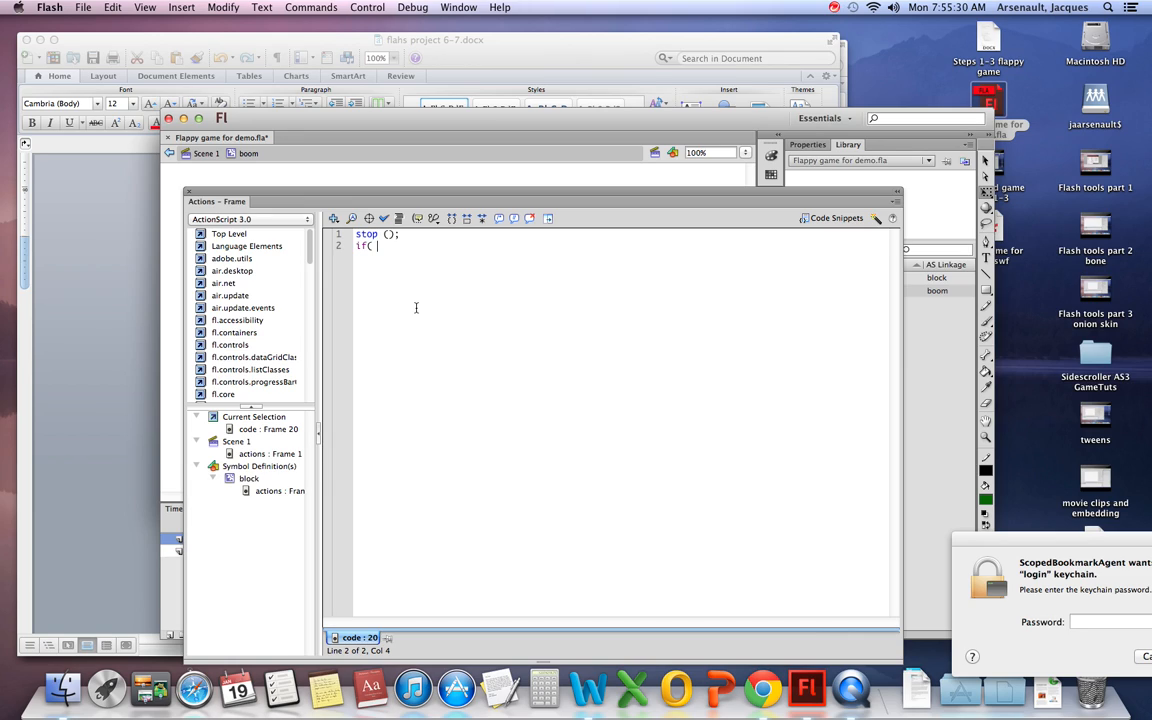
text(parent)
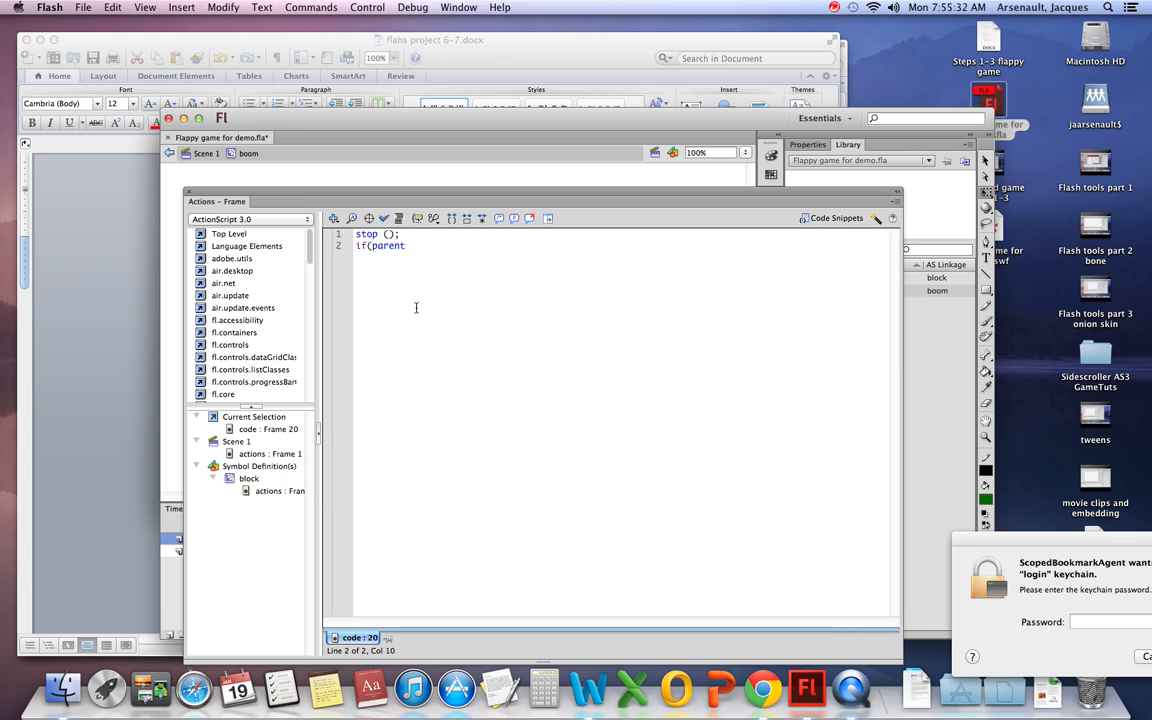
text({)
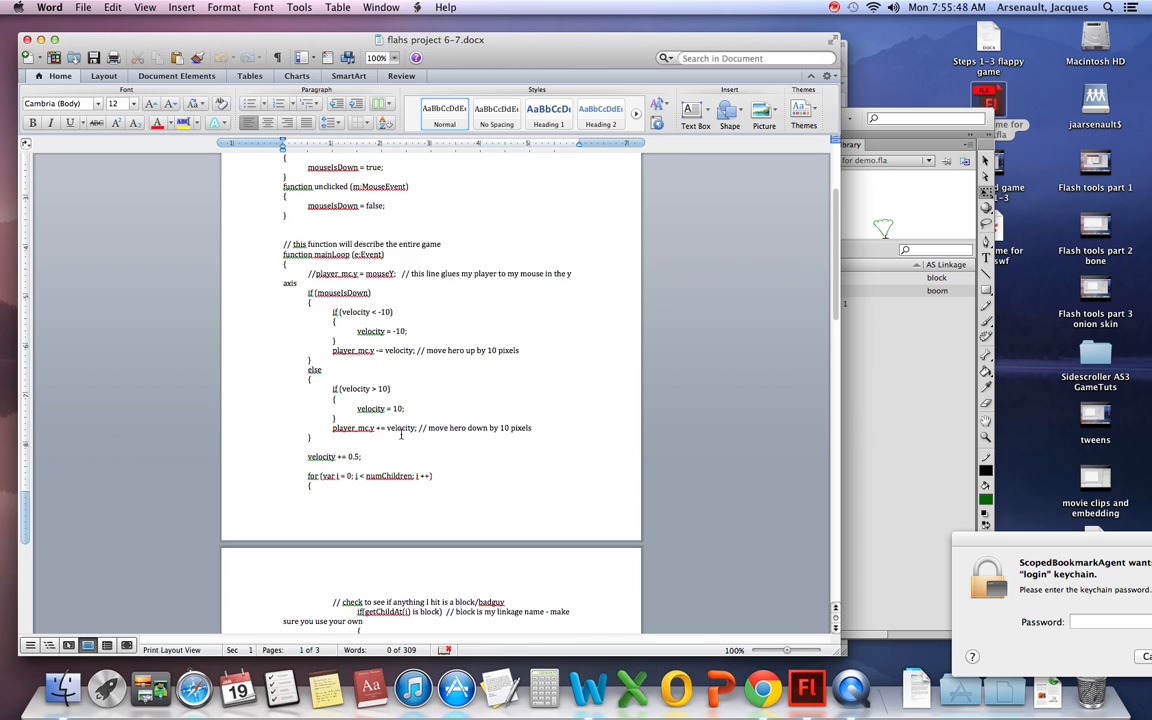
Copy the //boom code lines from the end of the Word notes and return to Flash
scroll(down, 3)
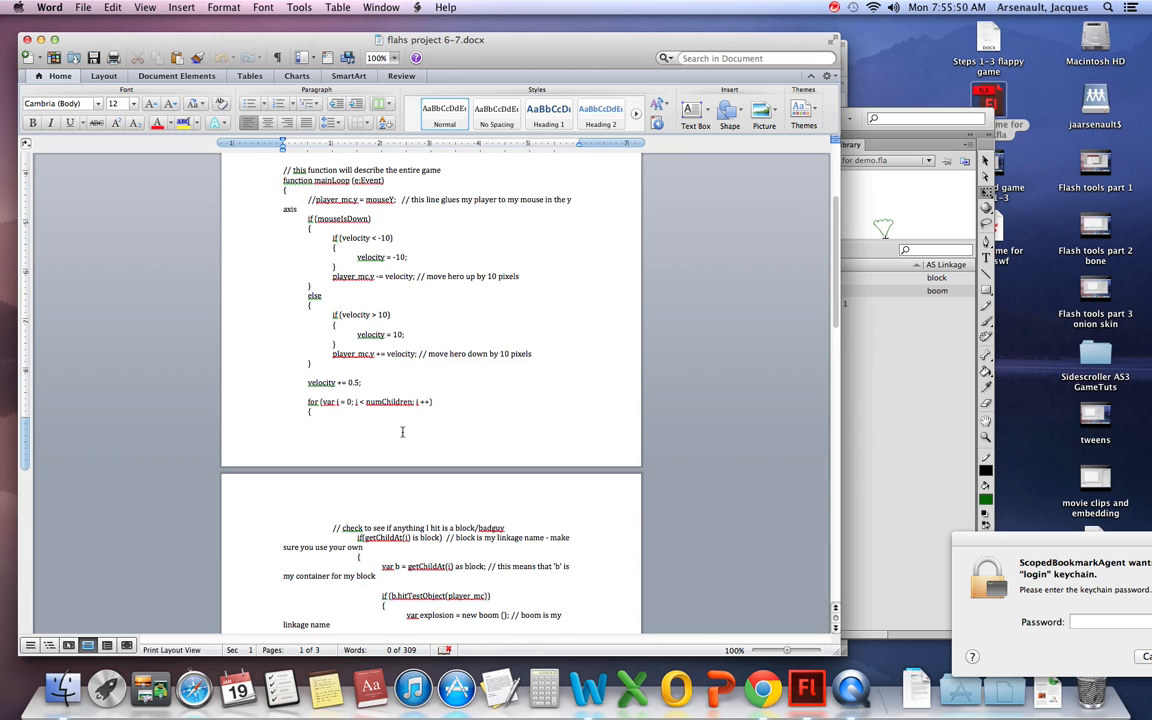
scroll(down, 3)
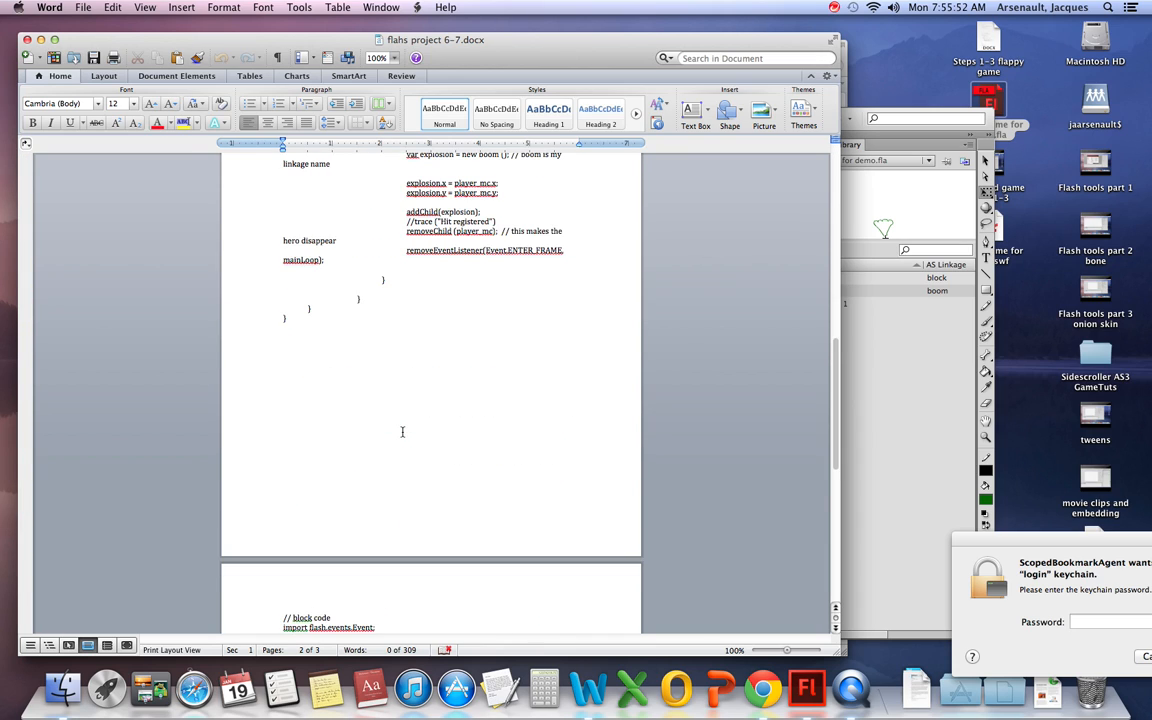
scroll(down, 3)
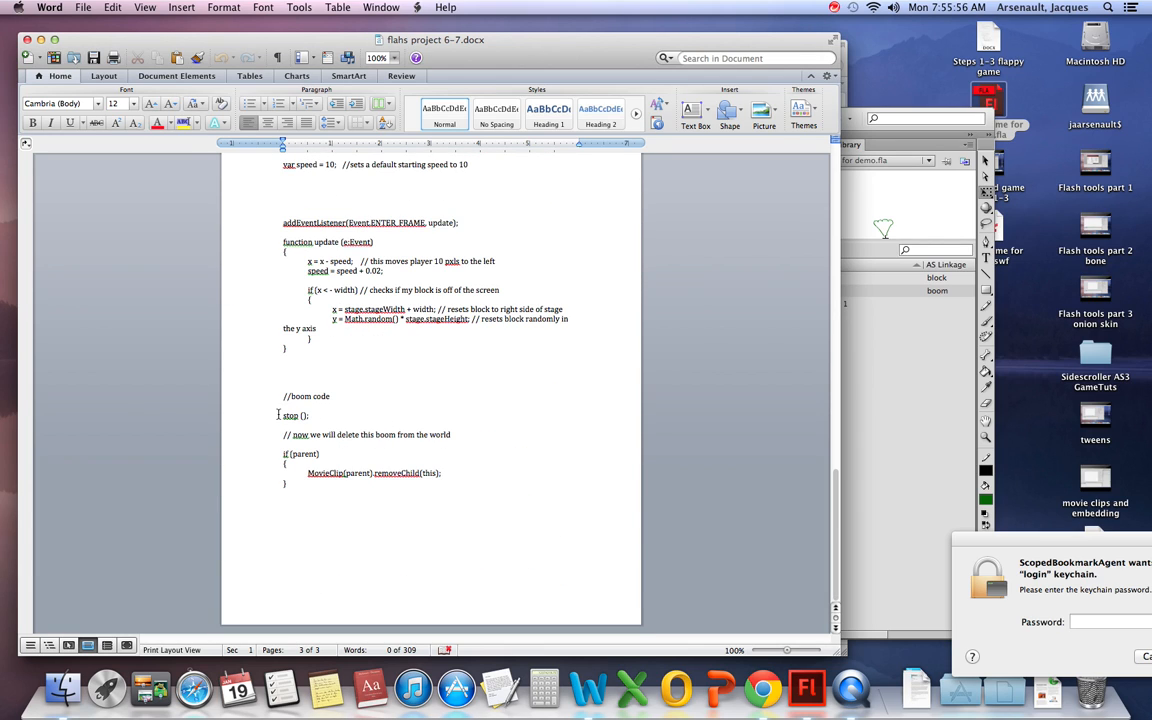
drag(283, 415, 430, 466)
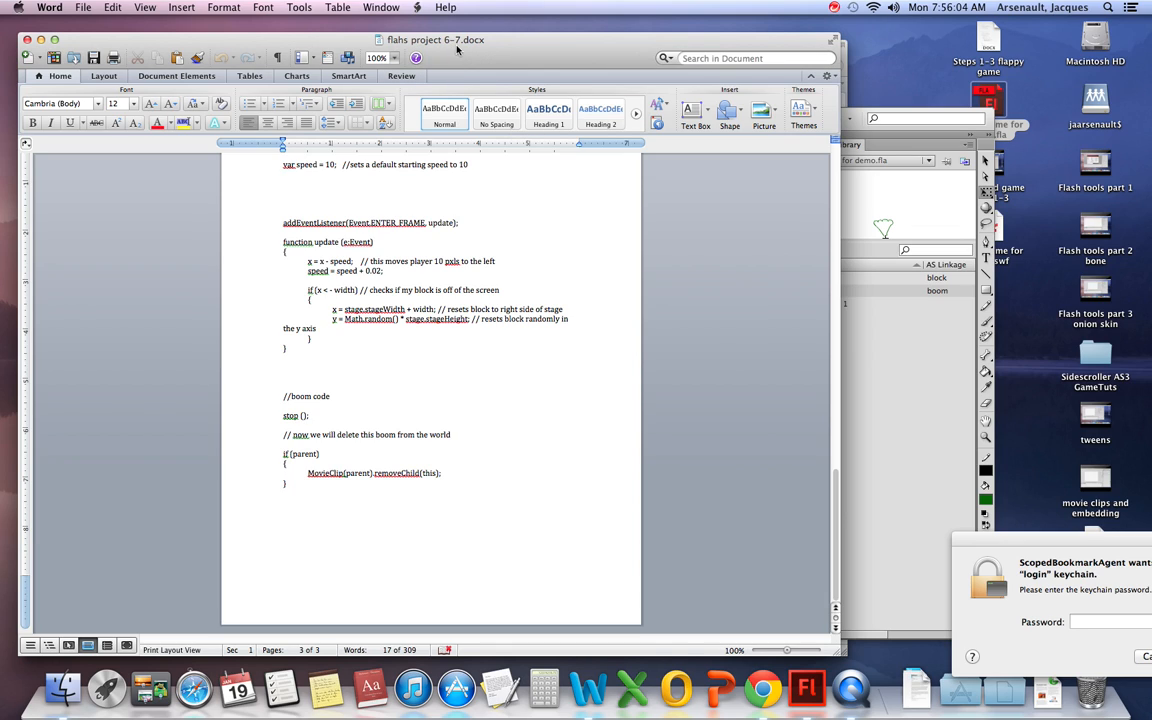
click(805, 687)
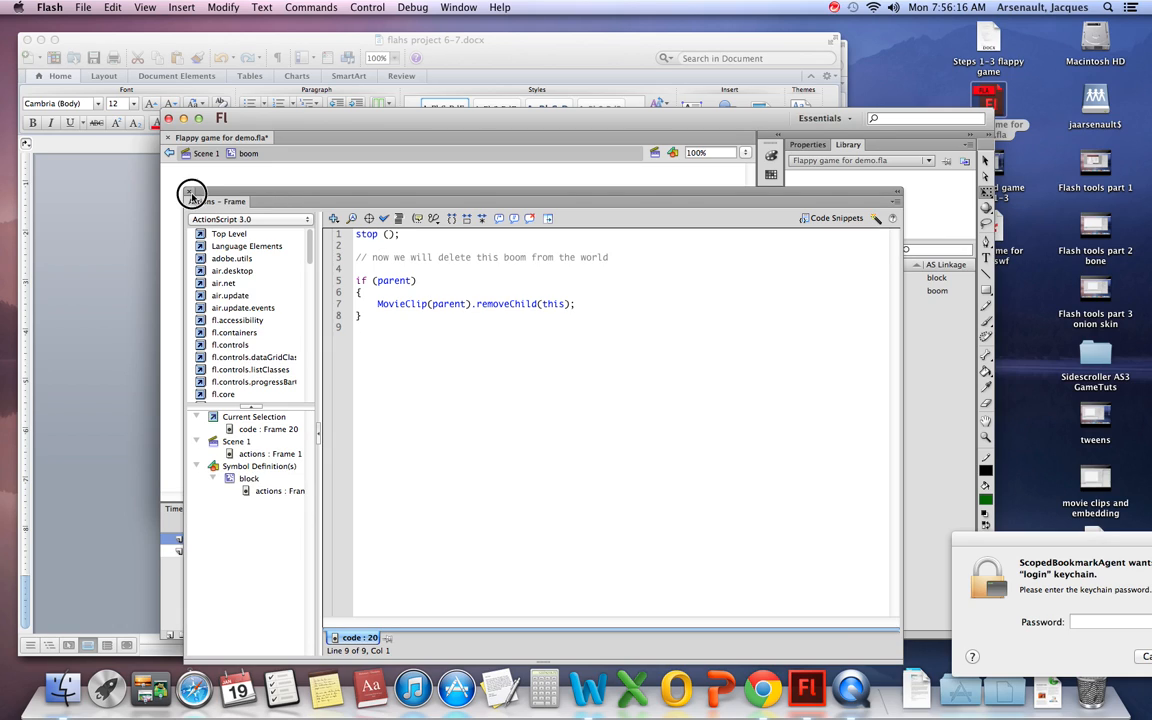
Close the boom script and return to Scene 1's main stage
click(191, 193)
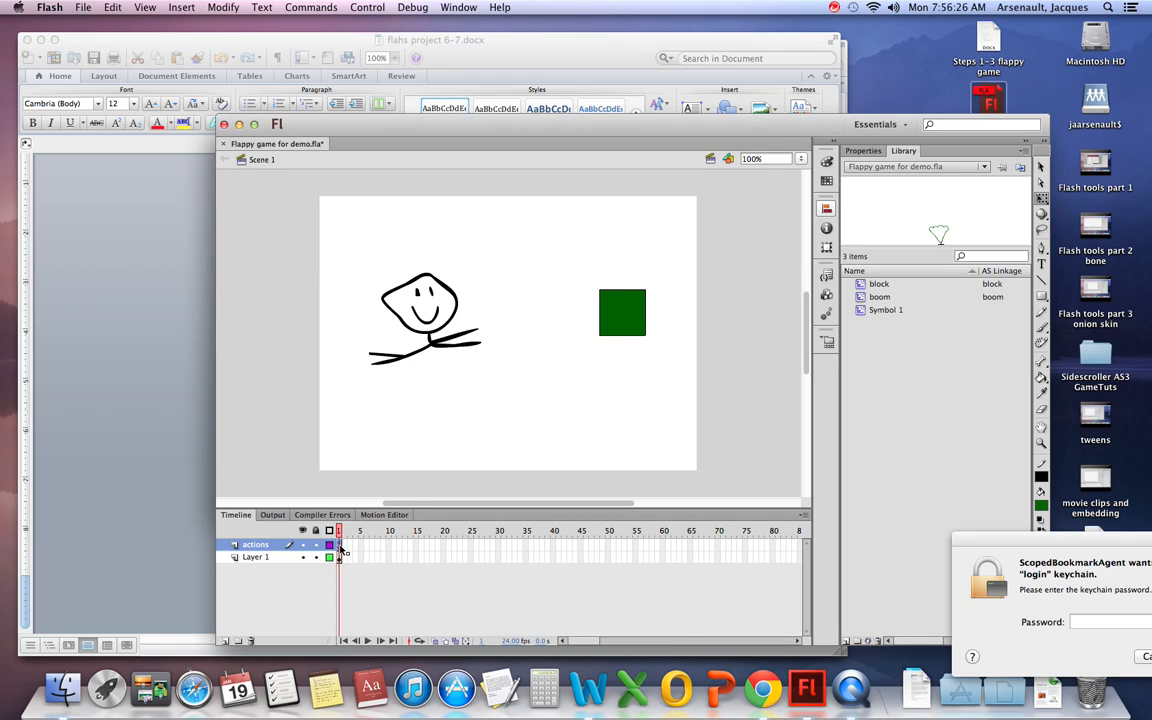
Open Window > Actions for frame 1 and place the cursor at the 'you hit something' trace
click(458, 7)
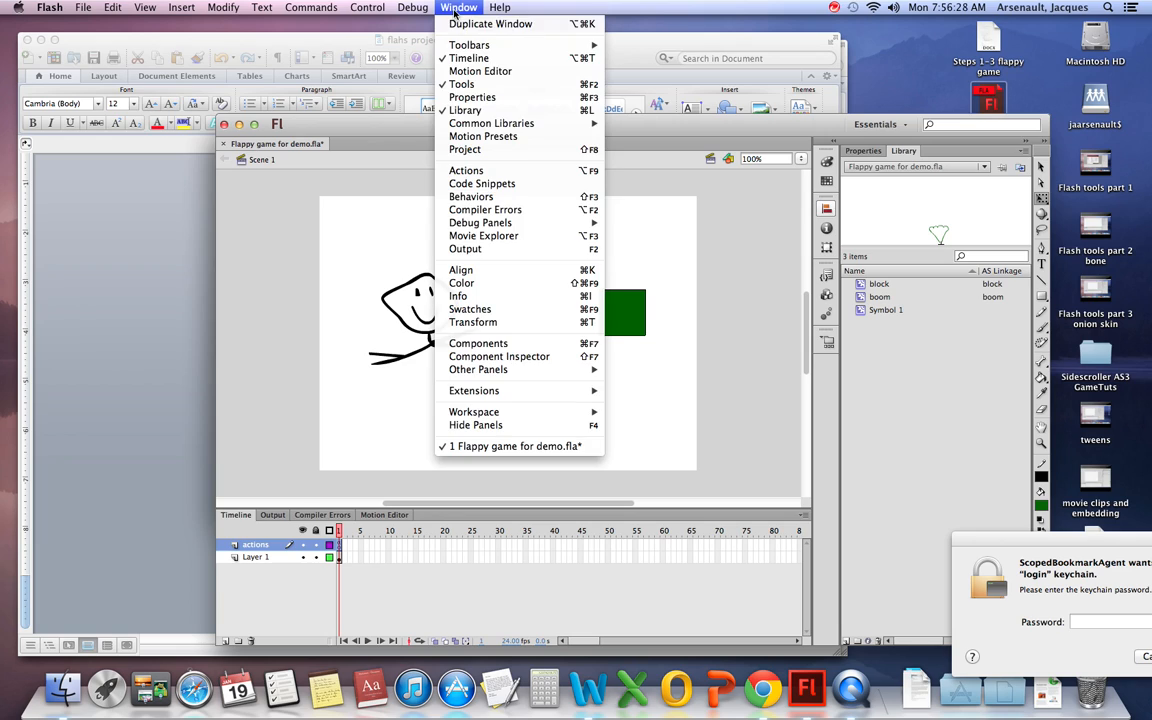
click(466, 170)
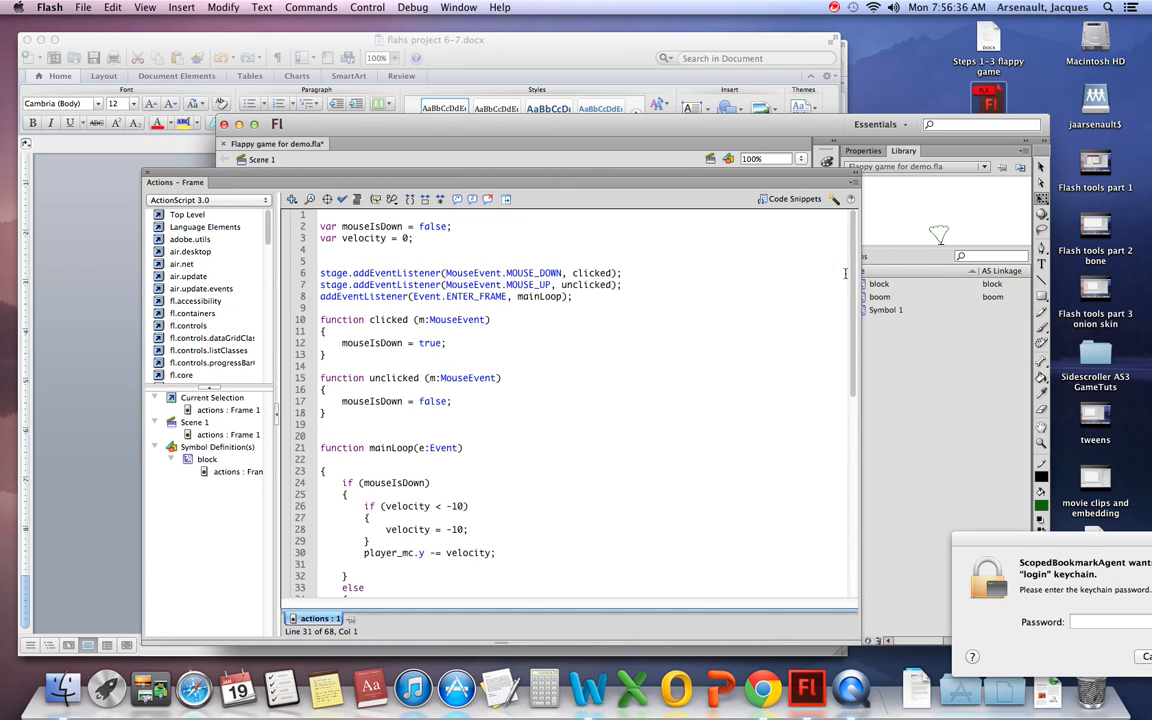
scroll(down, 3)
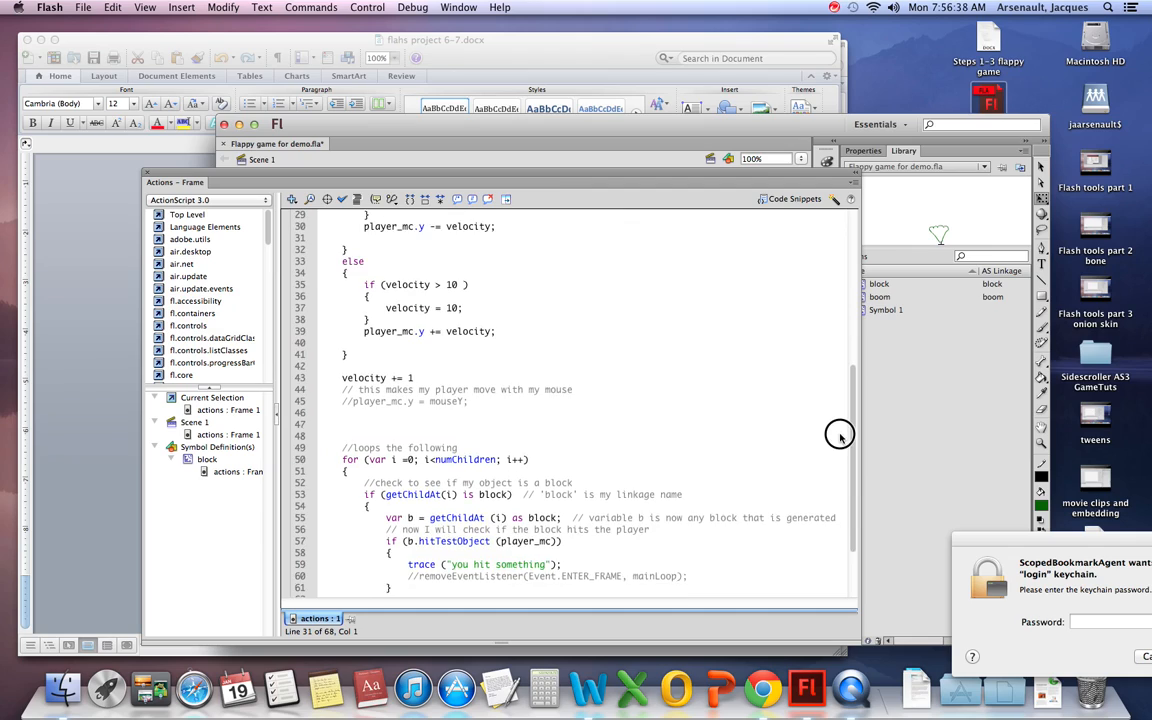
scroll(down, 3)
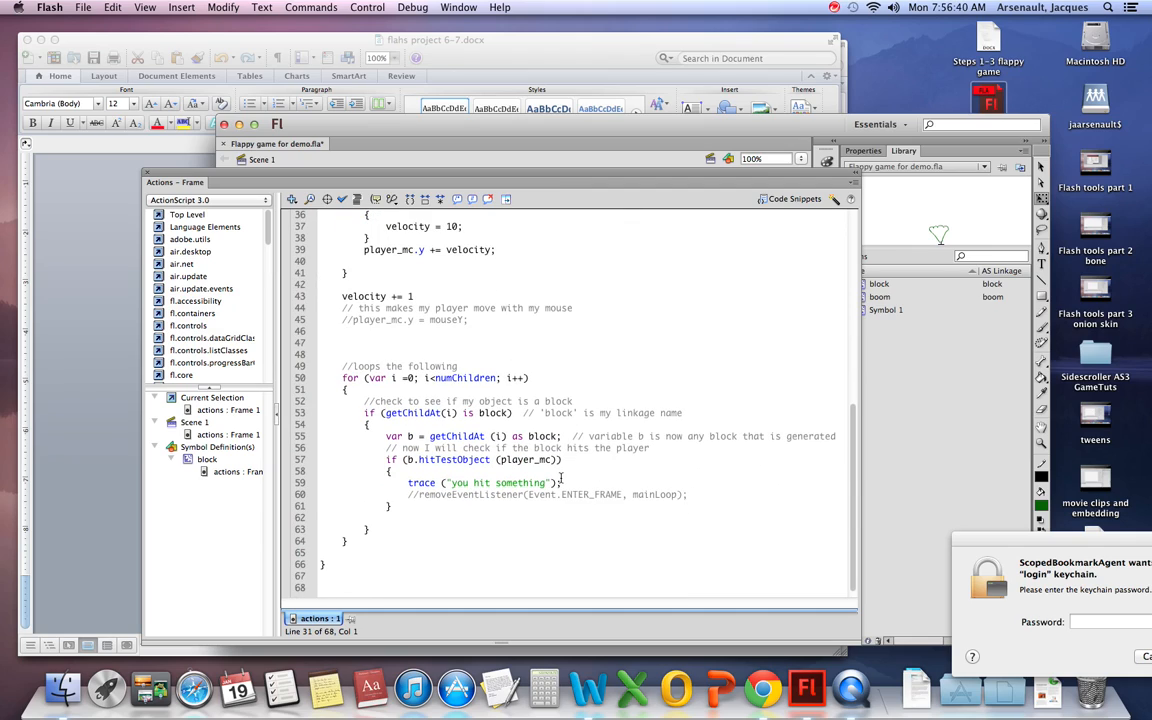
click(408, 483)
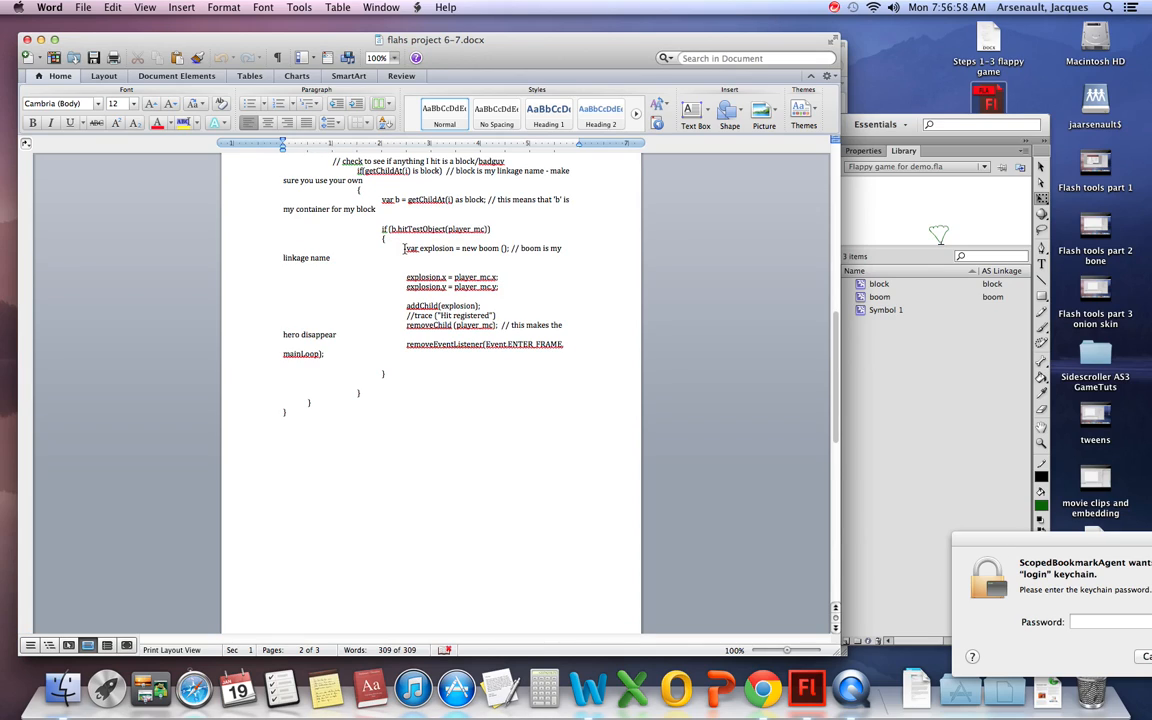
Select the var explosion, explosion.x/y and addChild lines in the Word notes
drag(403, 248, 447, 285)
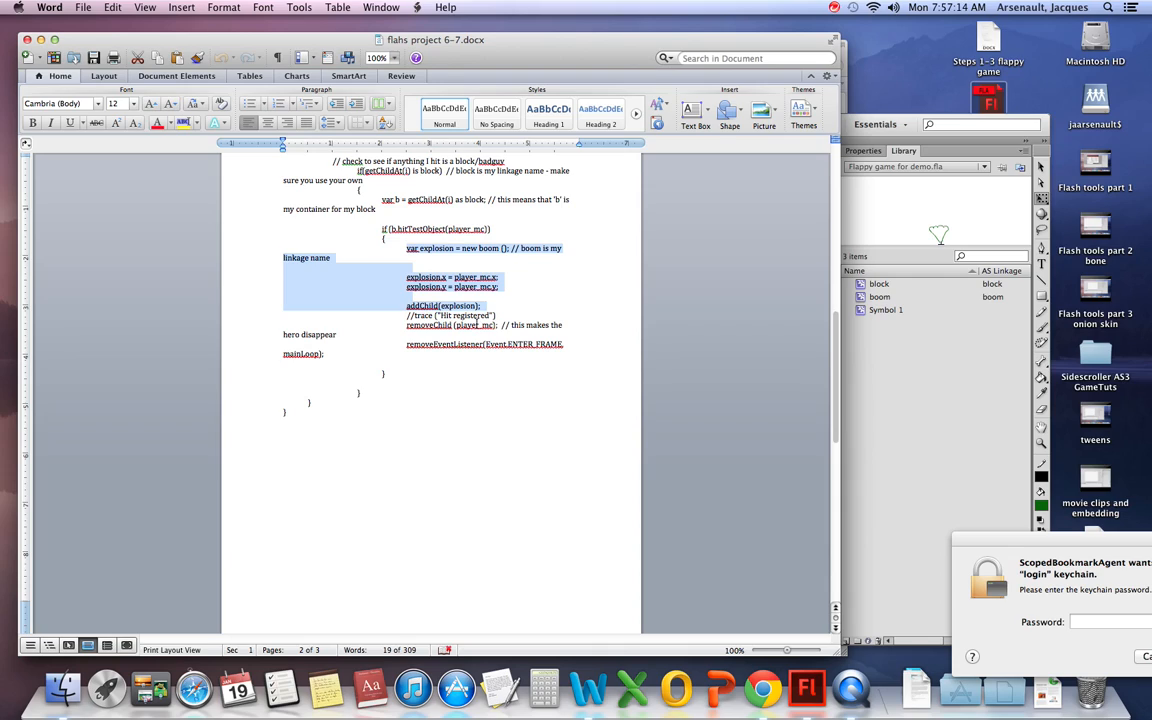
mouse_move(888, 343)
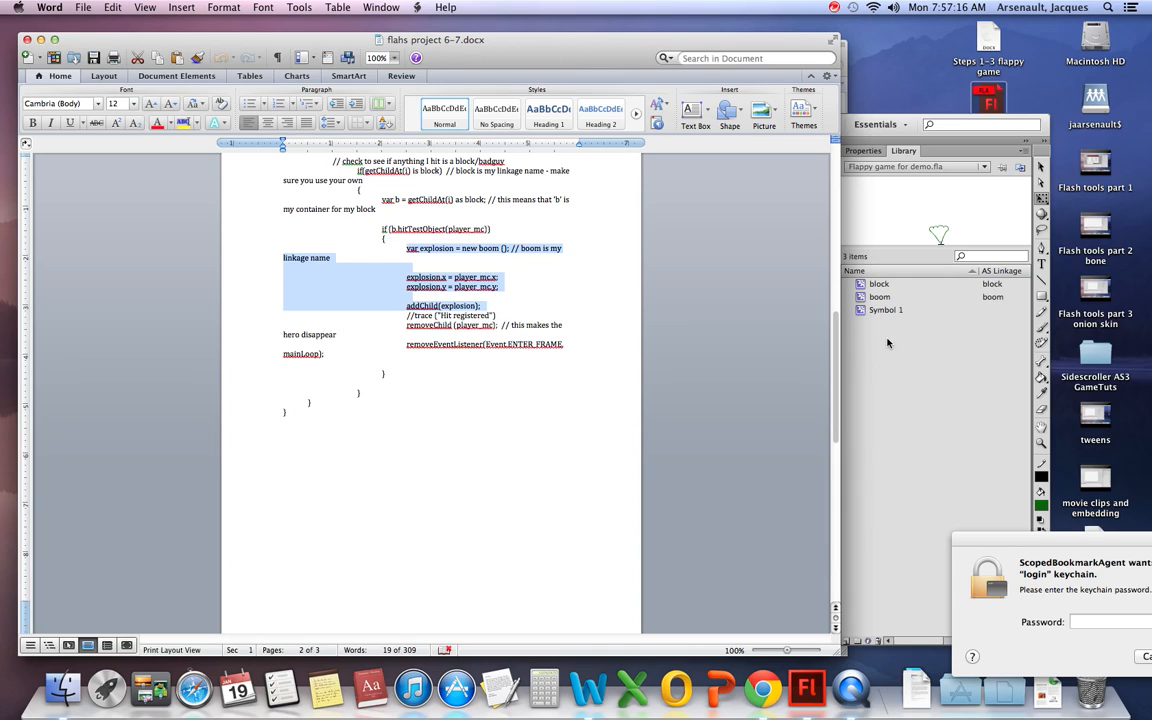
mouse_move(867, 363)
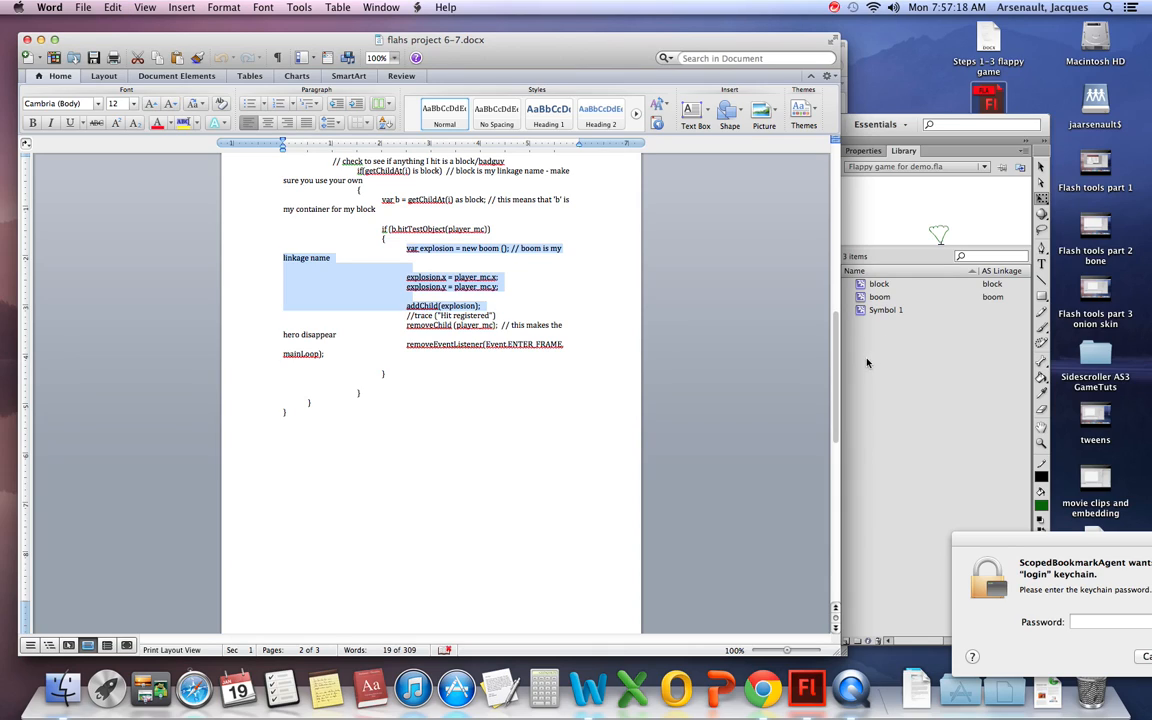
Add boom explosion code at the player's x and y inside the block-hit check
click(805, 688)
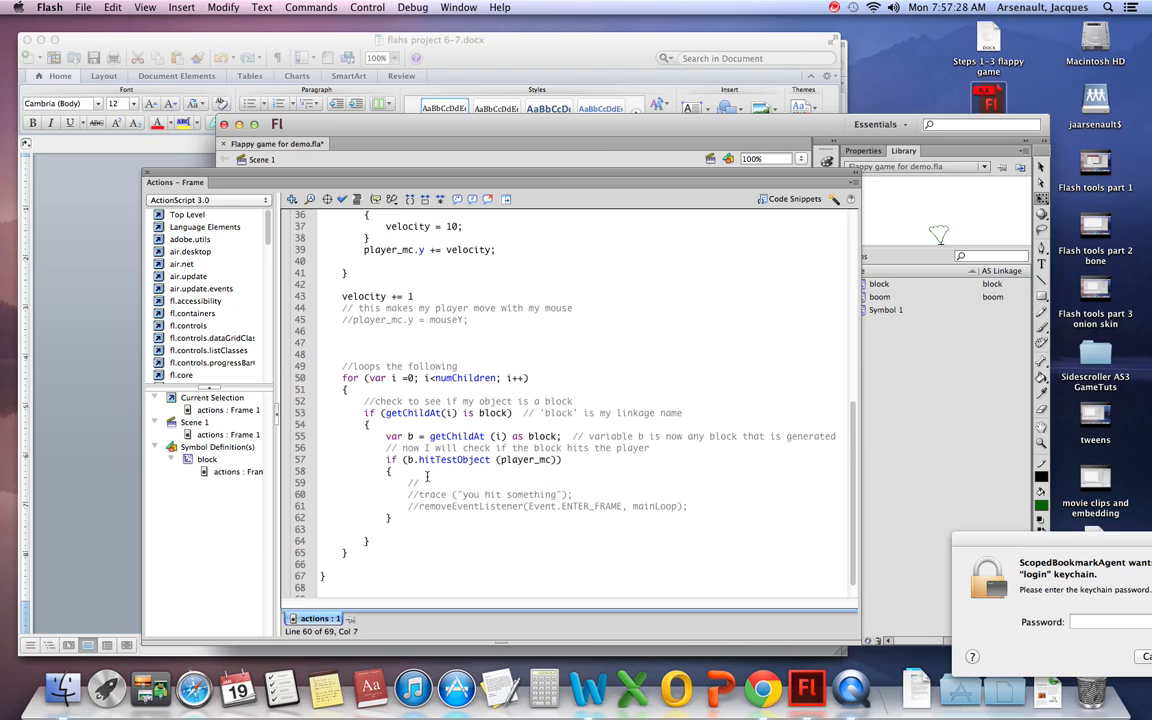
click(407, 483)
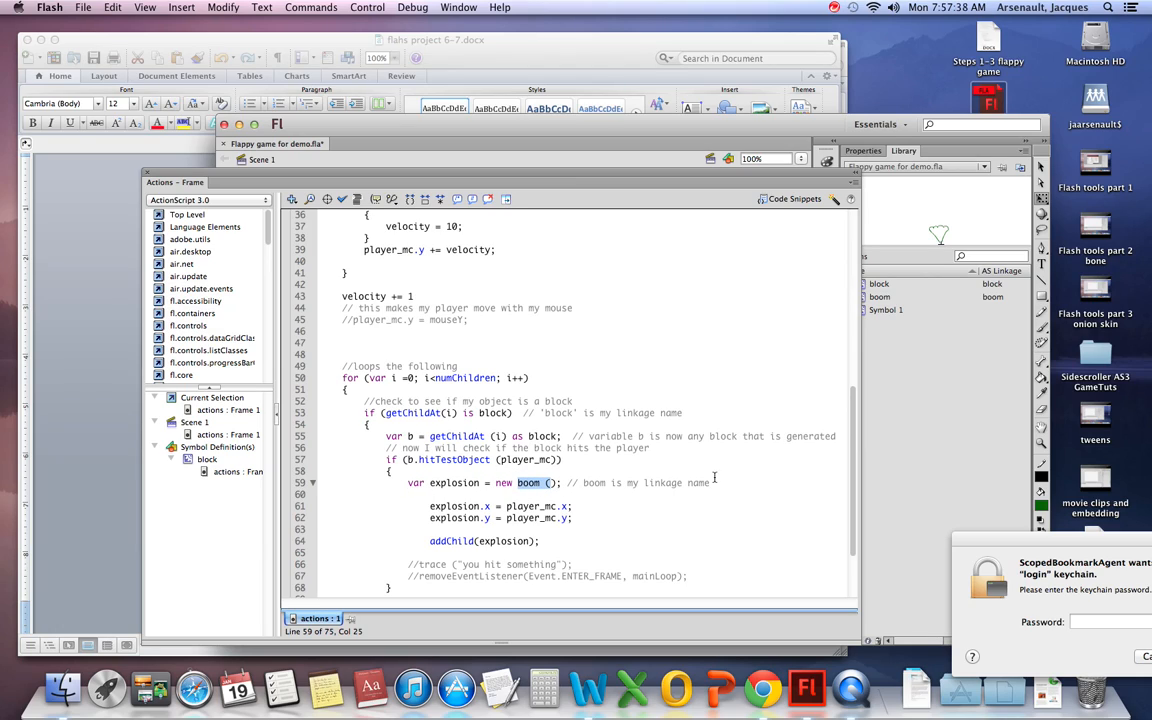
mouse_move(986, 309)
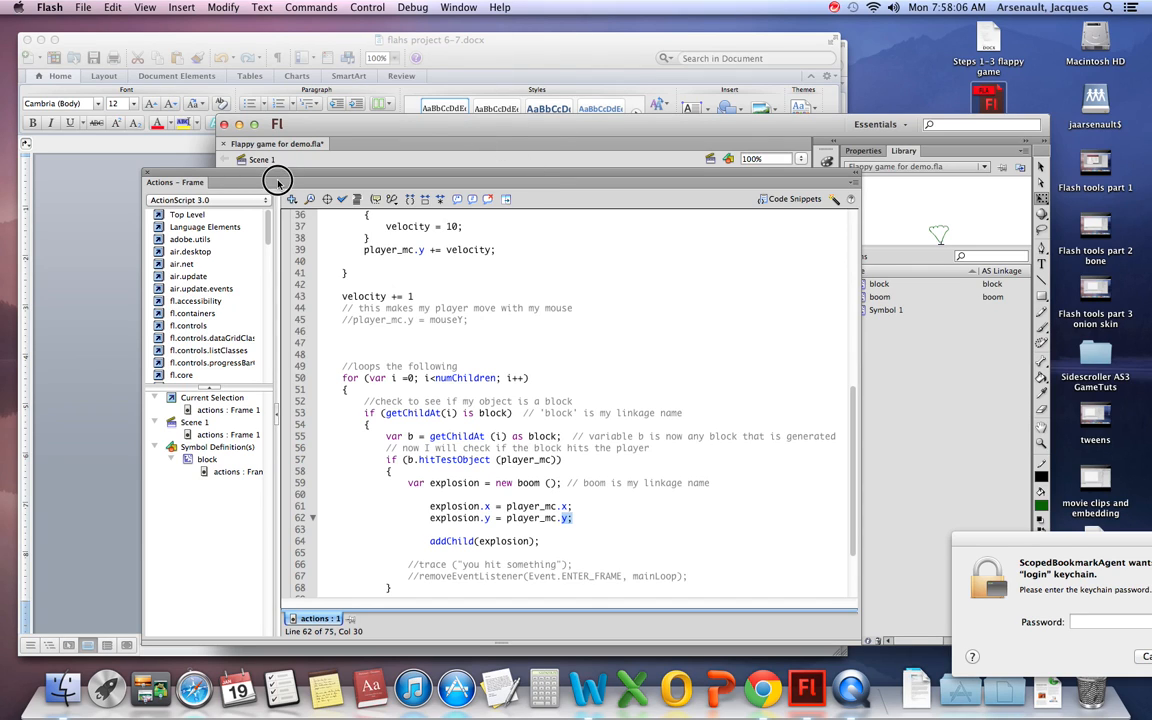
drag(278, 182, 260, 220)
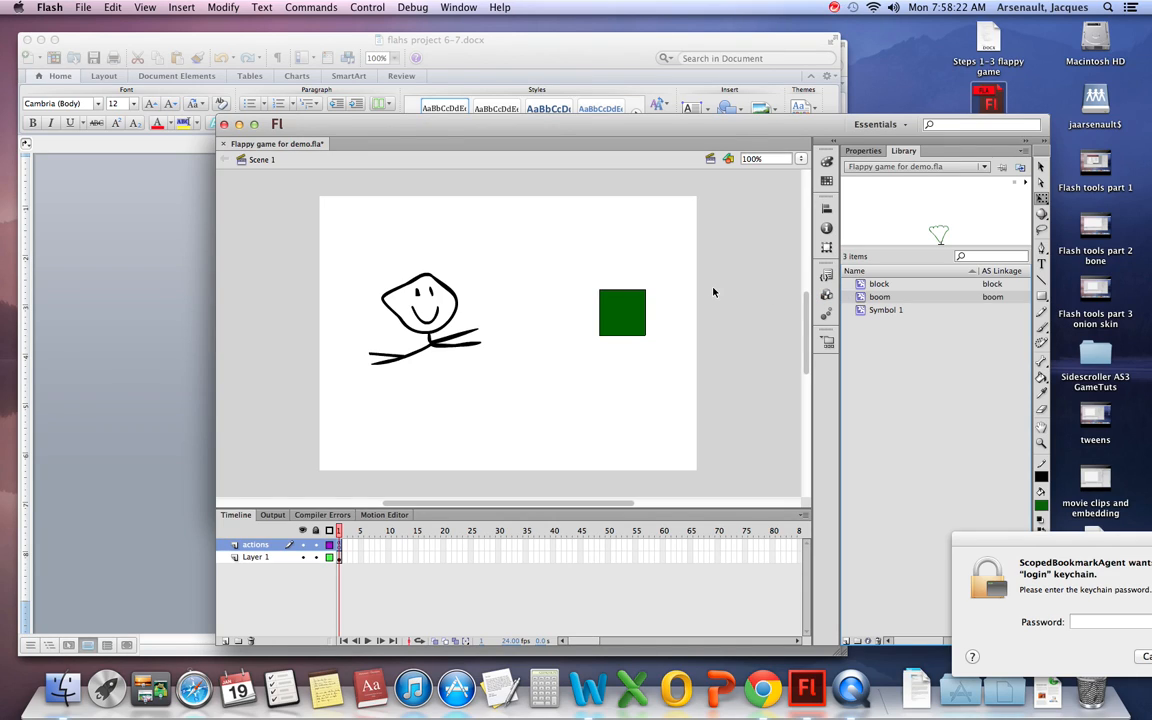
mouse_move(632, 301)
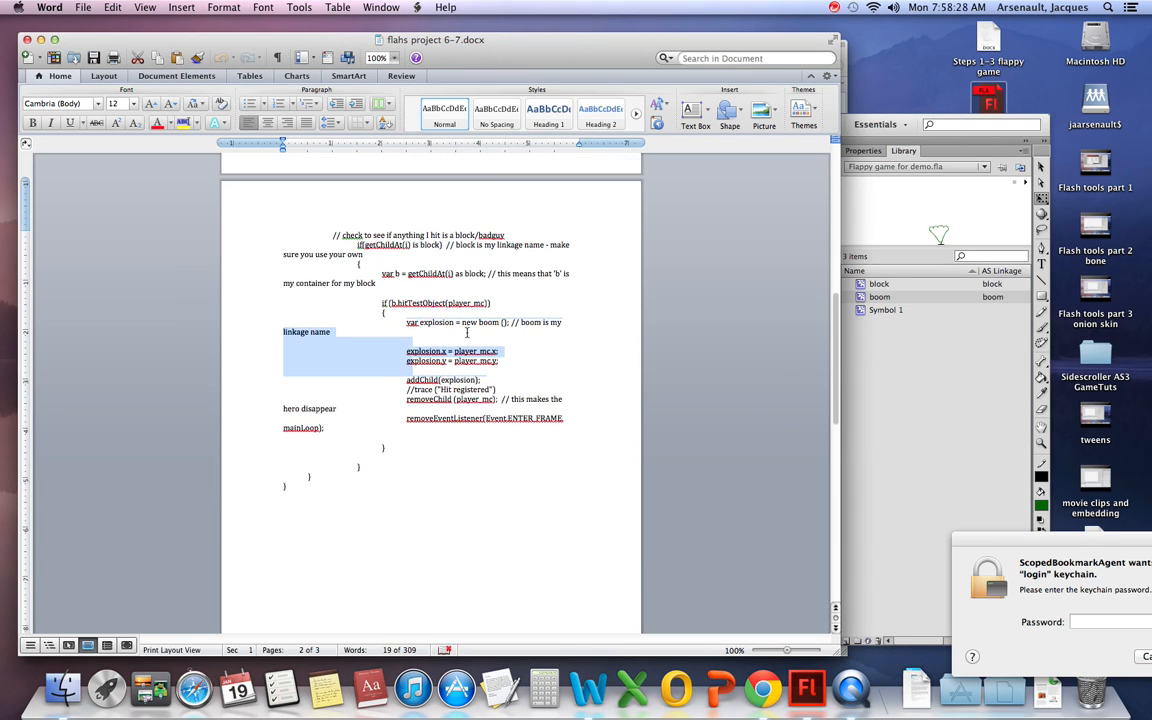
scroll(down, 3)
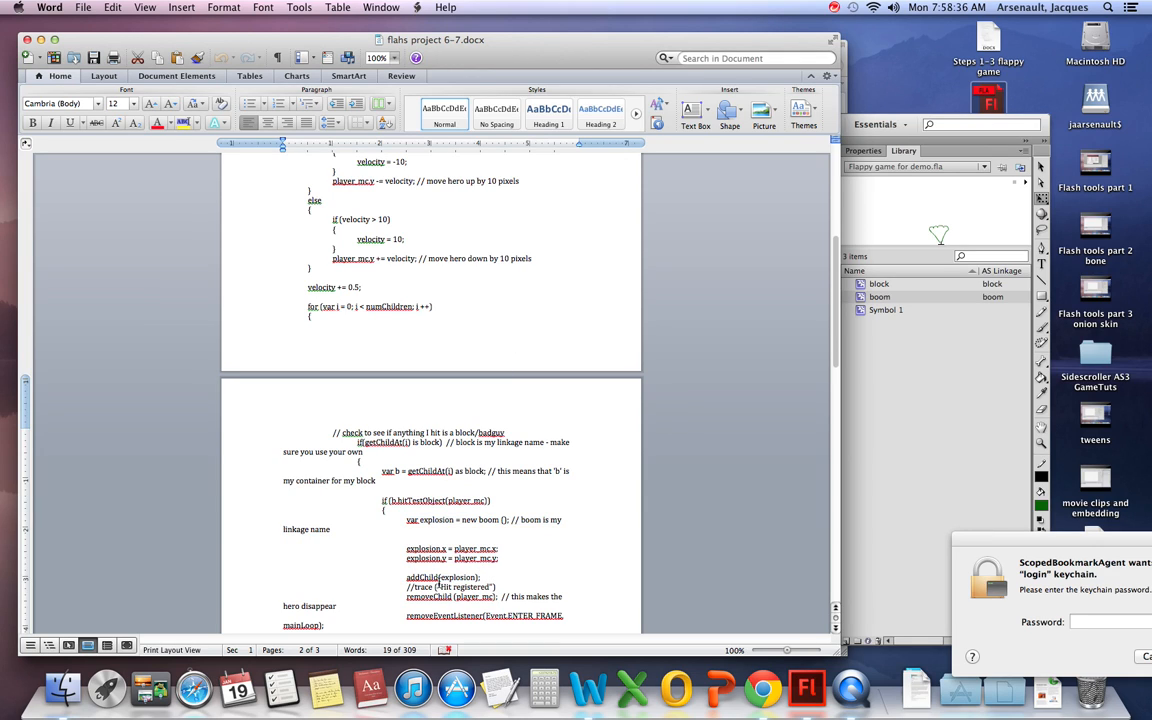
scroll(down, 3)
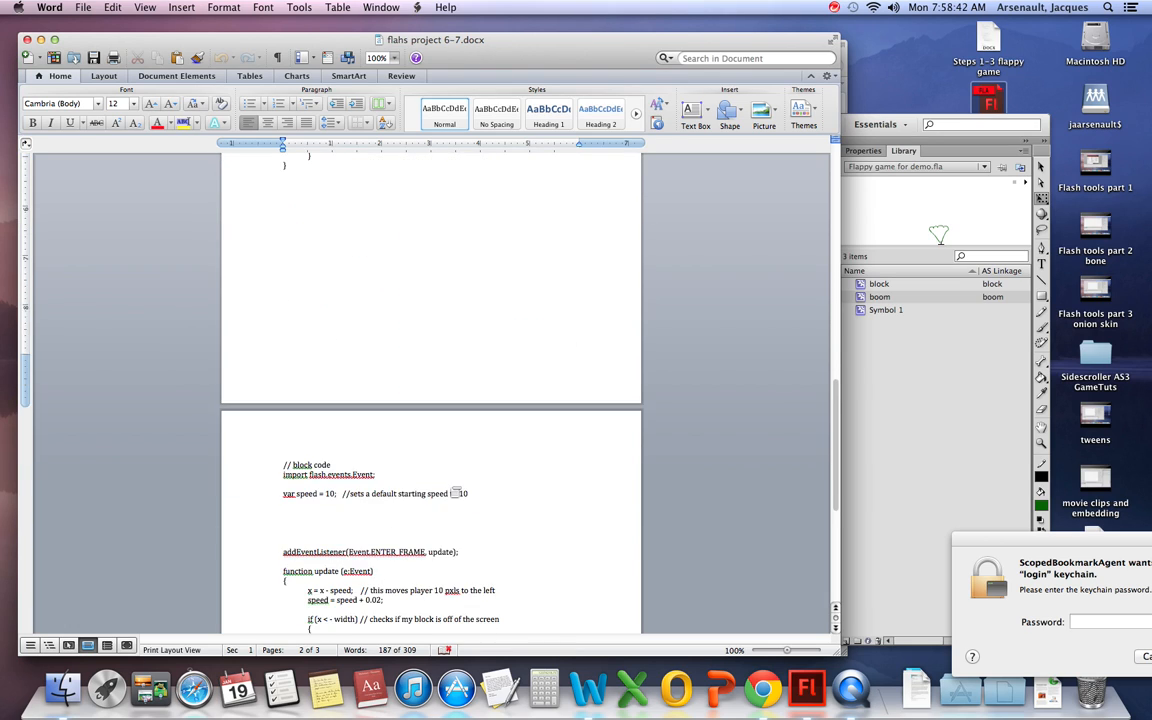
scroll(down, 3)
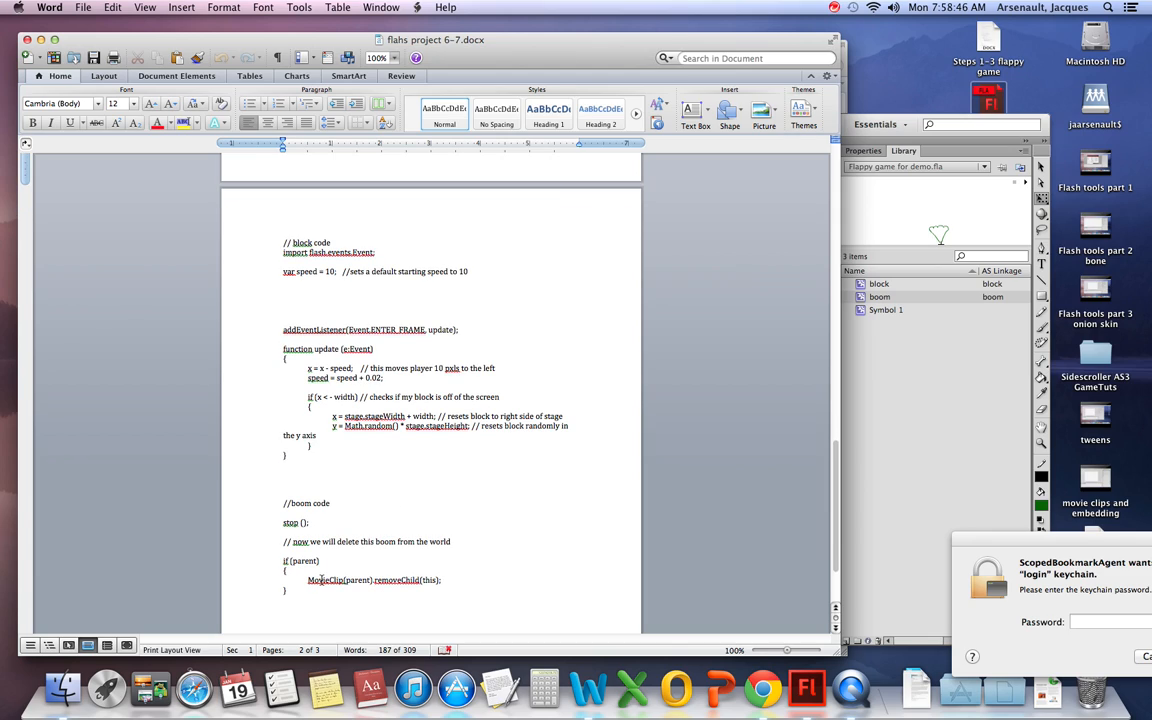
click(450, 580)
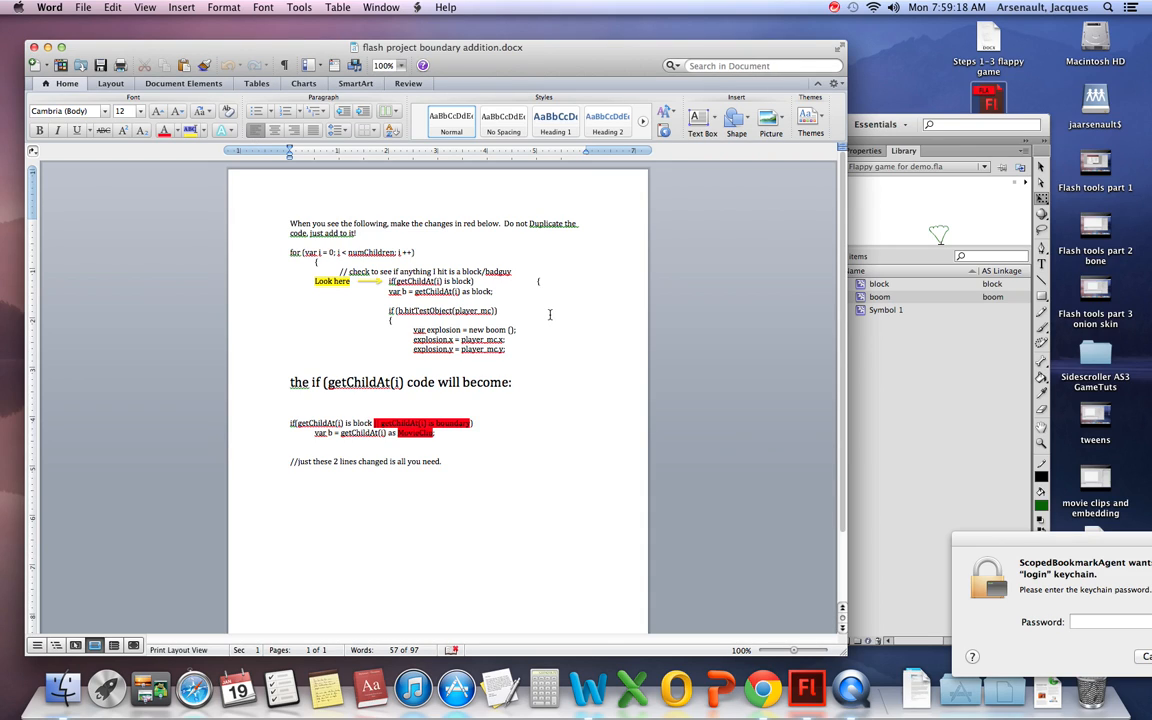
Bring the Flappy game document back in front of the Word boundary notes
click(806, 687)
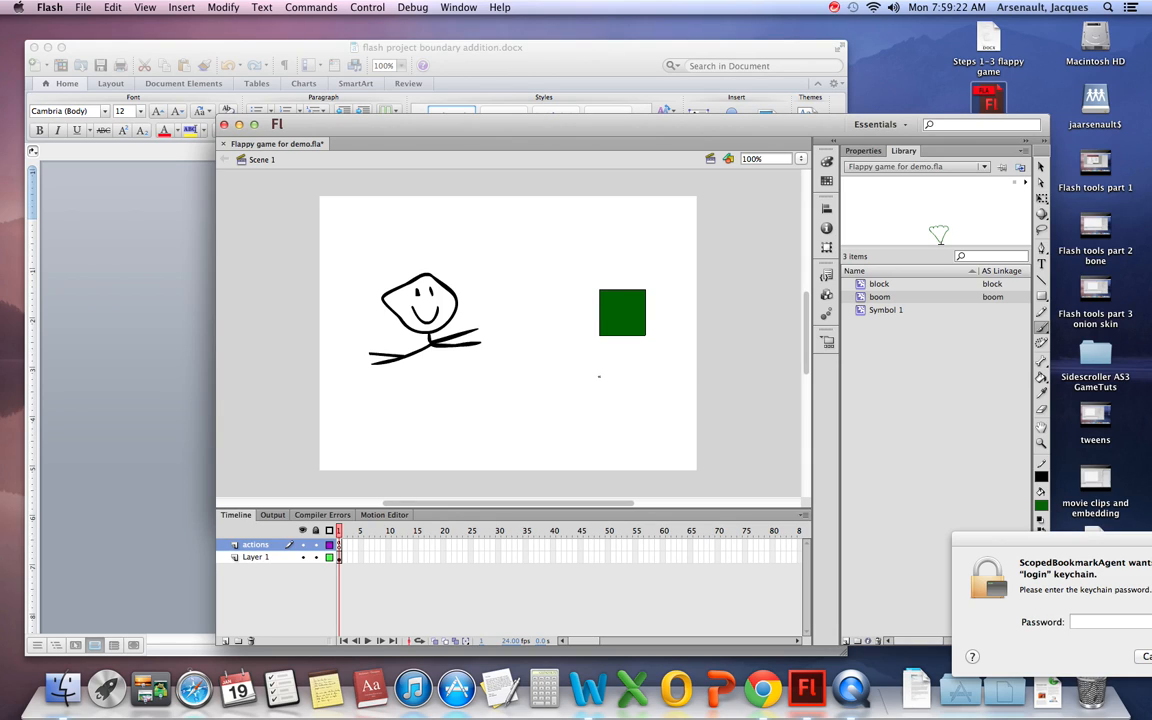
Draw a green top bar and convert it to an ActionScript-exported symbol named 'boundary'
drag(314, 192, 585, 230)
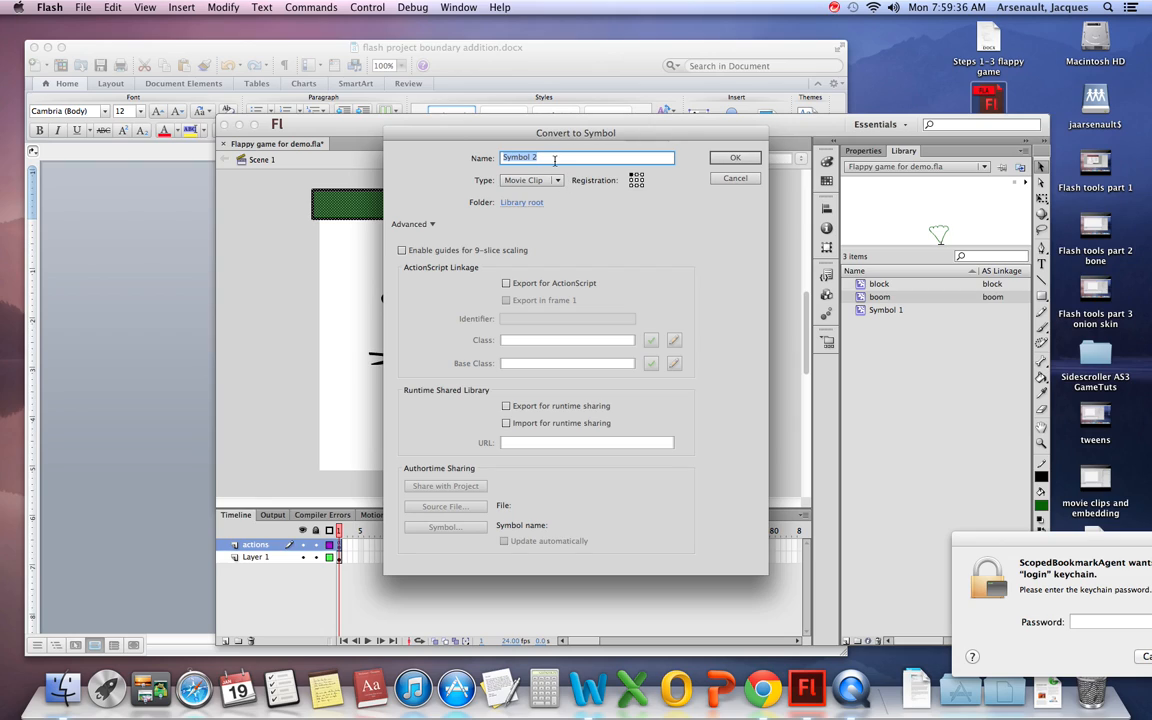
text(boundary)
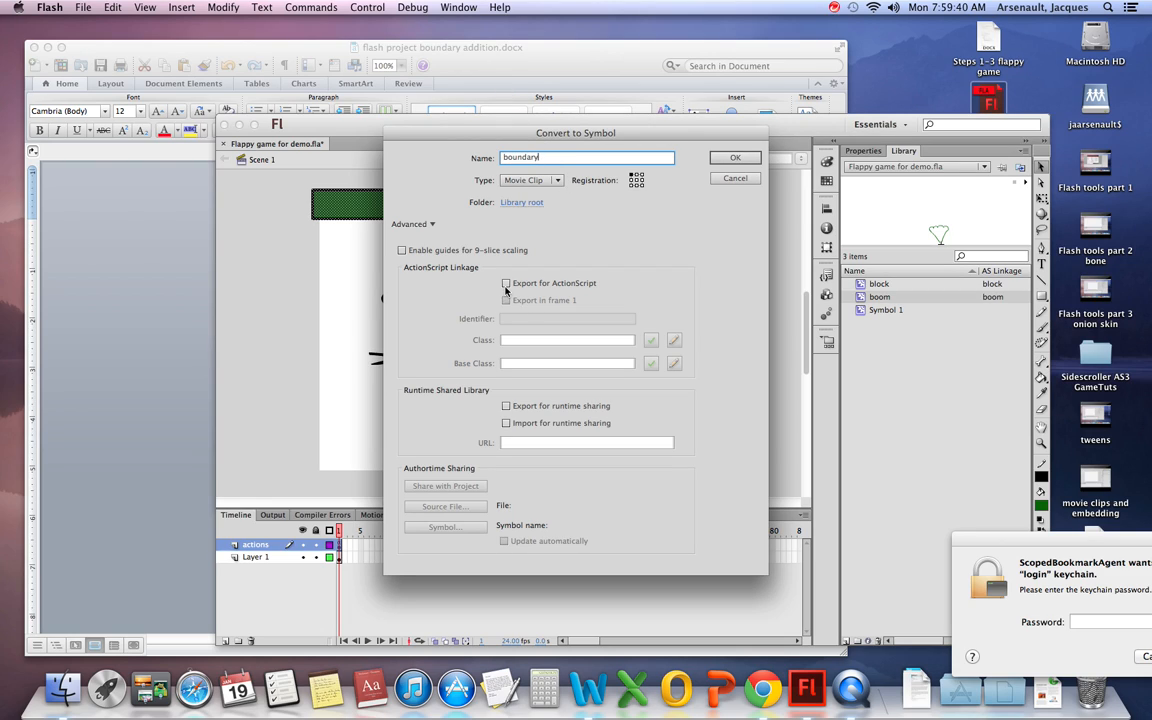
click(506, 283)
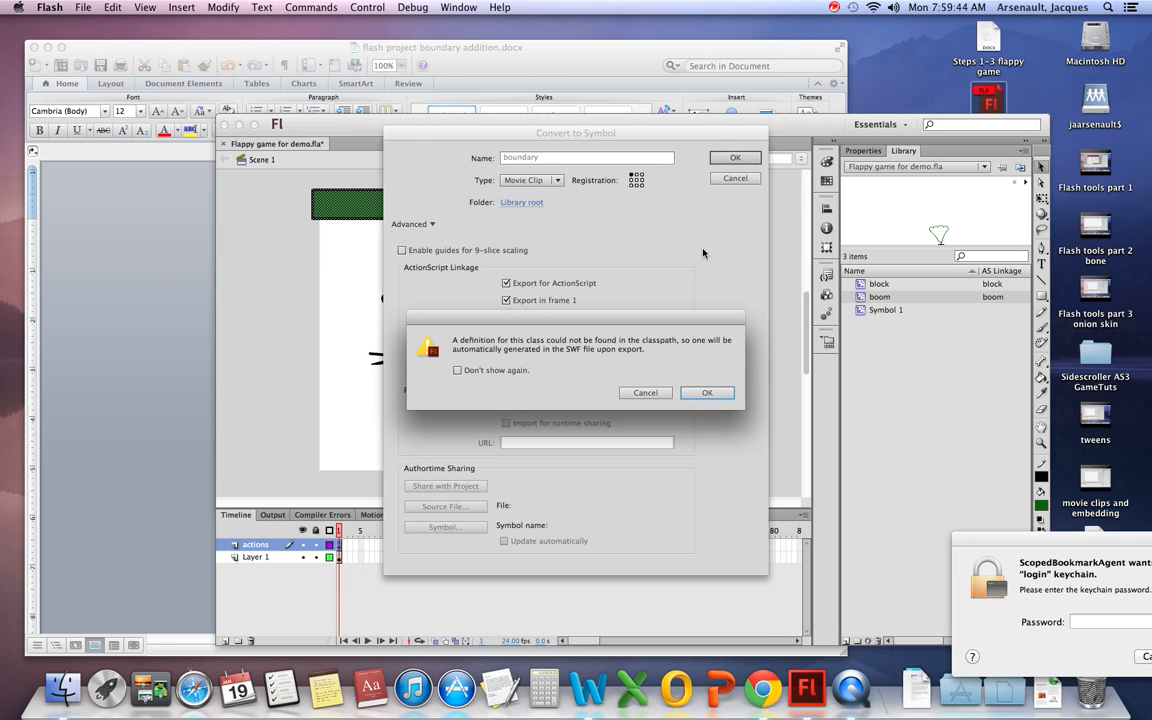
click(707, 392)
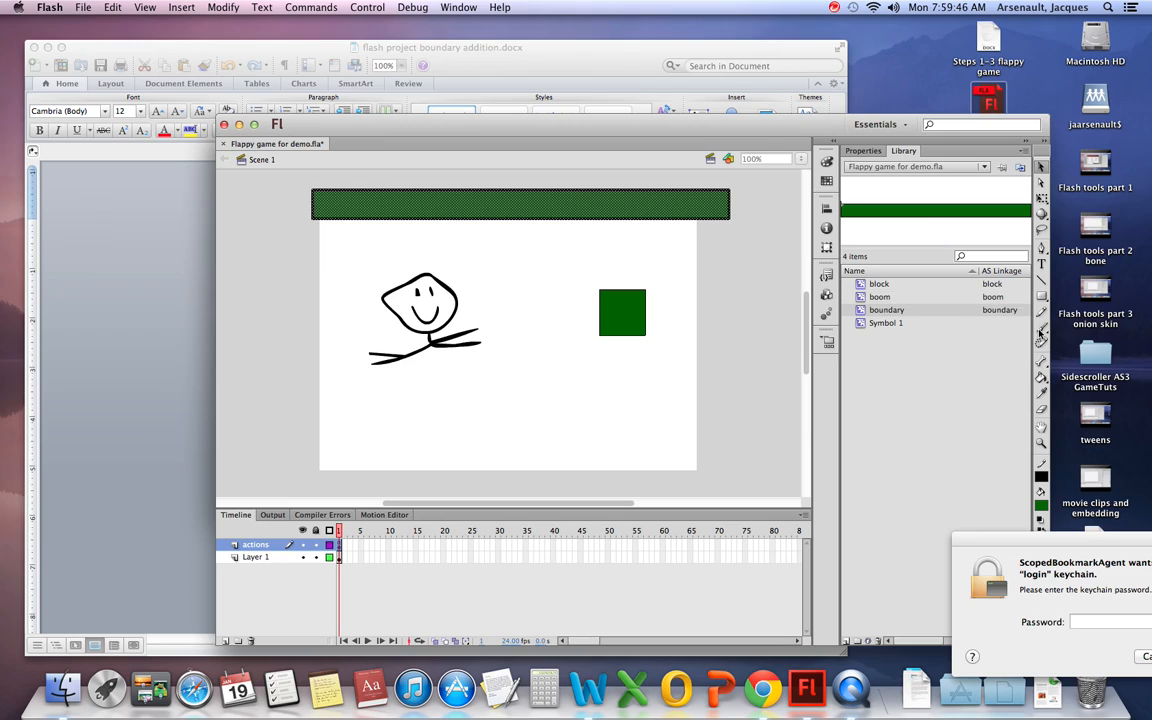
click(520, 204)
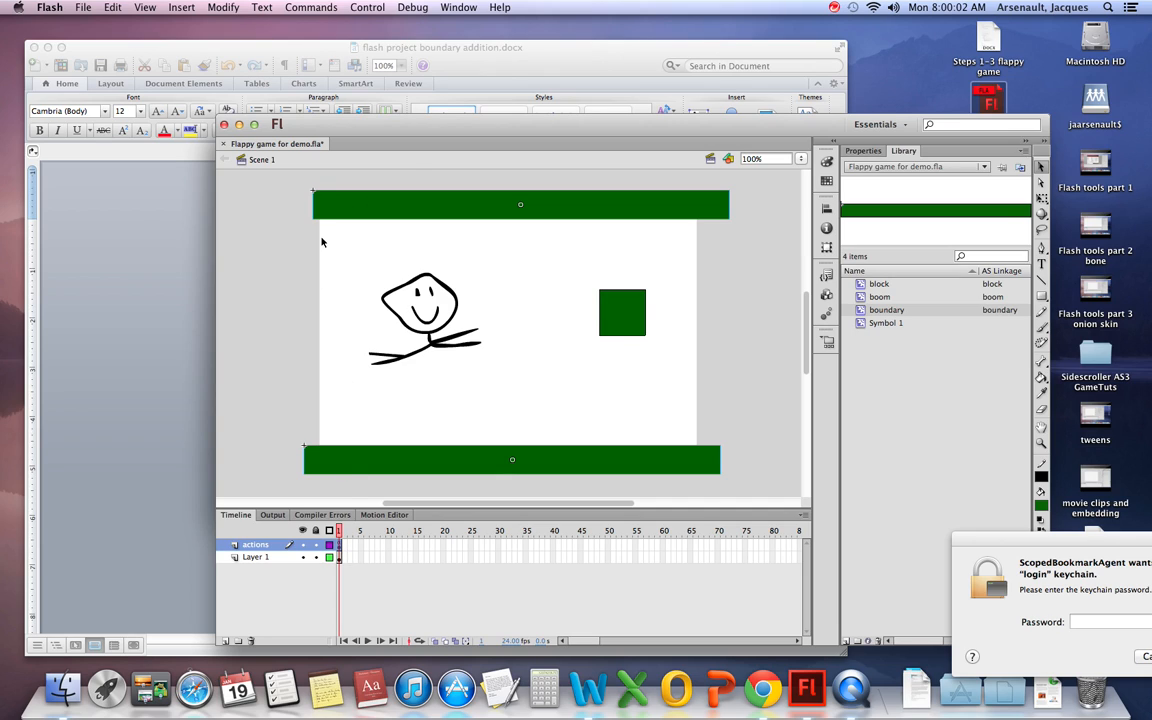
Change the collision if to 'getChildAt(i) is block || getChildAt(i) is boundary'
click(459, 7)
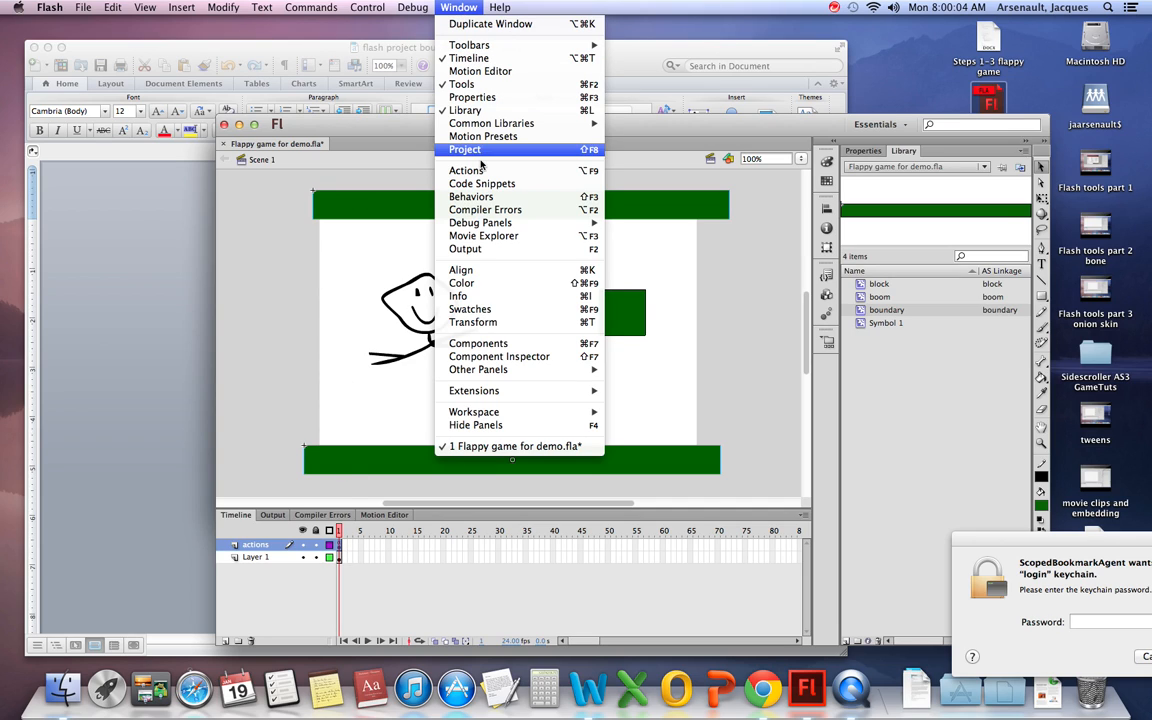
click(466, 170)
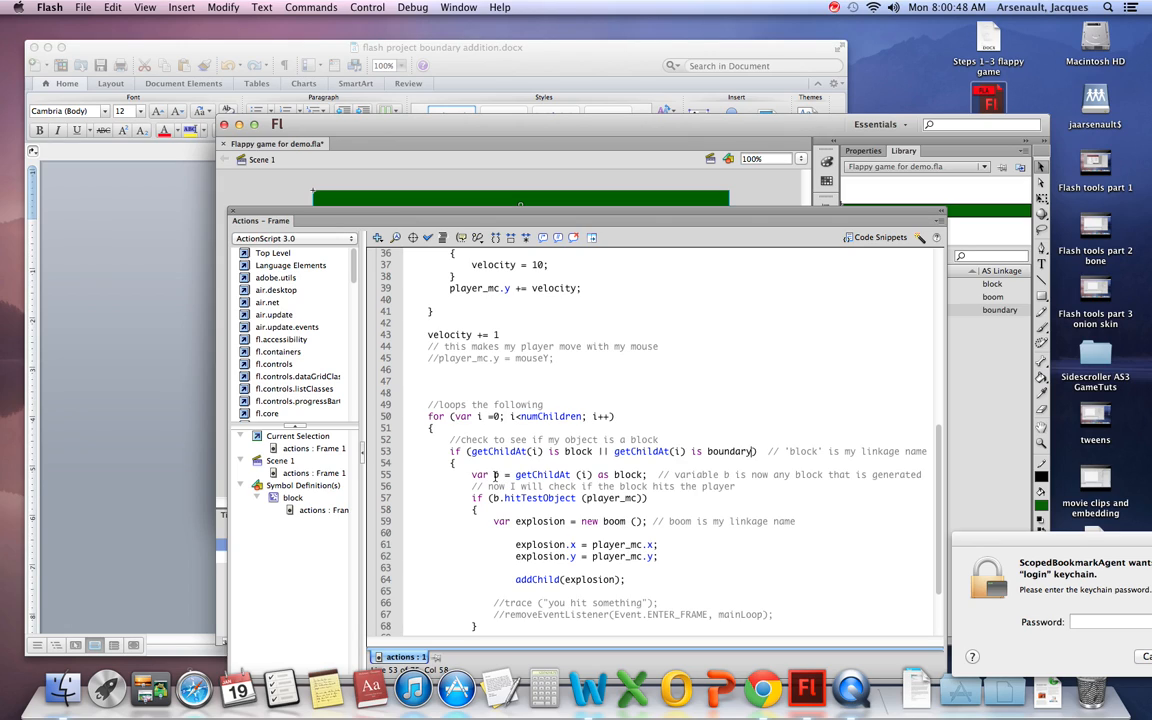
double_click(495, 474)
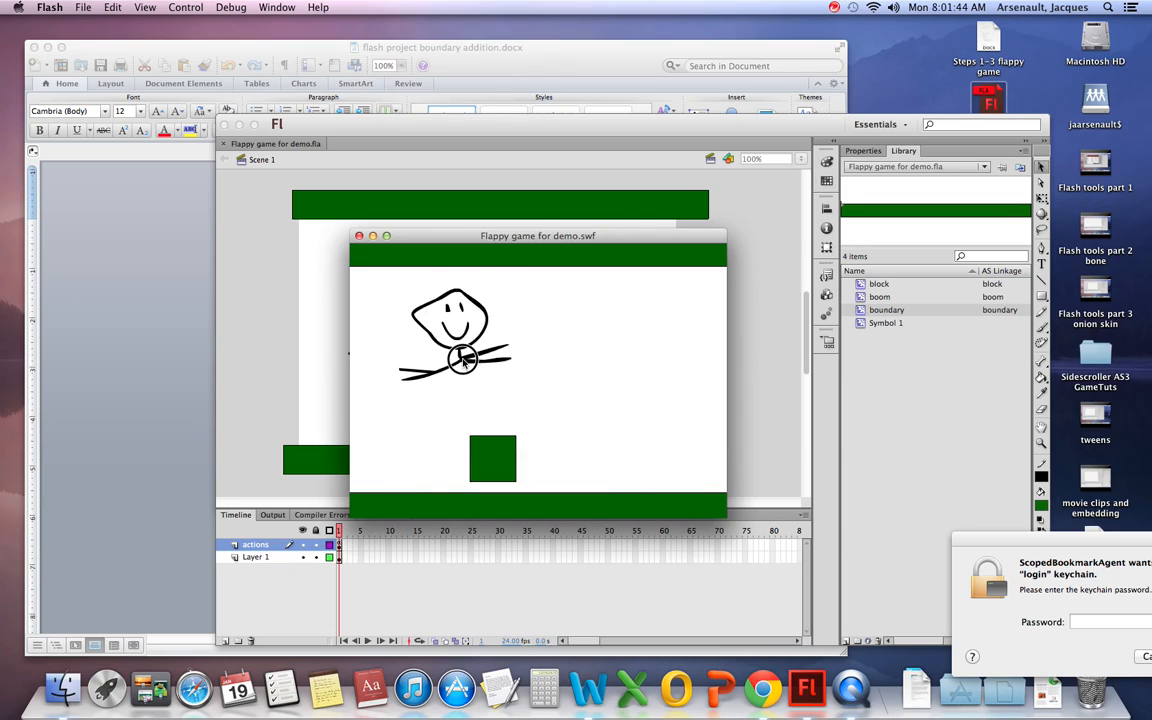
Close the game preview after test-playing with the green boundary bars
click(359, 235)
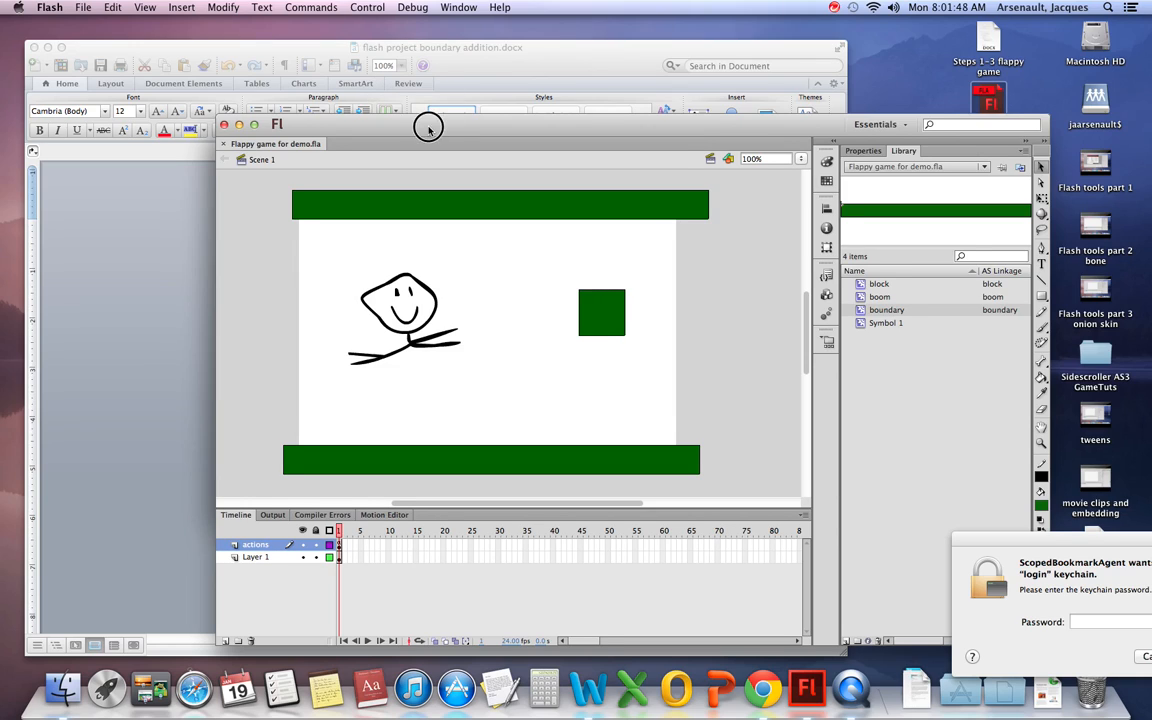
Uncomment removeEventListener(Event.ENTER_FRAME, mainLoop) and start typing removeChild(player_mc) below it
click(459, 7)
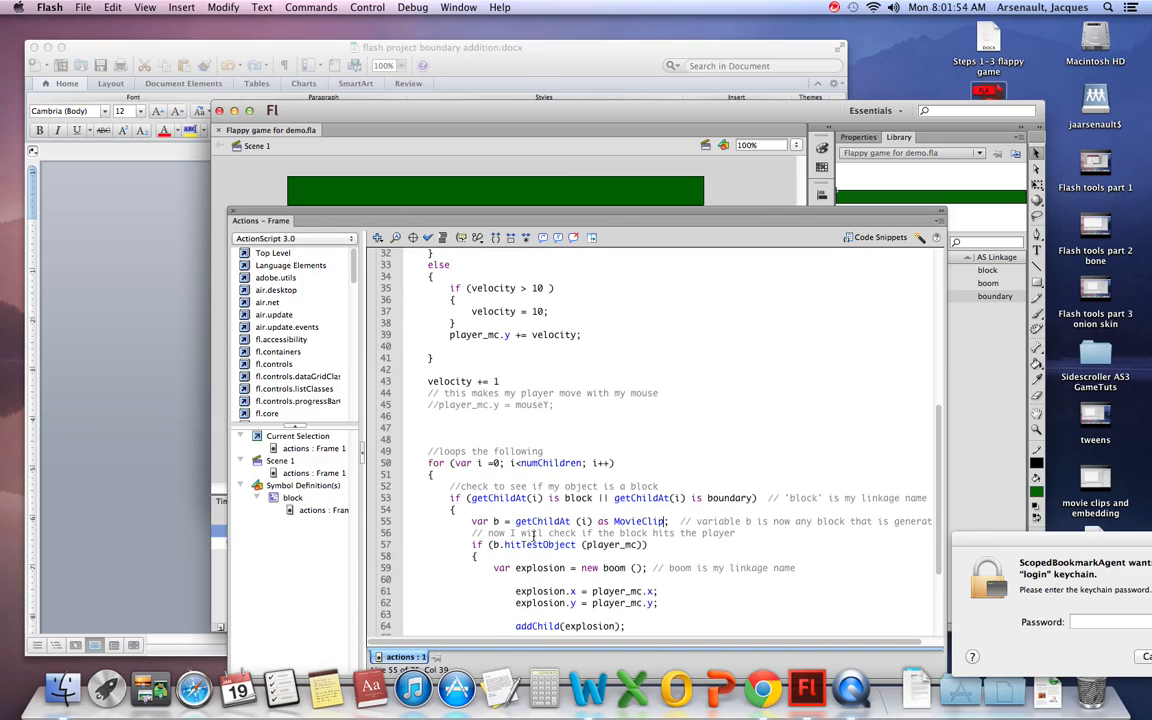
scroll(down, 3)
text(remove)
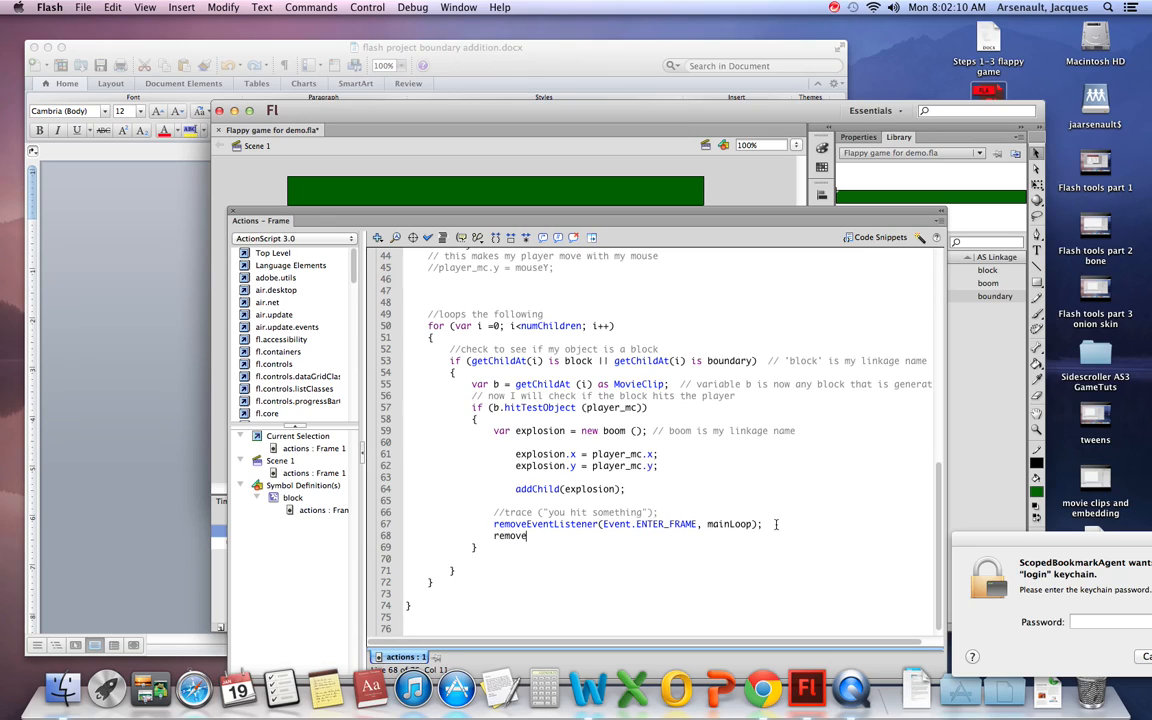
text(Child()
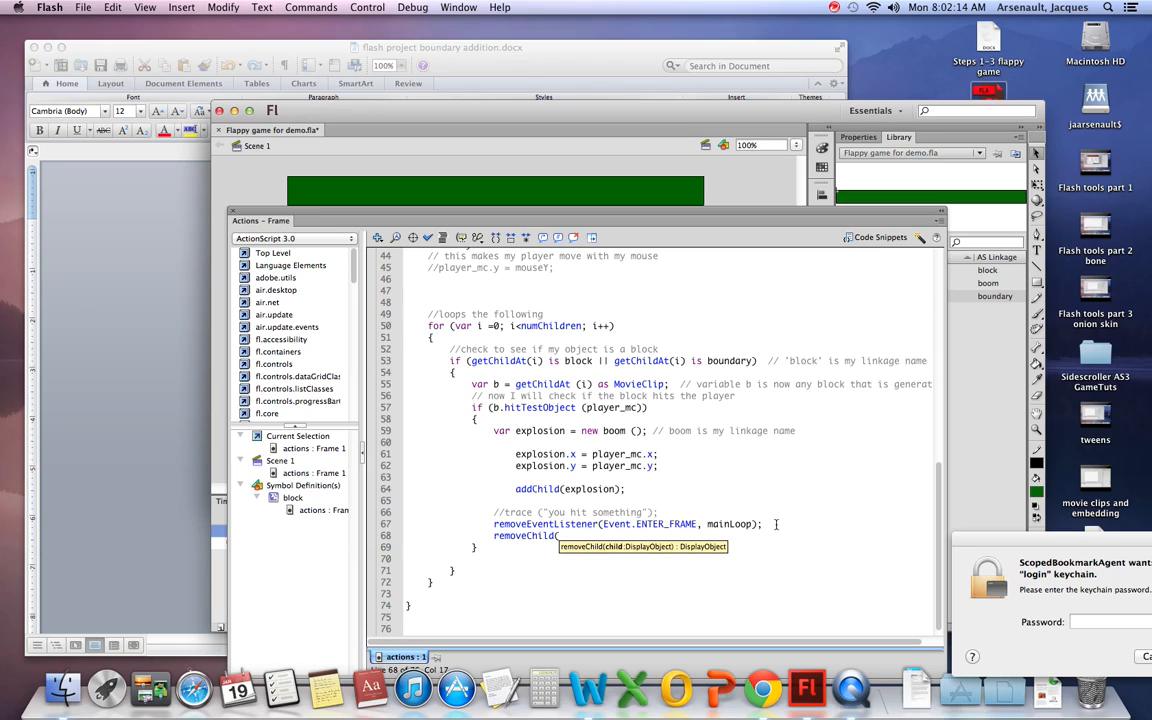
text(pl)
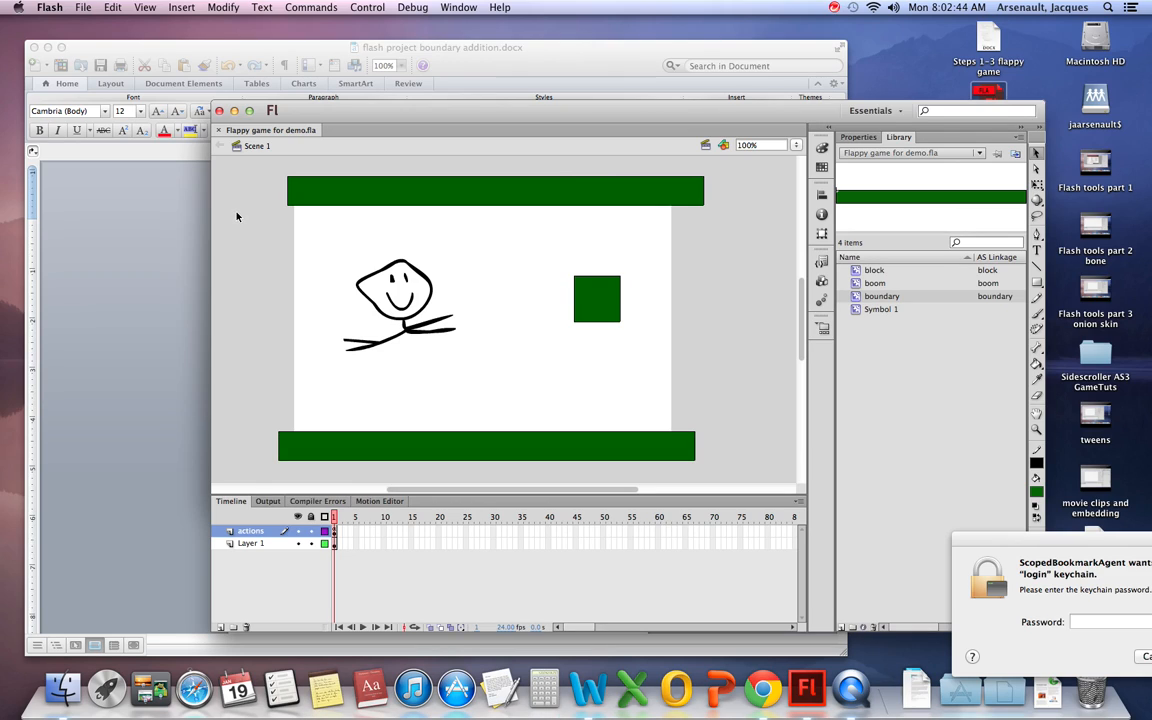
mouse_move(505, 441)
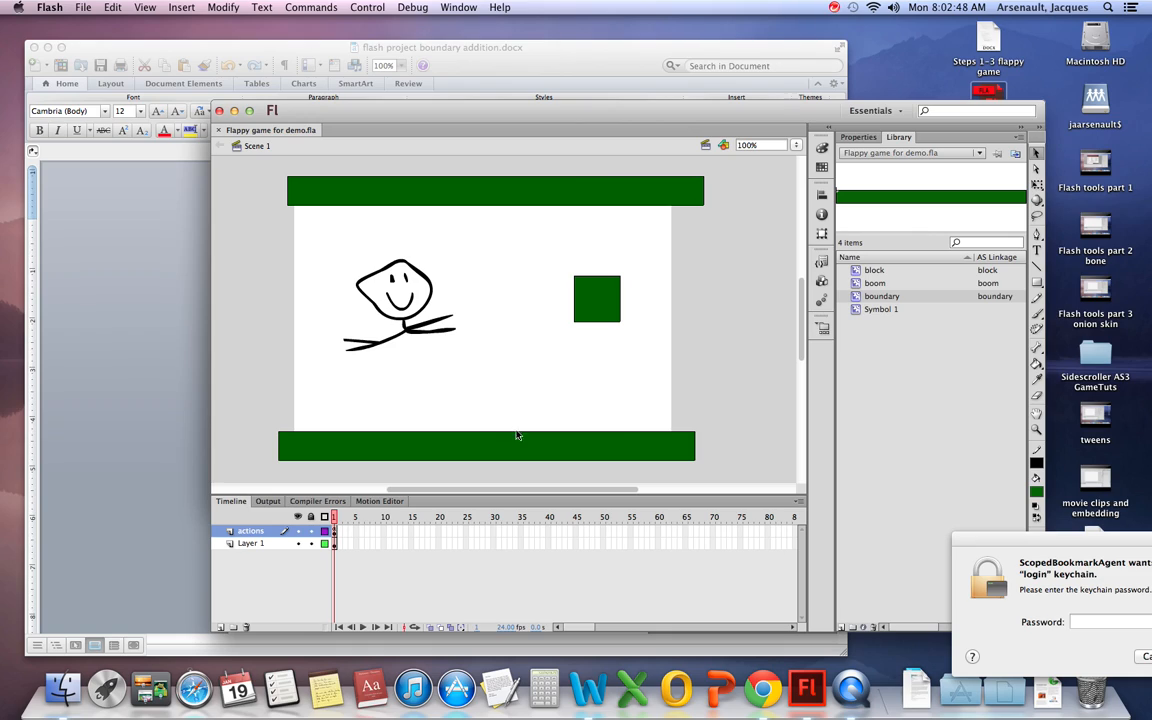
mouse_move(660, 453)
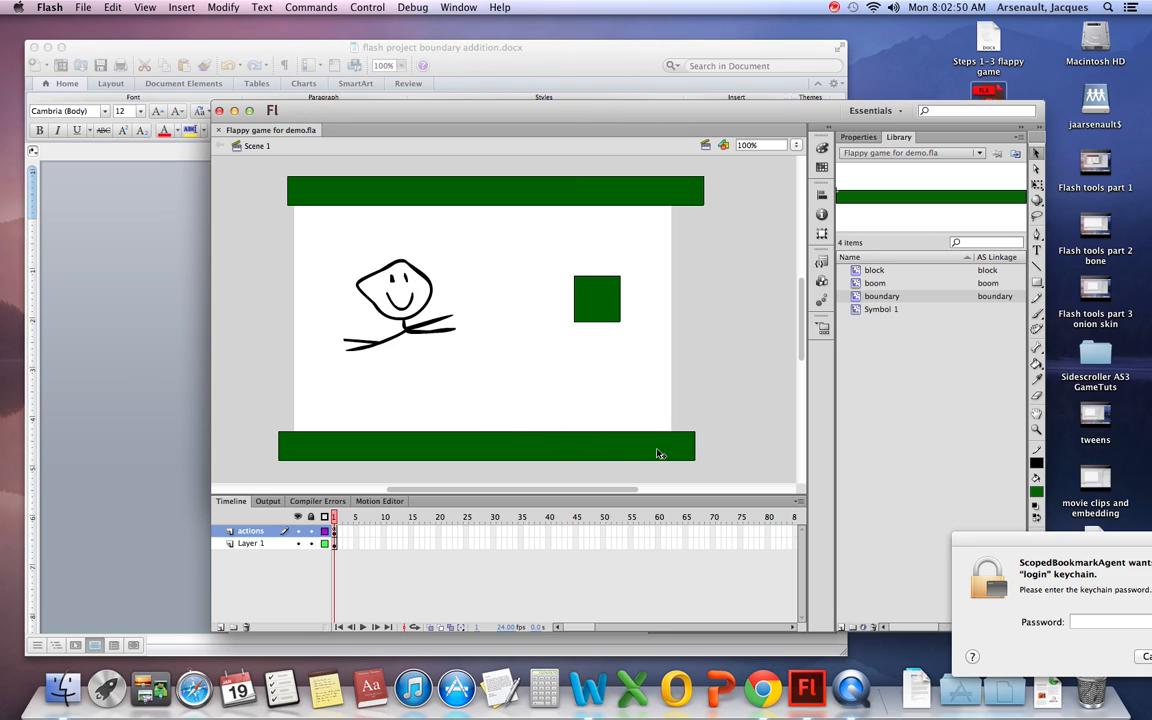
mouse_move(645, 437)
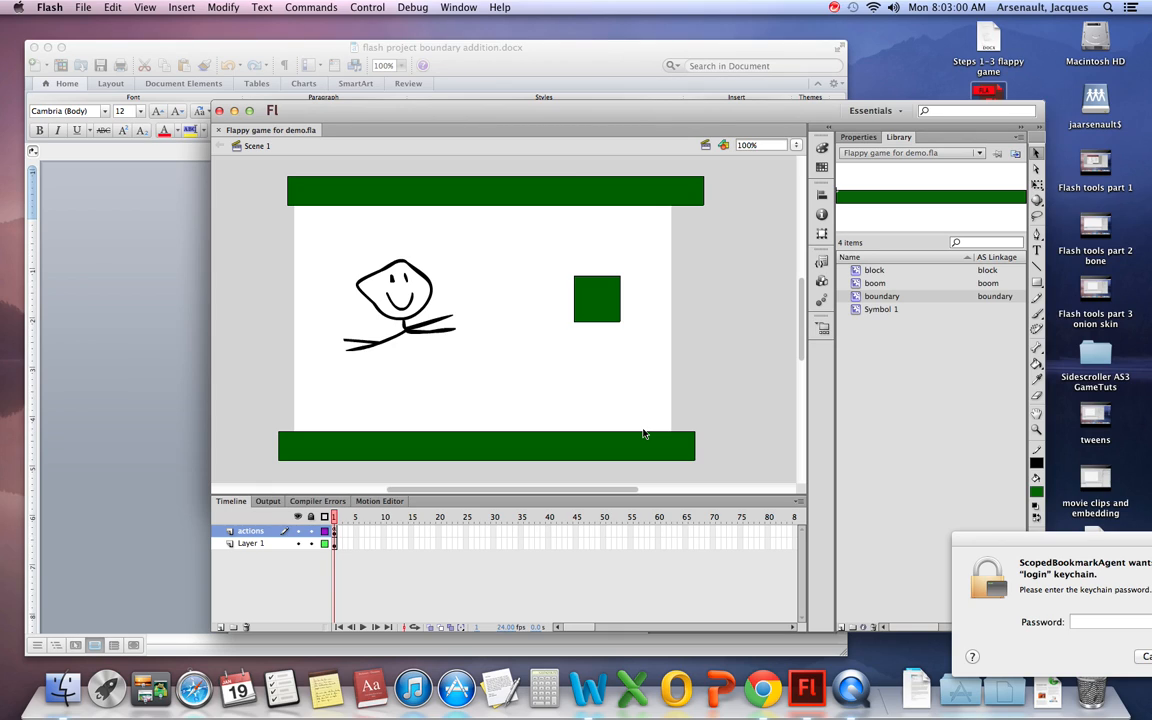
mouse_move(826, 349)
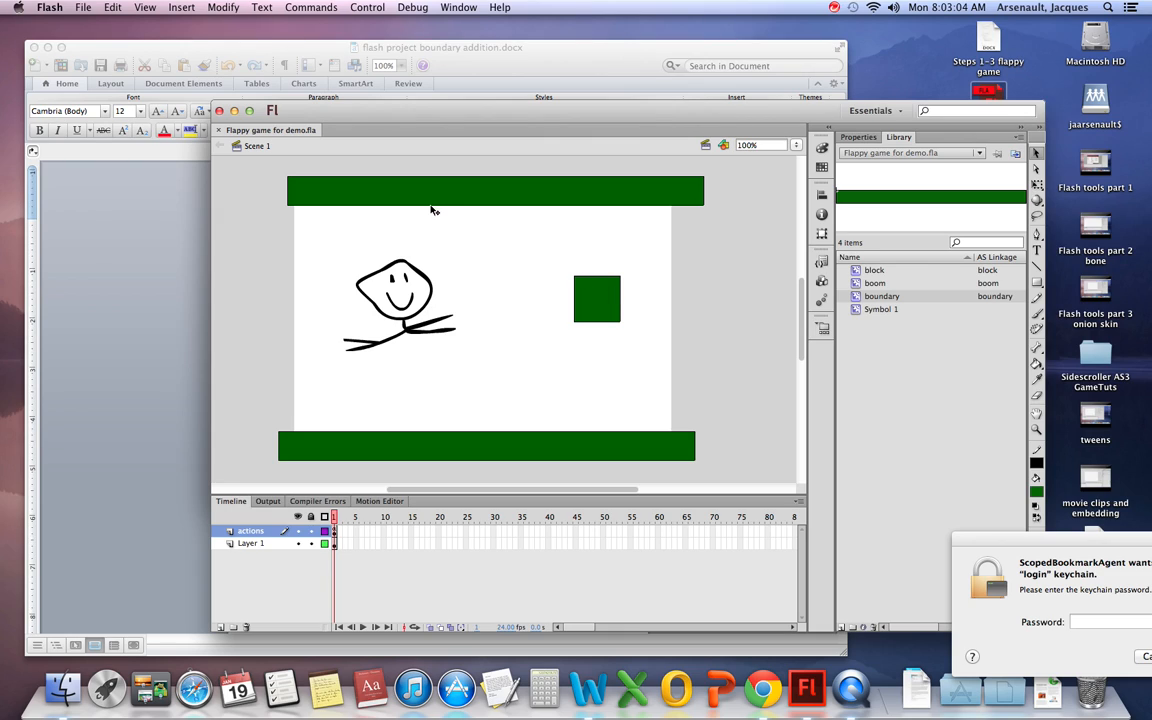
mouse_move(403, 201)
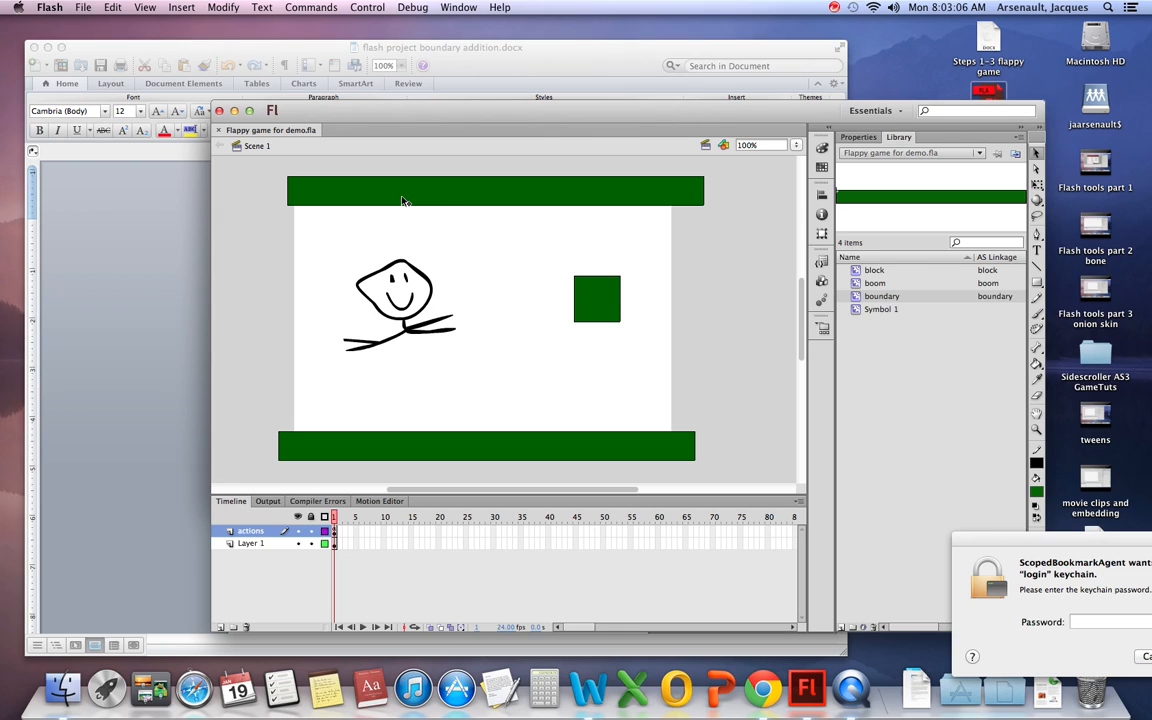
mouse_move(400, 203)
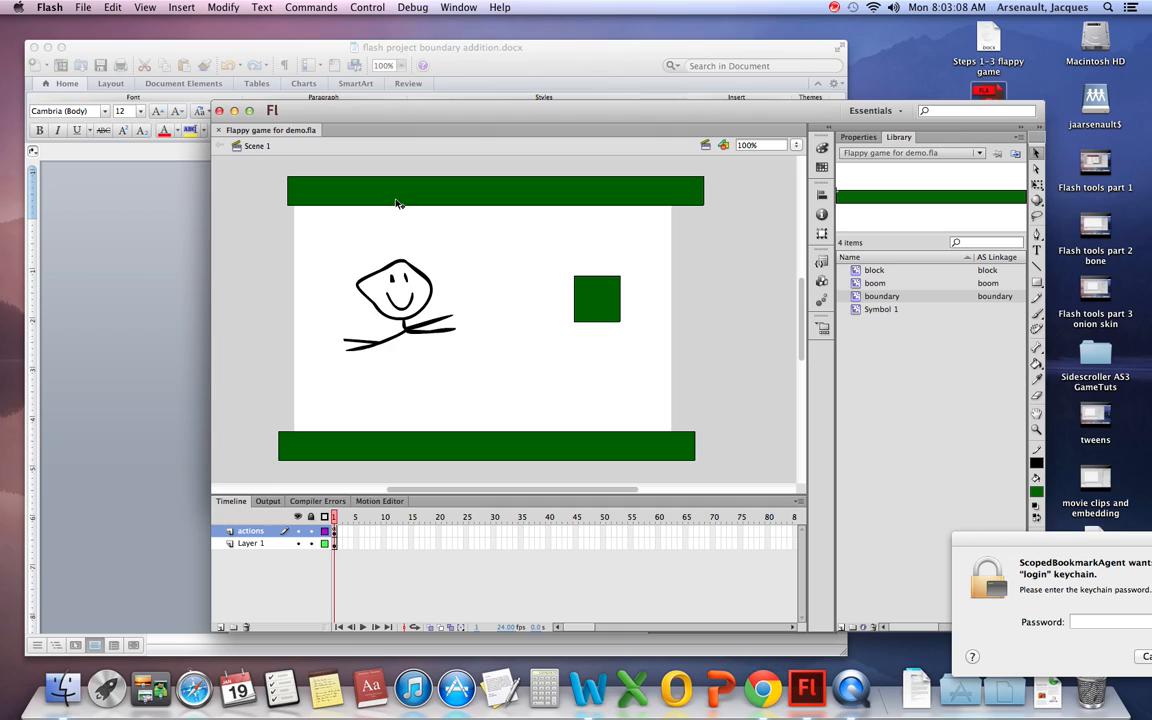